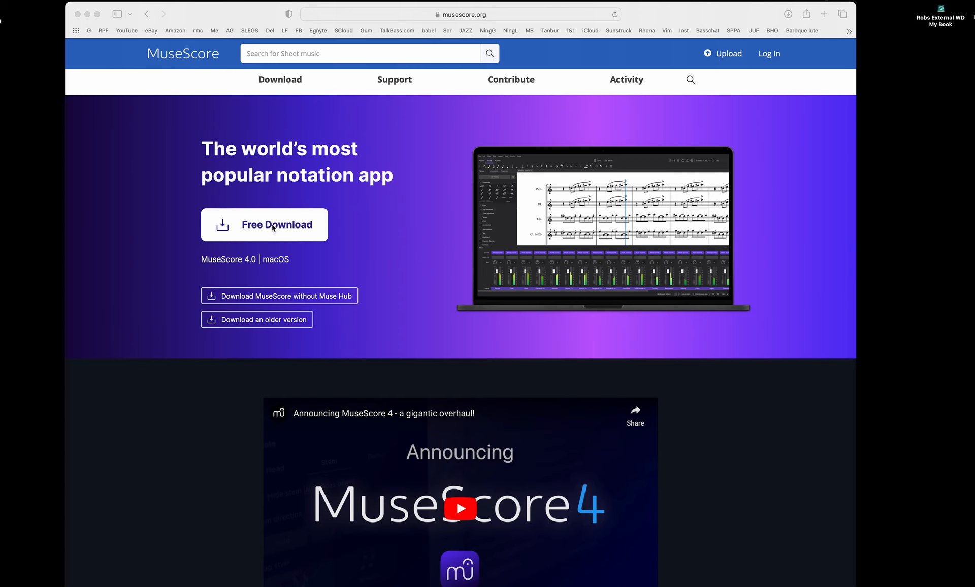
{"action": "mouse_move", "coordinate": [271, 256]}
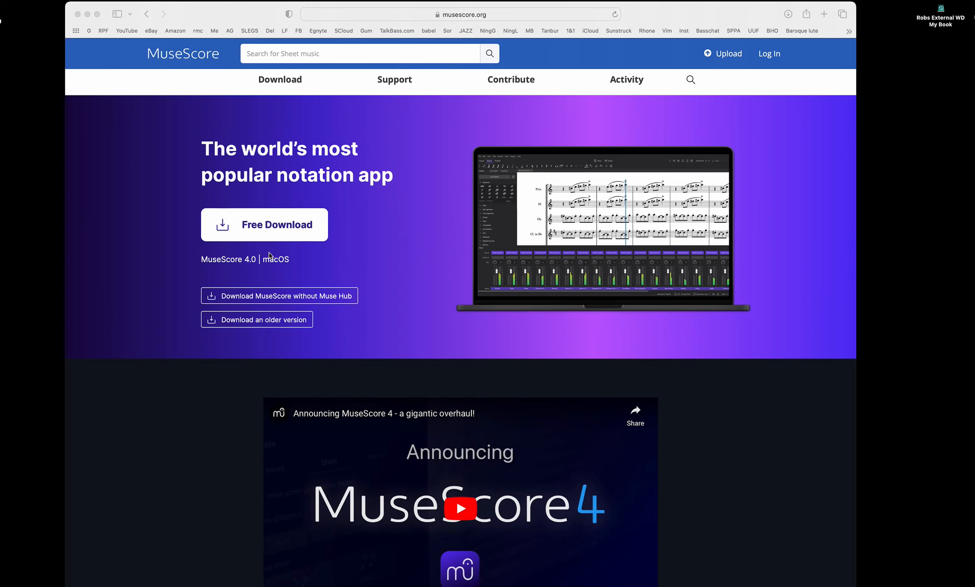
{"action": "mouse_move", "coordinate": [262, 300]}
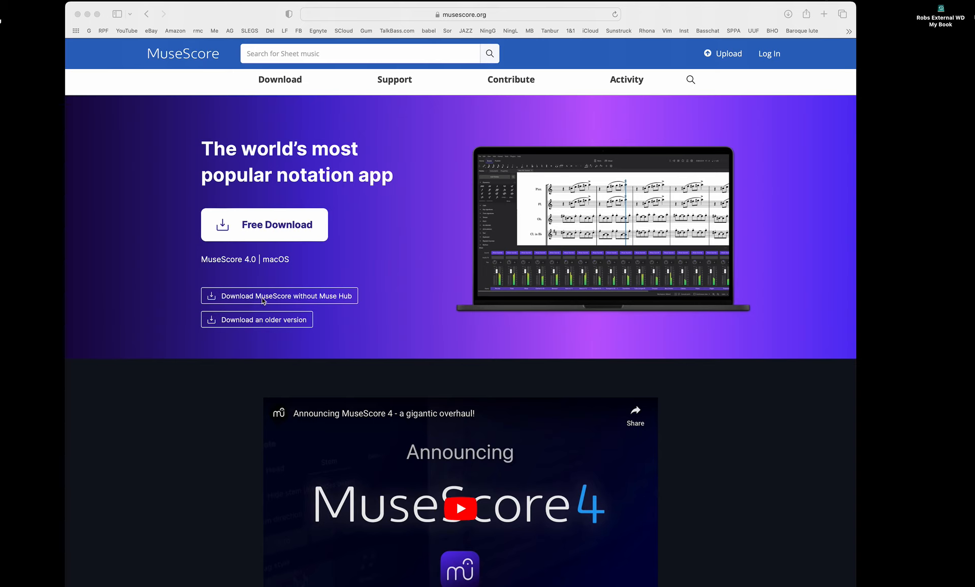
{"action": "mouse_move", "coordinate": [357, 305]}
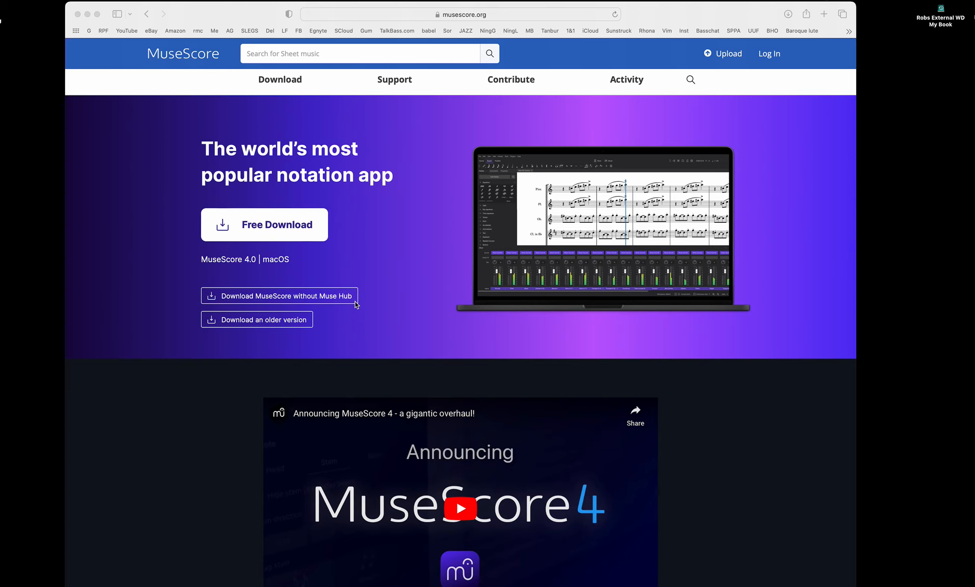
{"action": "mouse_move", "coordinate": [397, 305]}
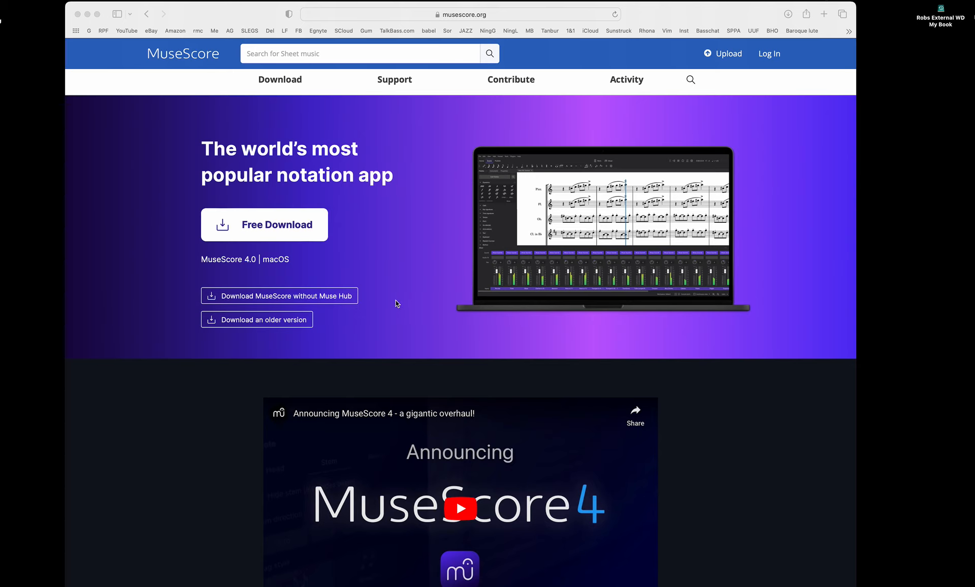
{"action": "mouse_move", "coordinate": [317, 291]}
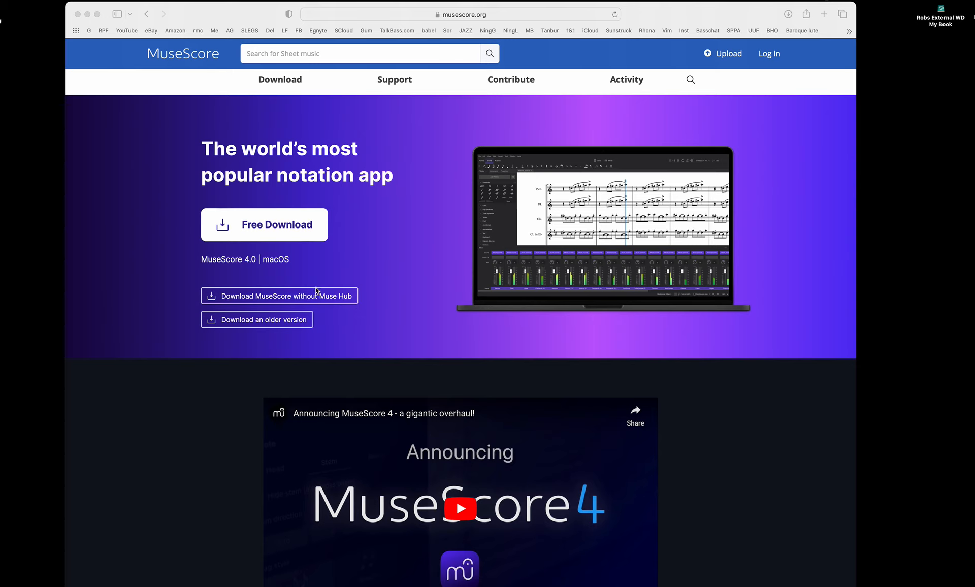
{"action": "mouse_move", "coordinate": [282, 302]}
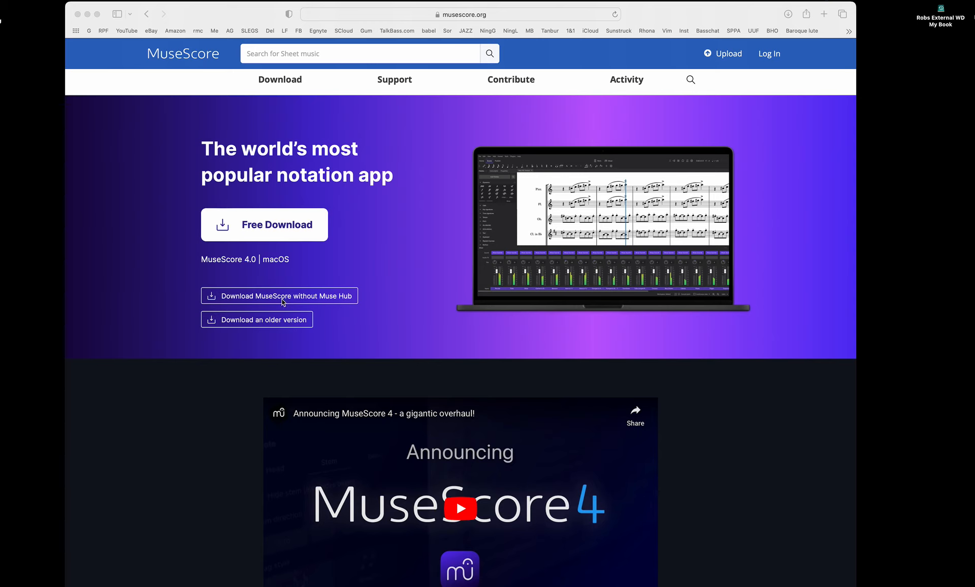
{"action": "mouse_move", "coordinate": [307, 305]}
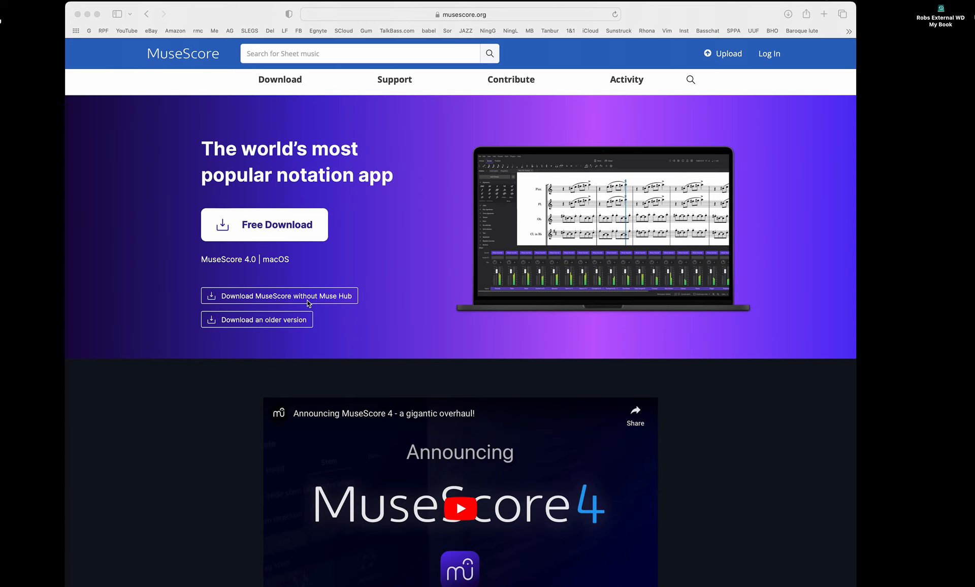
{"action": "mouse_move", "coordinate": [88, 14]}
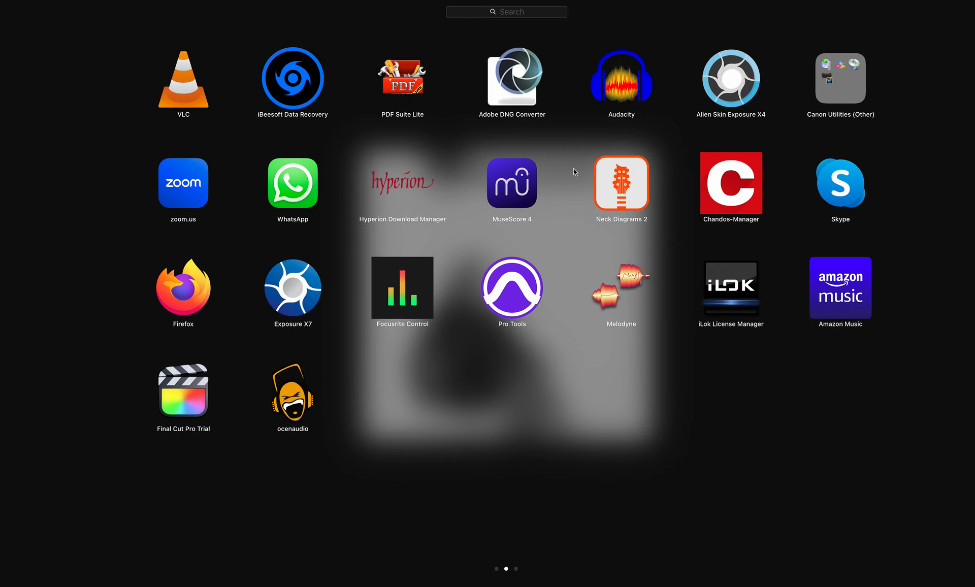
{"action": "mouse_move", "coordinate": [638, 176]}
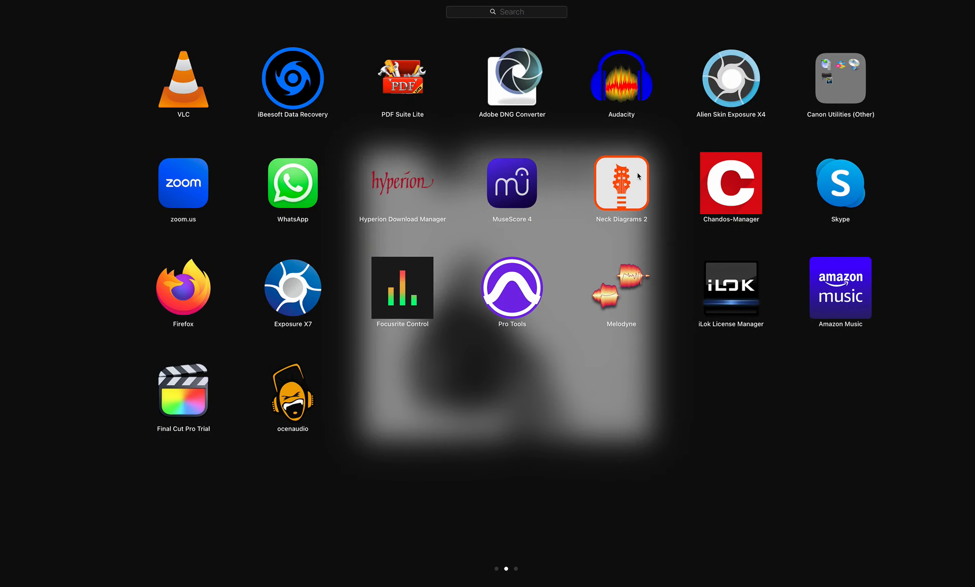
{"action": "mouse_move", "coordinate": [518, 186]}
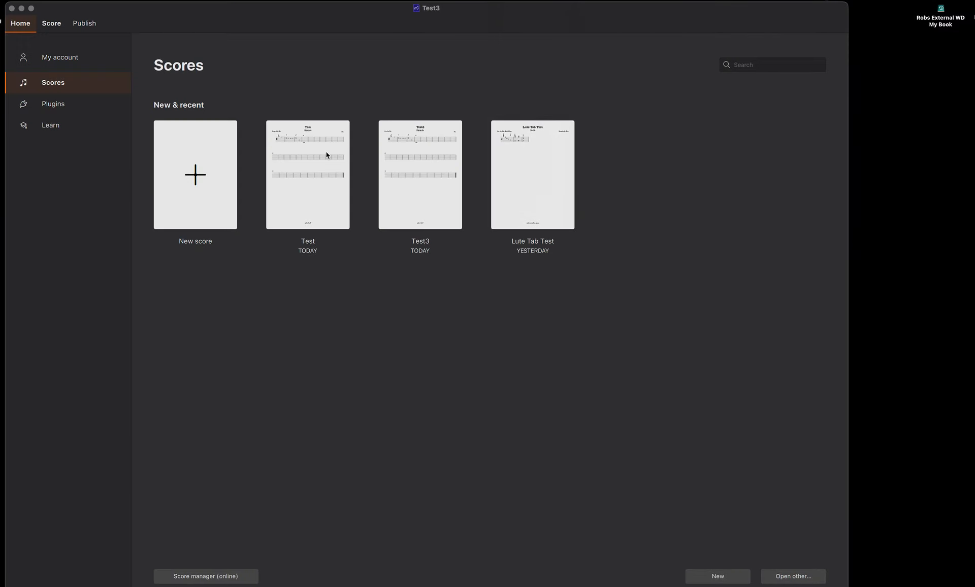
{"action": "mouse_move", "coordinate": [58, 89]}
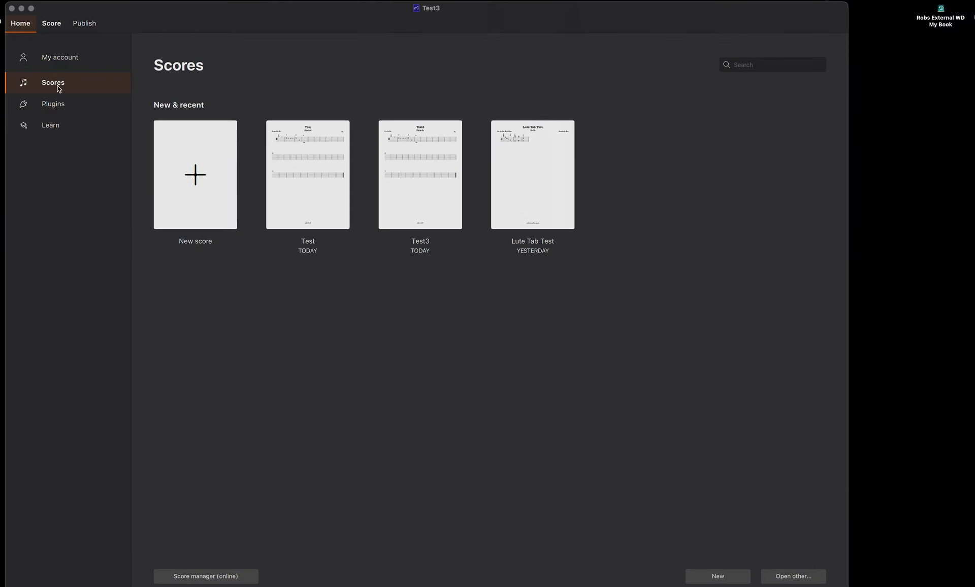
{"action": "mouse_move", "coordinate": [195, 175]}
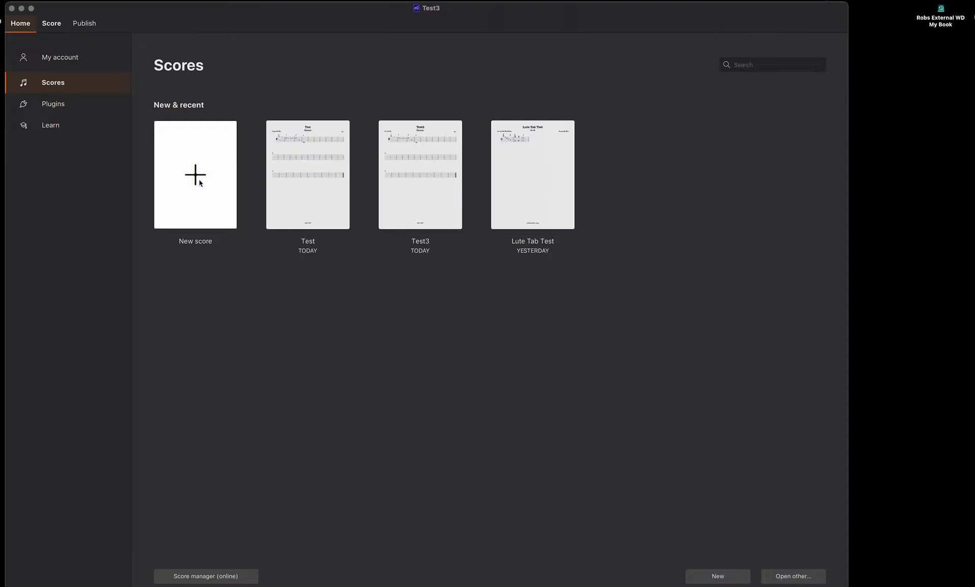
{"action": "mouse_move", "coordinate": [43, 141]}
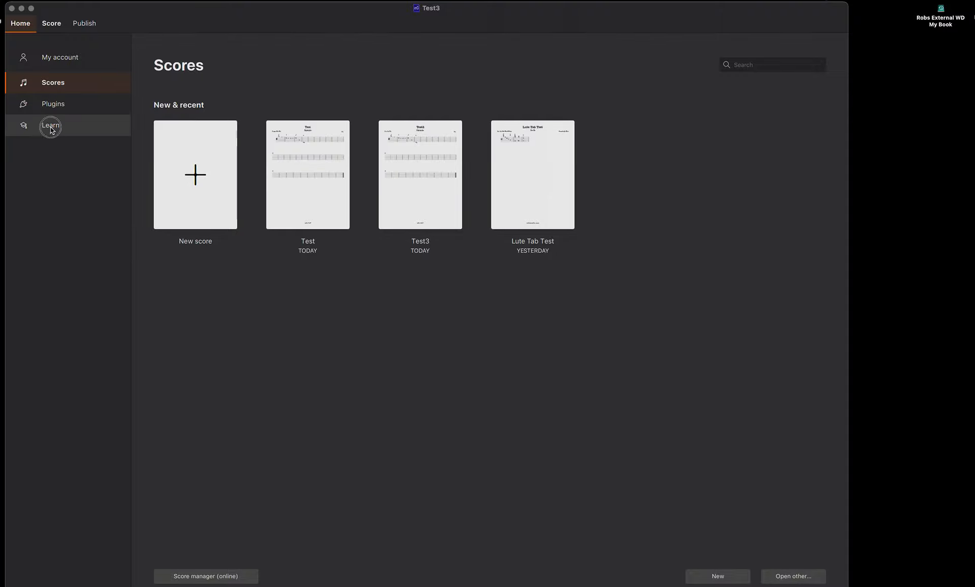
{"action": "left_click", "coordinate": [51, 125]}
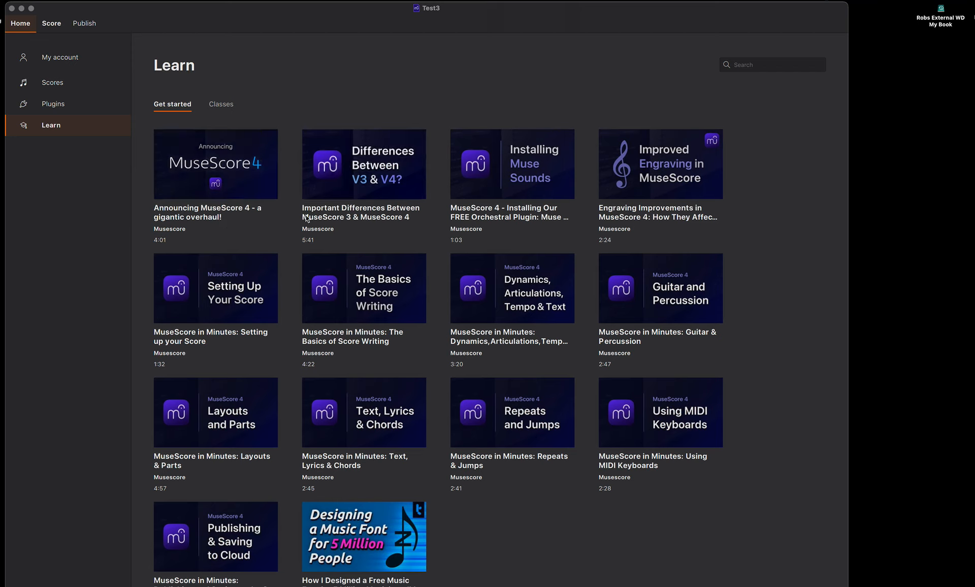
{"action": "mouse_move", "coordinate": [86, 175]}
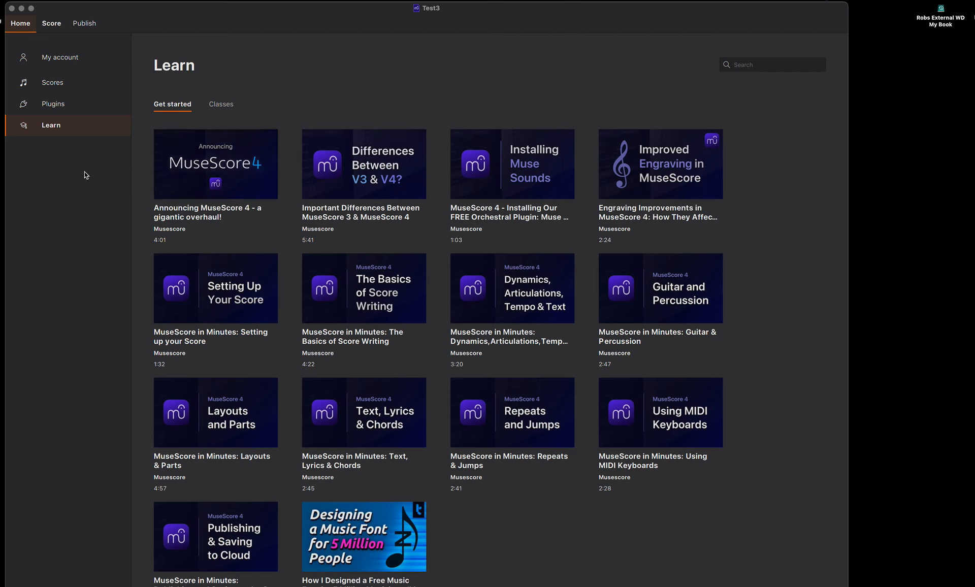
{"action": "mouse_move", "coordinate": [227, 288]}
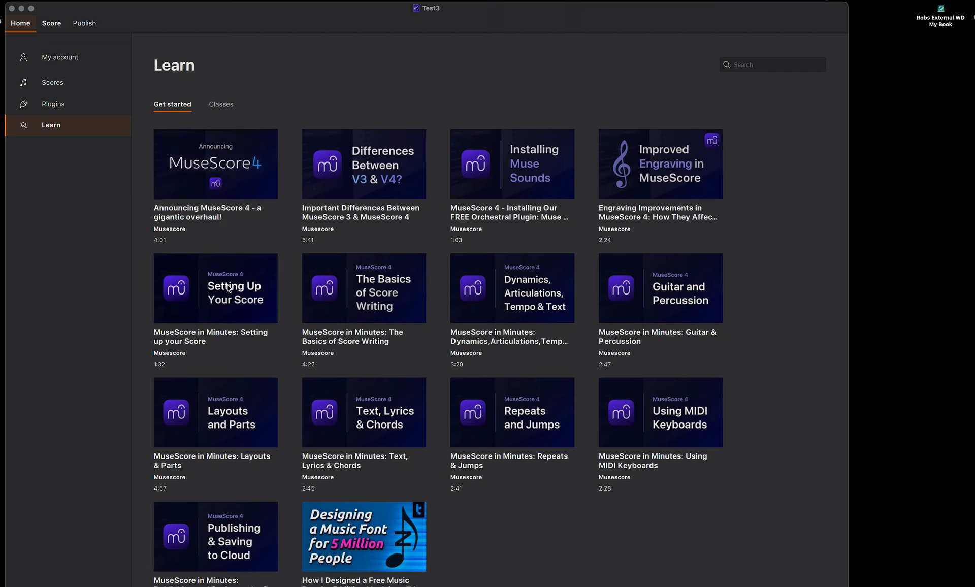
{"action": "mouse_move", "coordinate": [53, 82]}
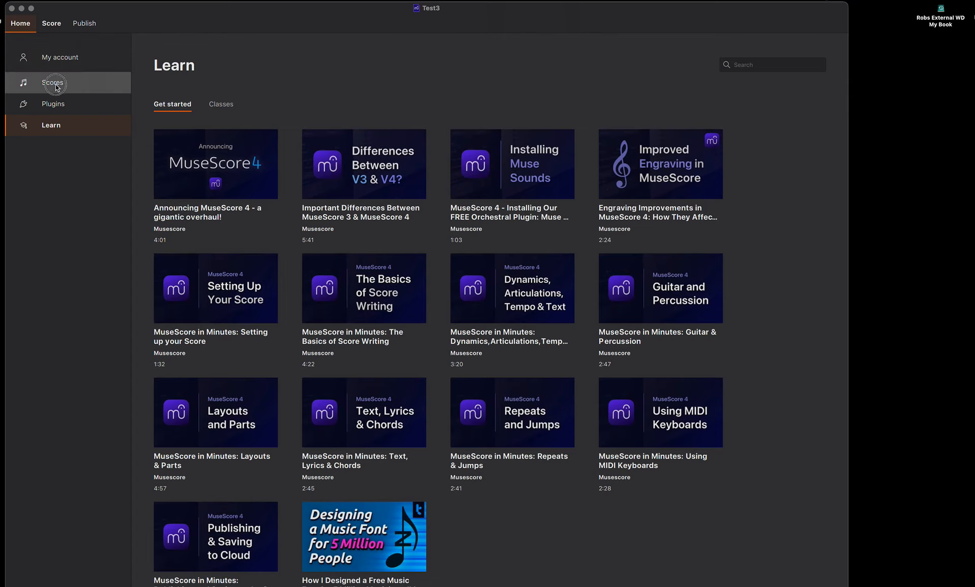
{"action": "left_click", "coordinate": [52, 82]}
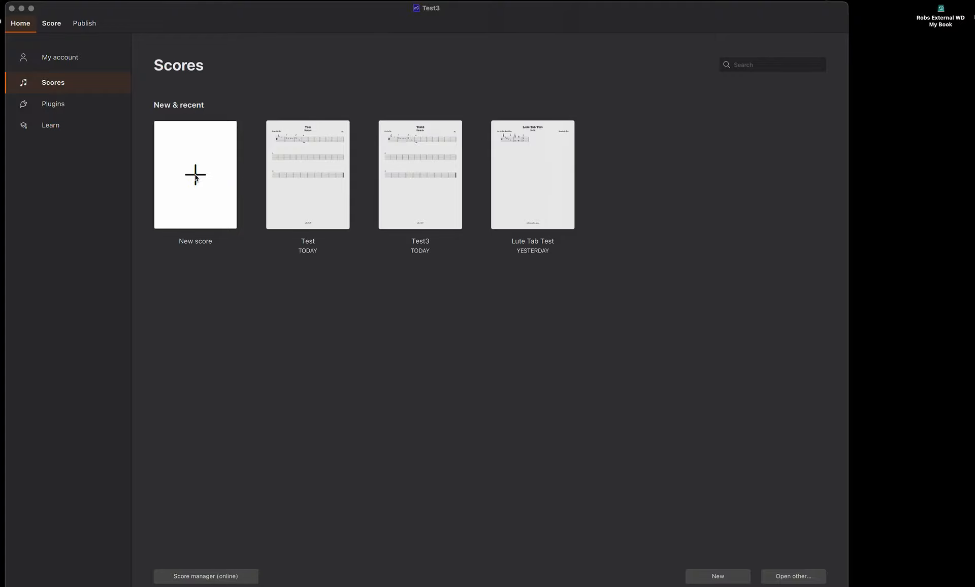
Start a new score with Lute (tablature) as its instrument and advance to score information
{"action": "left_click", "coordinate": [194, 174]}
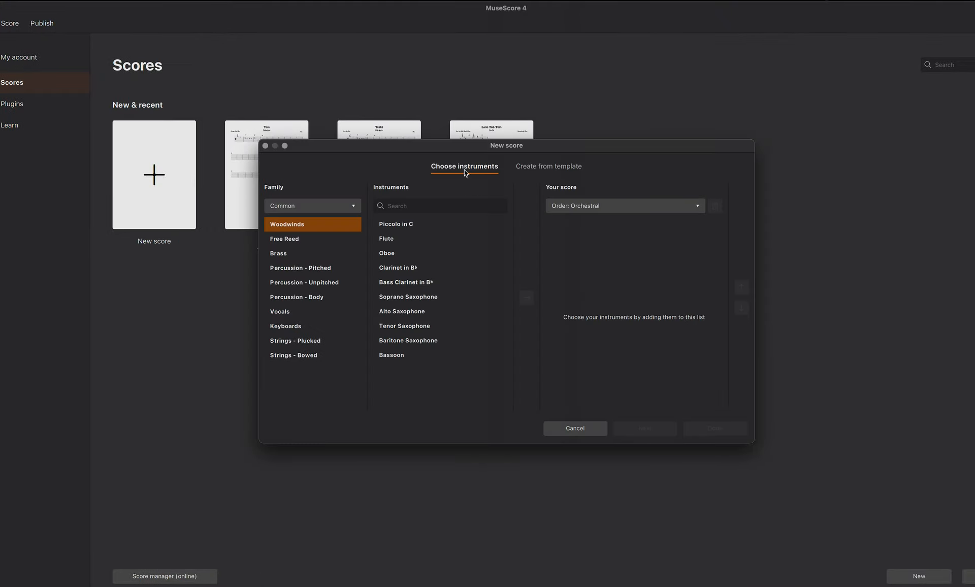
{"action": "left_click", "coordinate": [439, 206]}
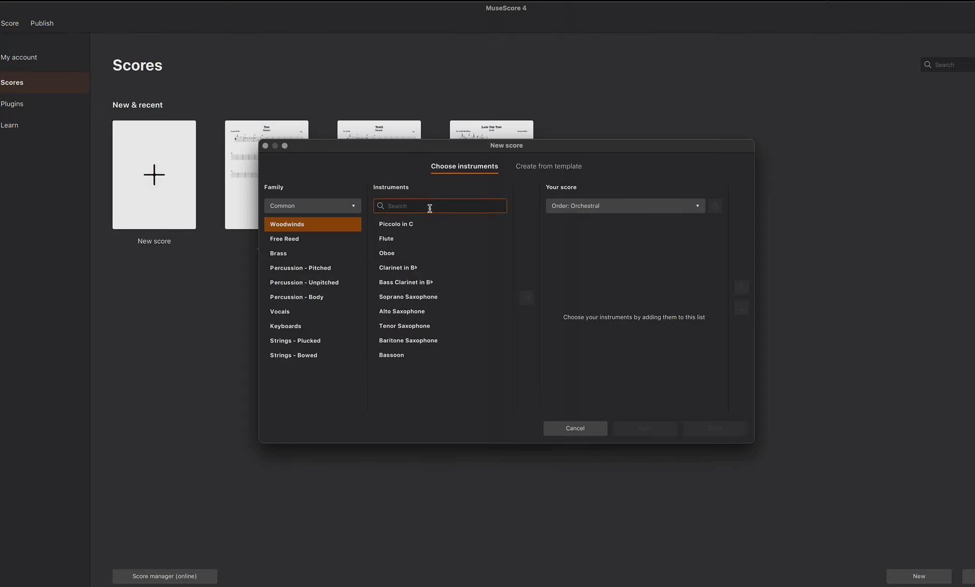
{"action": "type", "text": "lute"}
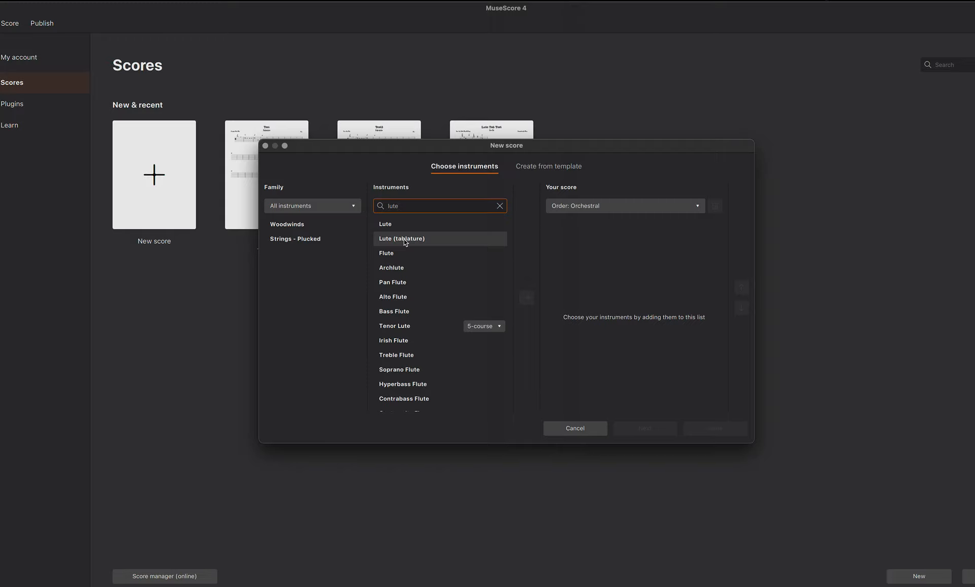
{"action": "mouse_move", "coordinate": [386, 224]}
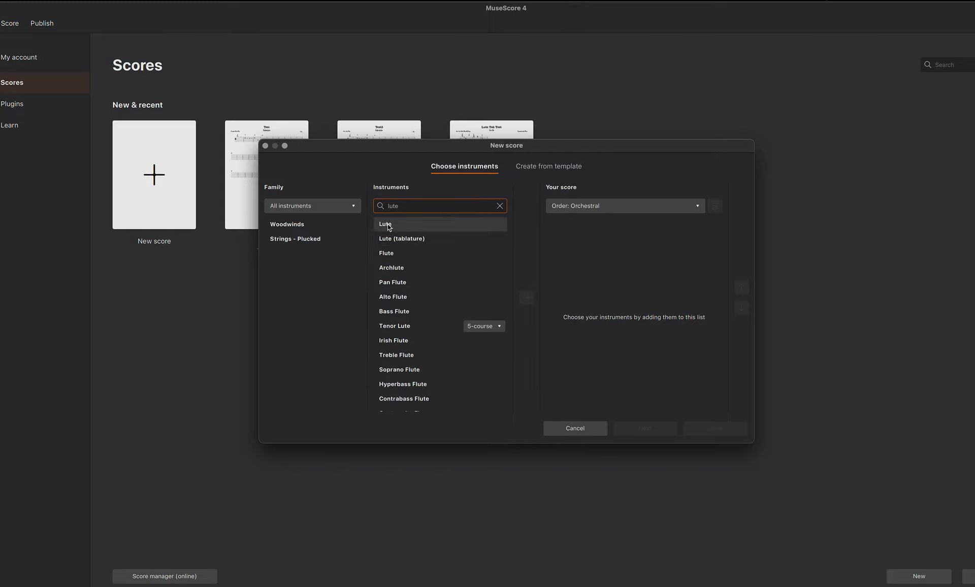
{"action": "mouse_move", "coordinate": [398, 239]}
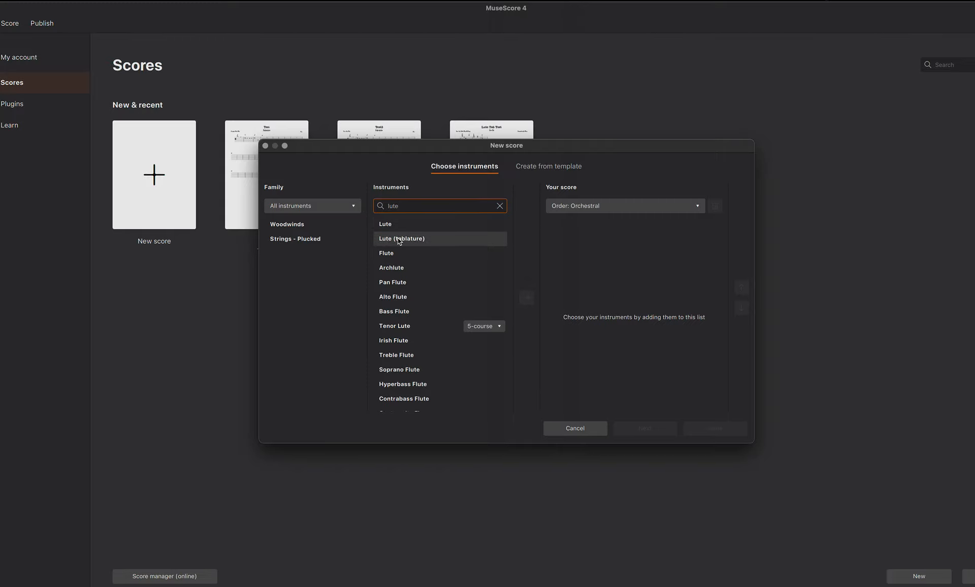
{"action": "left_click", "coordinate": [402, 239]}
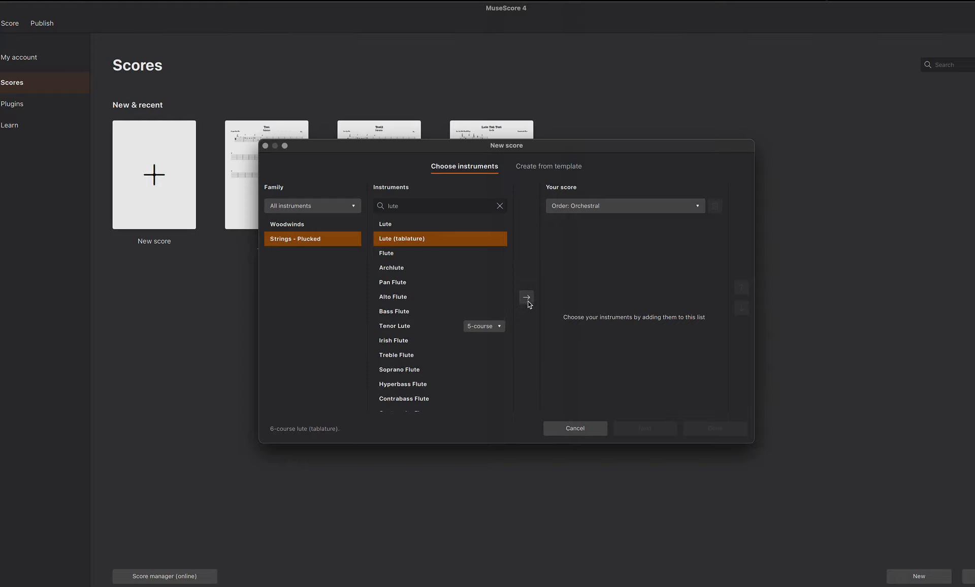
{"action": "left_click", "coordinate": [526, 297]}
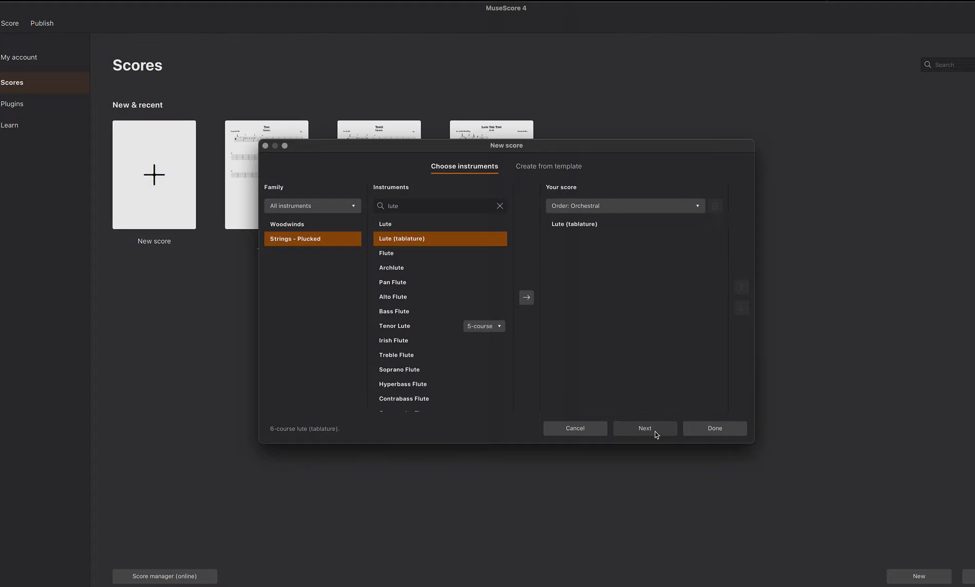
{"action": "left_click", "coordinate": [645, 428]}
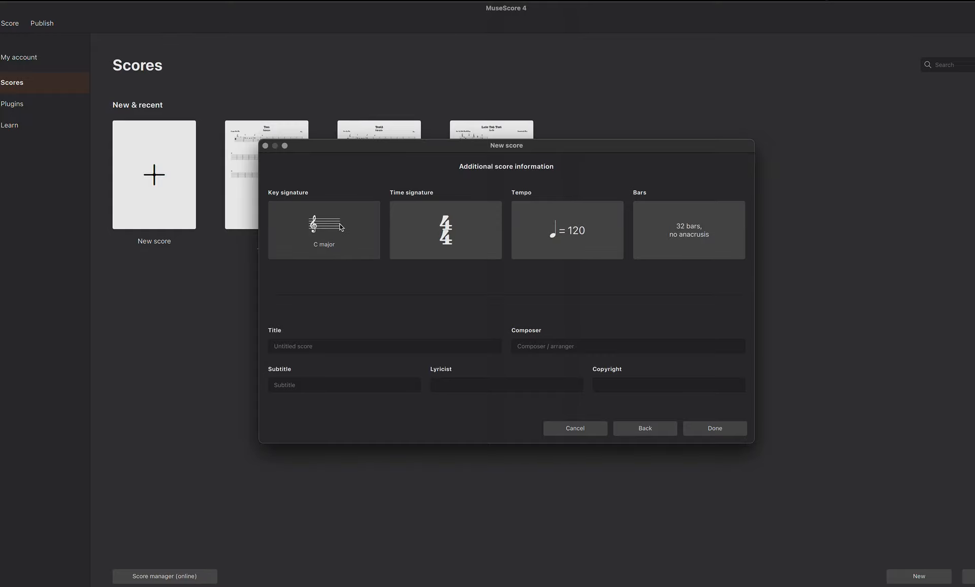
{"action": "mouse_move", "coordinate": [329, 230]}
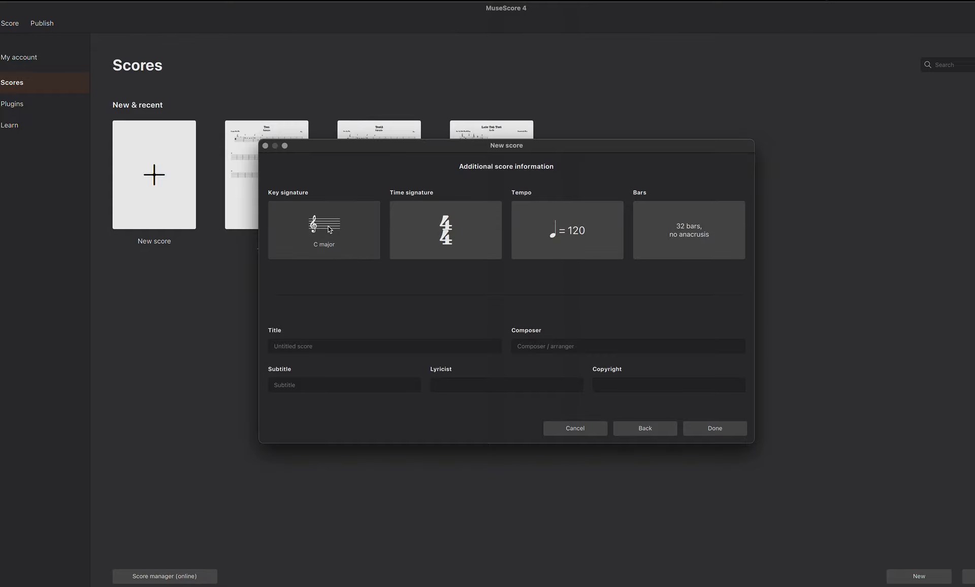
Choose cut time (¢) as the time signature and select the title field
{"action": "left_click", "coordinate": [445, 230]}
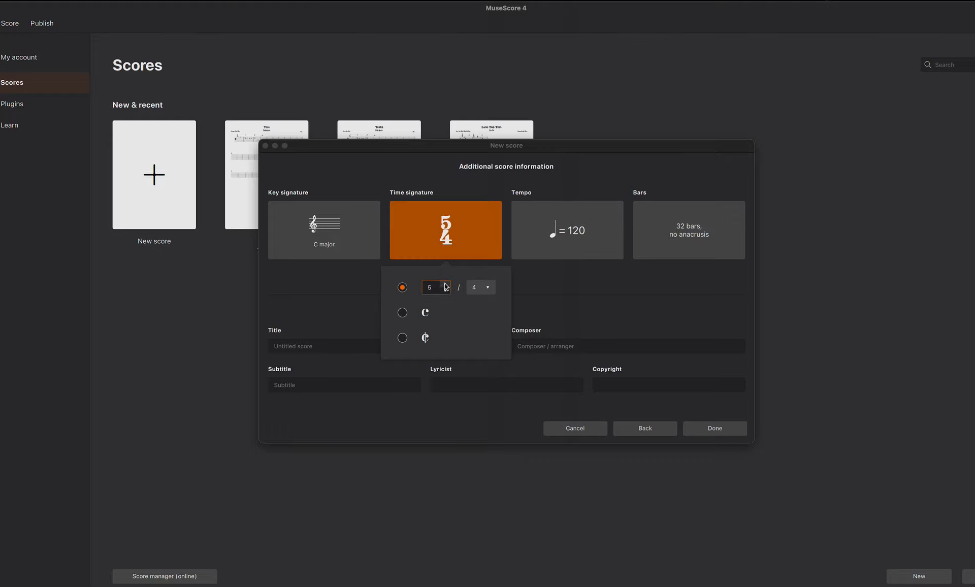
{"action": "mouse_move", "coordinate": [404, 337]}
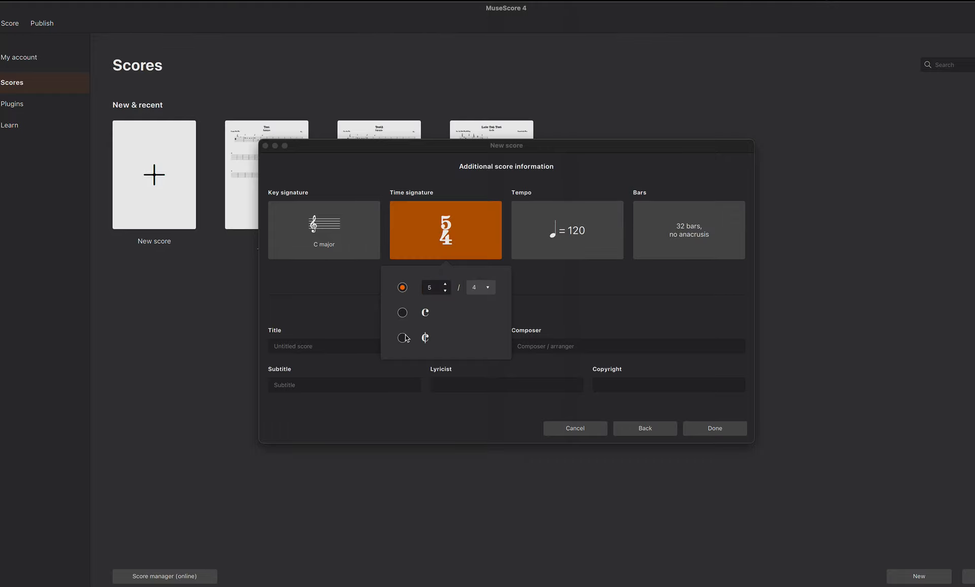
{"action": "left_click", "coordinate": [402, 338]}
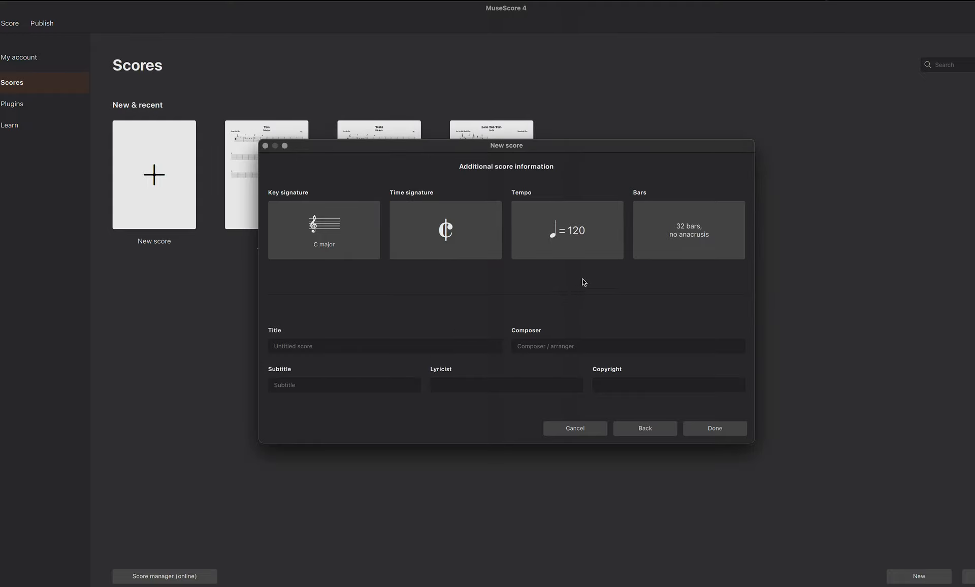
{"action": "mouse_move", "coordinate": [567, 237]}
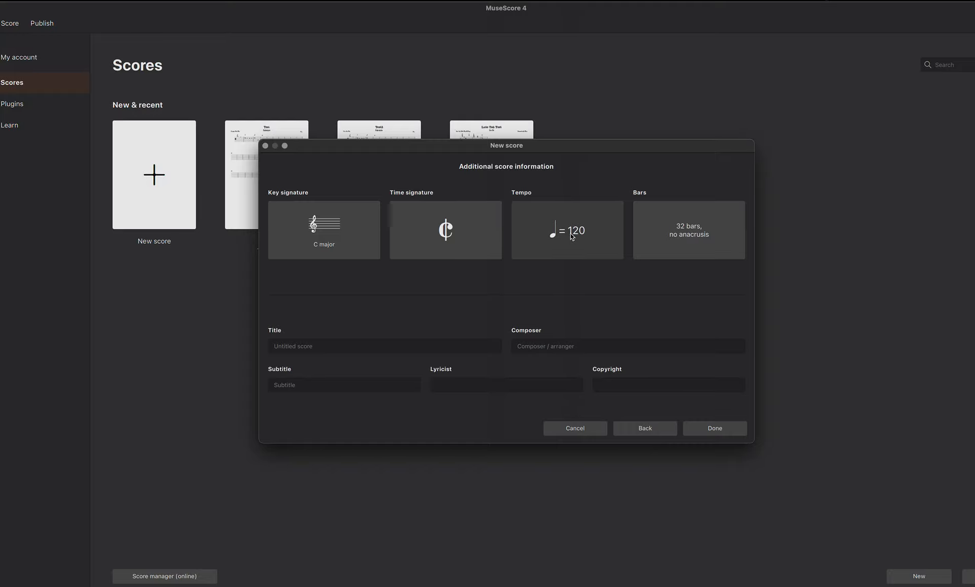
{"action": "mouse_move", "coordinate": [711, 238]}
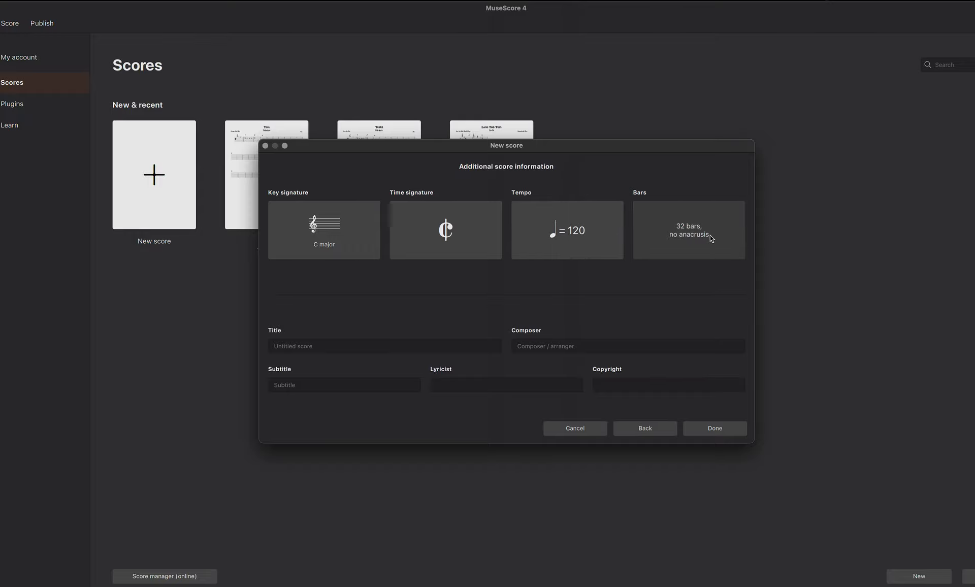
{"action": "mouse_move", "coordinate": [709, 240]}
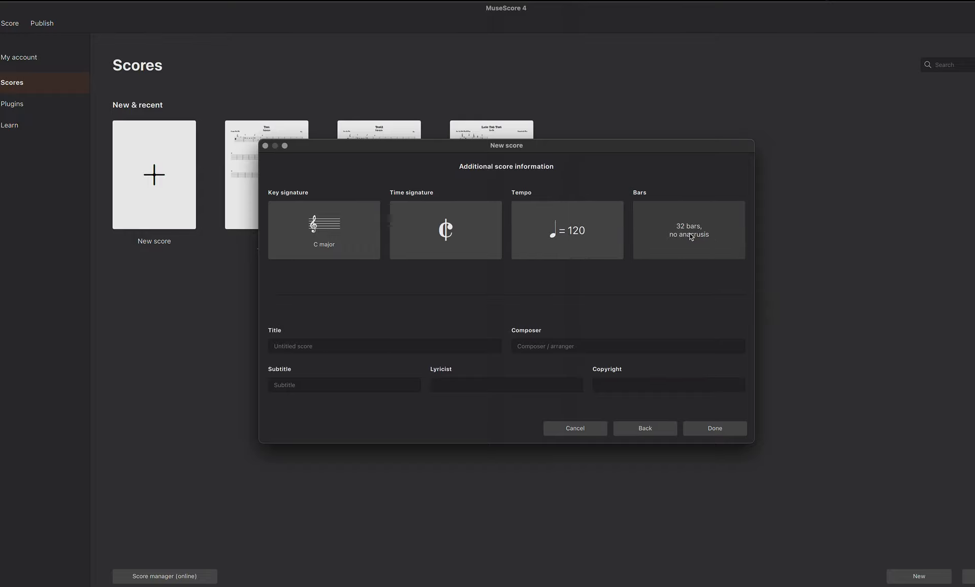
{"action": "left_click", "coordinate": [384, 346]}
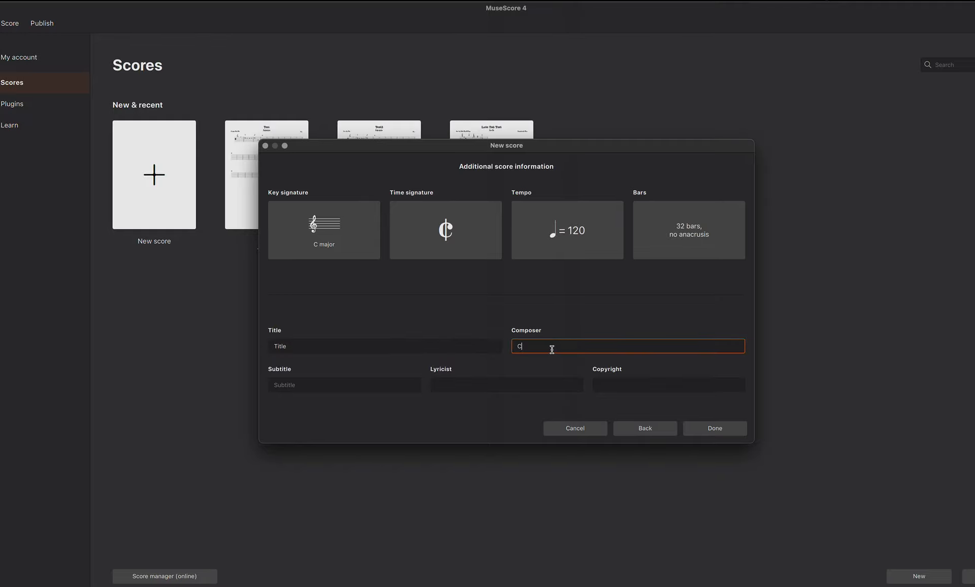
Enter 'Composer' as the composer and 'Subtitle' as the subtitle
{"action": "type", "text": "Composer"}
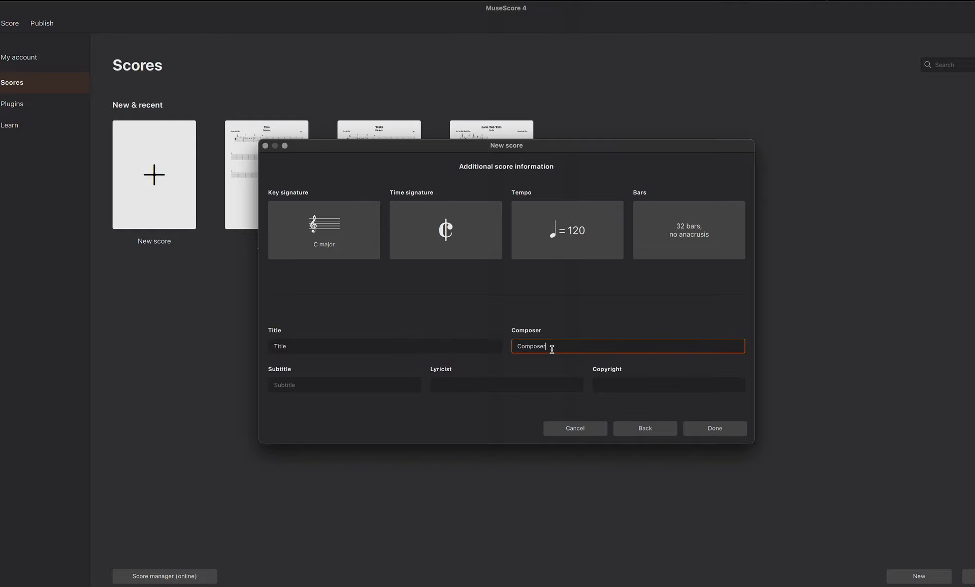
{"action": "left_click", "coordinate": [344, 384]}
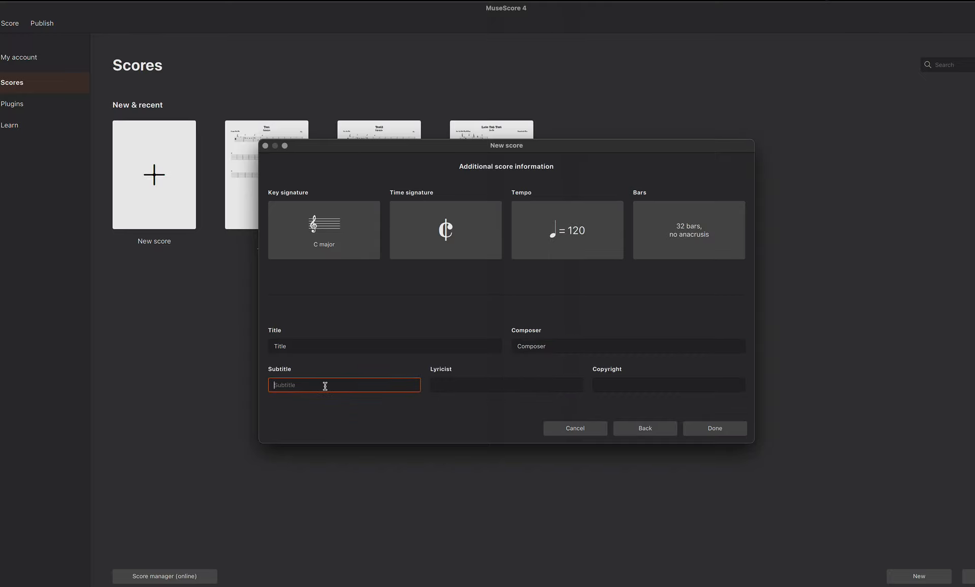
{"action": "type", "text": "Subtit"}
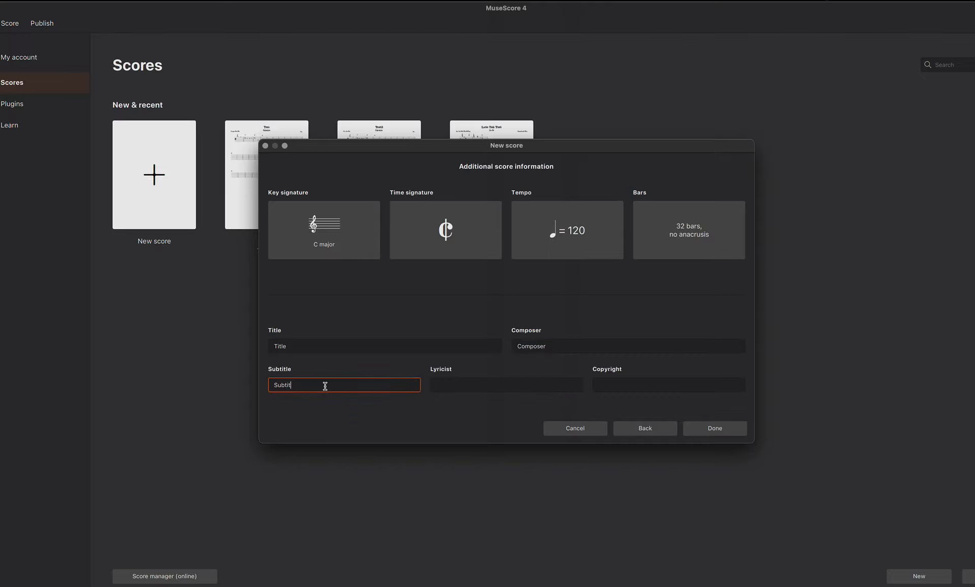
Enter 'Arranger' as lyricist and 'Rob's Stuff' as the copyright
{"action": "left_click", "coordinate": [506, 384]}
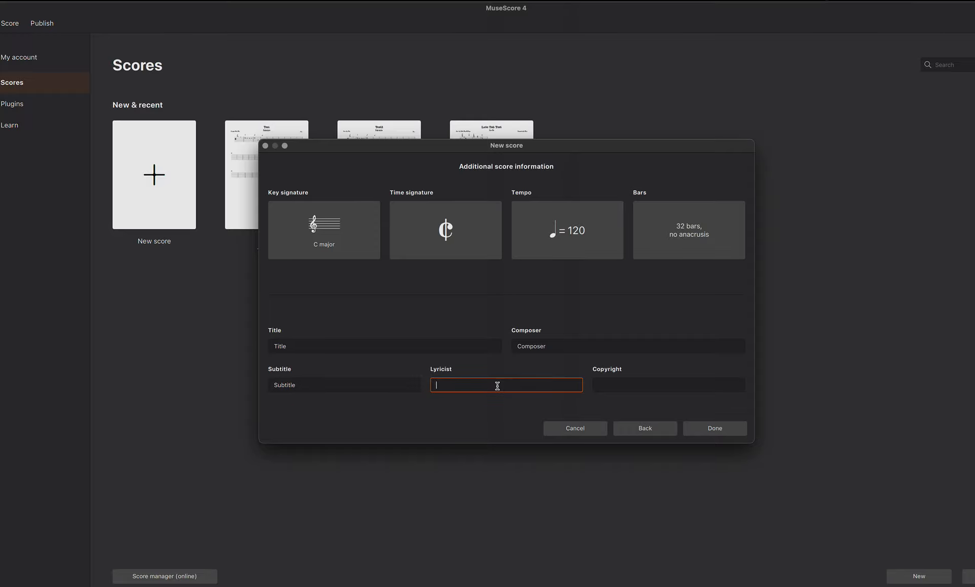
{"action": "type", "text": "Arranger"}
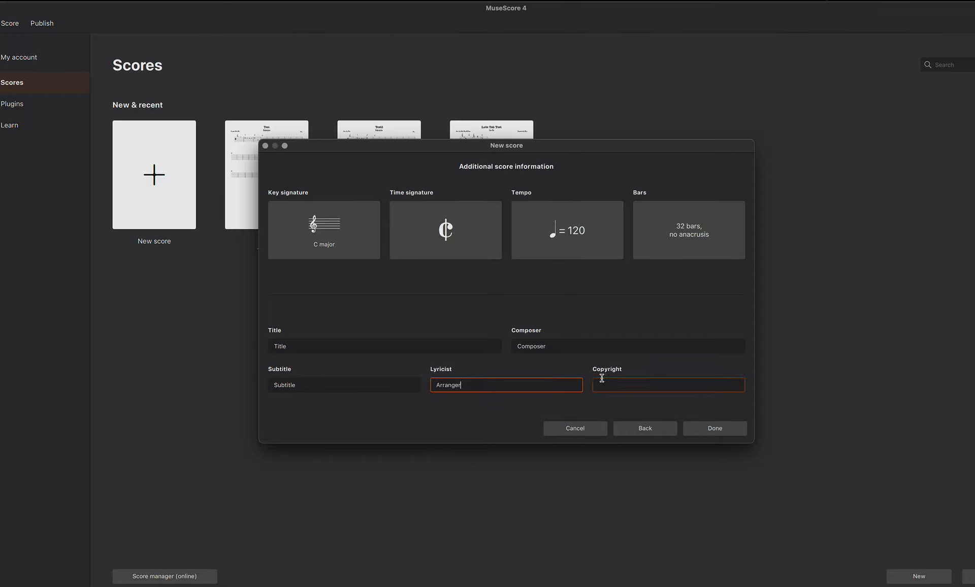
{"action": "left_click", "coordinate": [668, 384]}
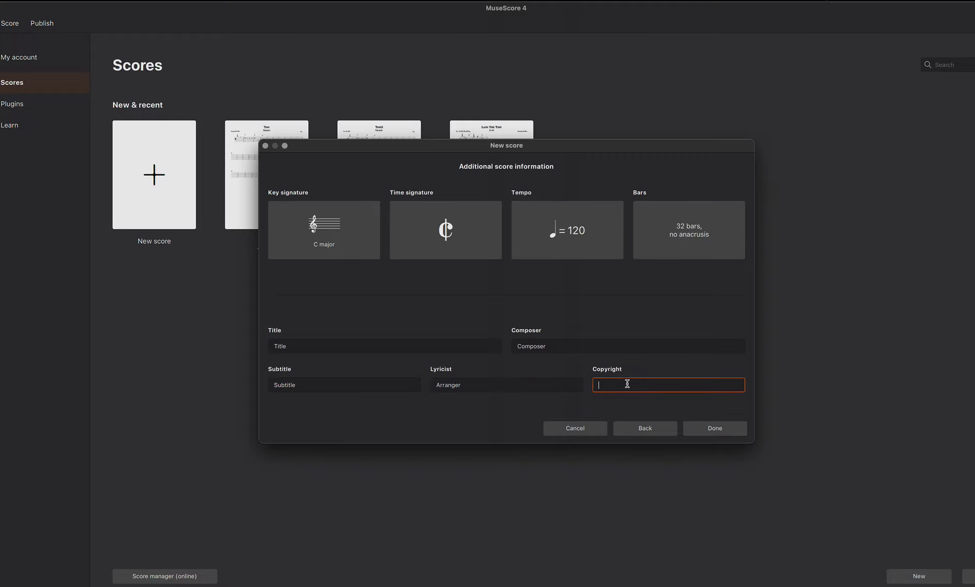
{"action": "type", "text": "R"}
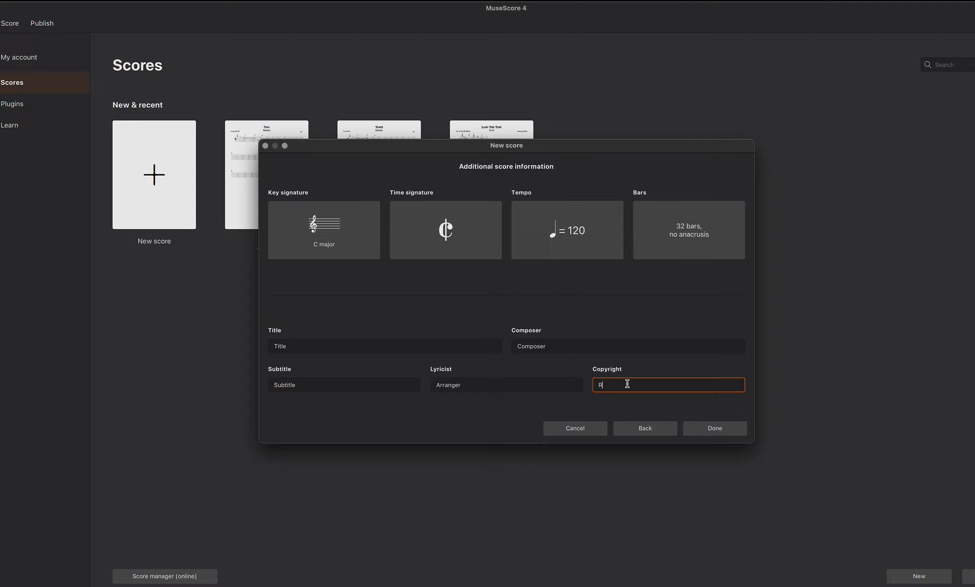
{"action": "type", "text": "ob's"}
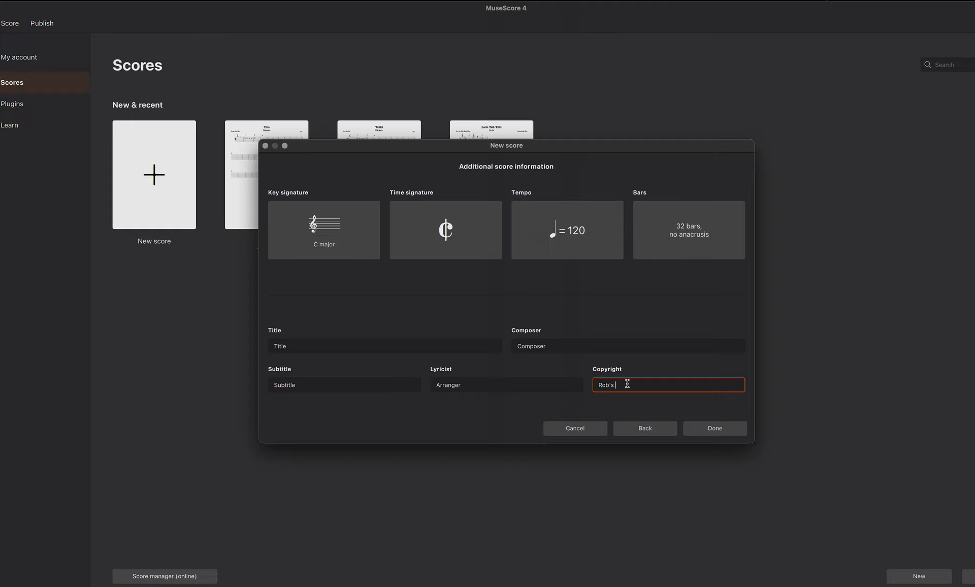
{"action": "type", "text": "Stuf"}
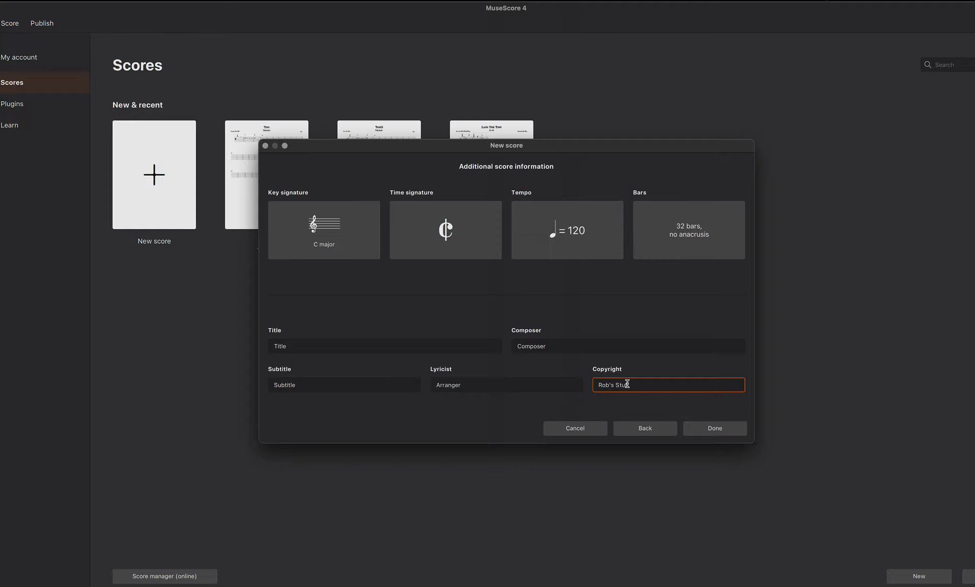
{"action": "type", "text": "ff"}
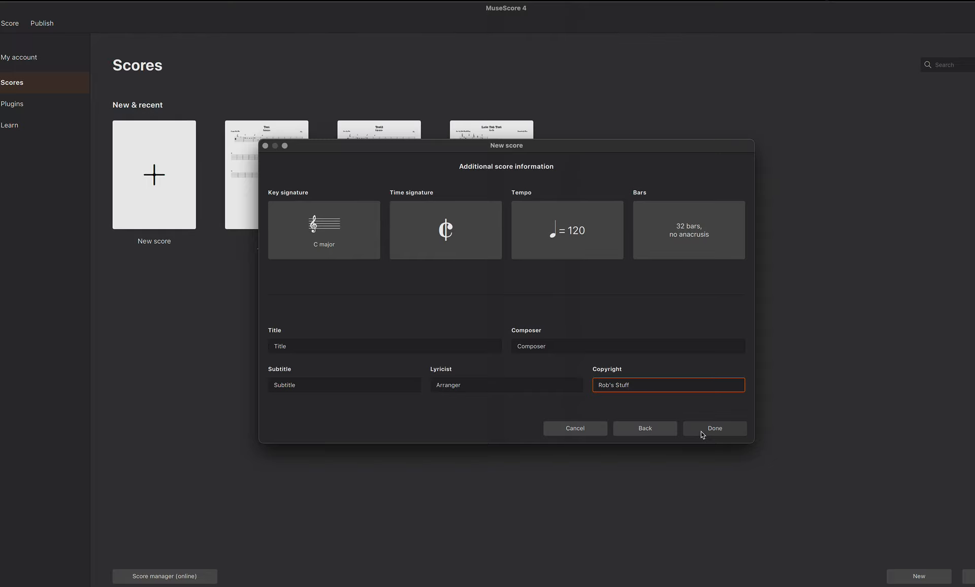
Finish the New score dialog to create the cut-time lute tablature score
{"action": "left_click", "coordinate": [714, 428]}
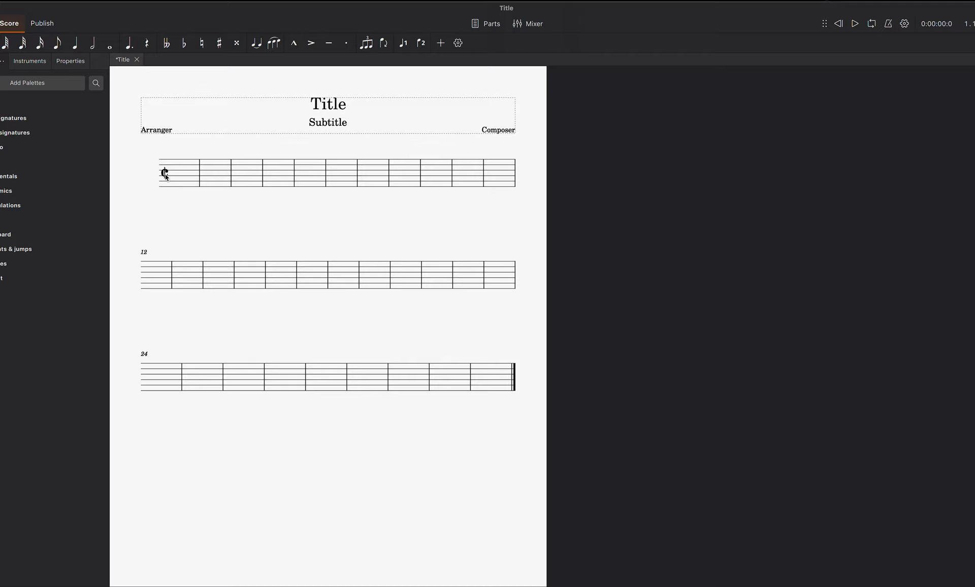
{"action": "mouse_move", "coordinate": [331, 128]}
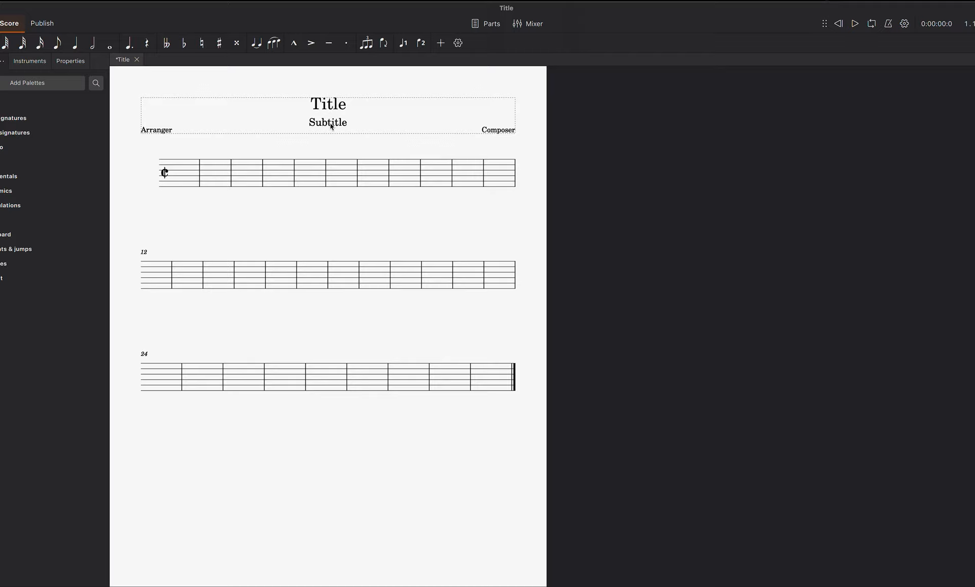
{"action": "mouse_move", "coordinate": [150, 136]}
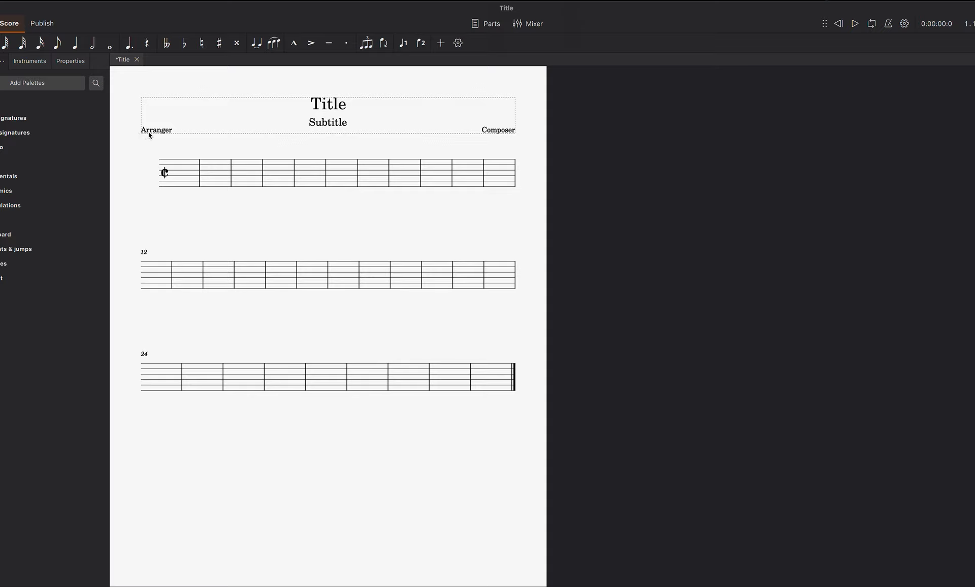
{"action": "mouse_move", "coordinate": [167, 176]}
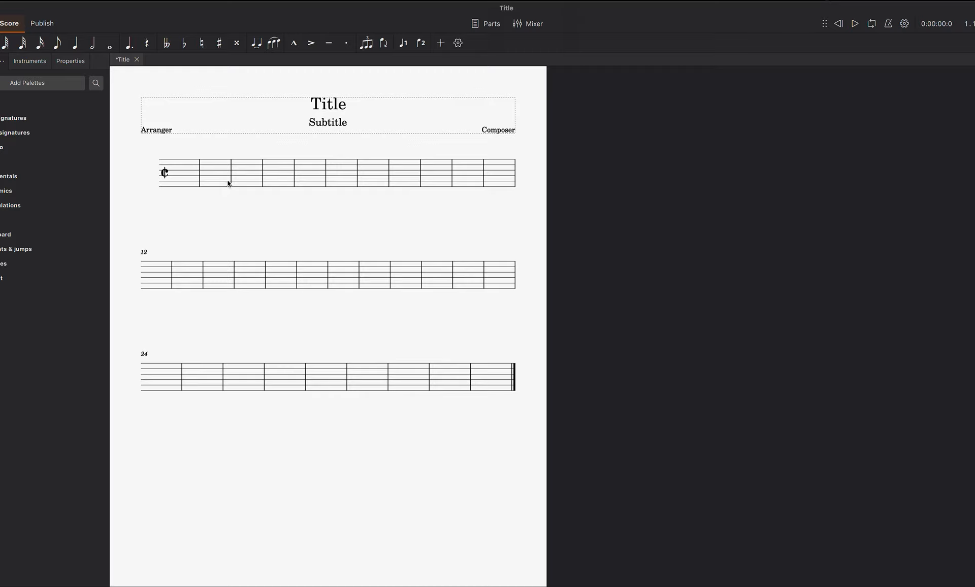
{"action": "mouse_move", "coordinate": [235, 173]}
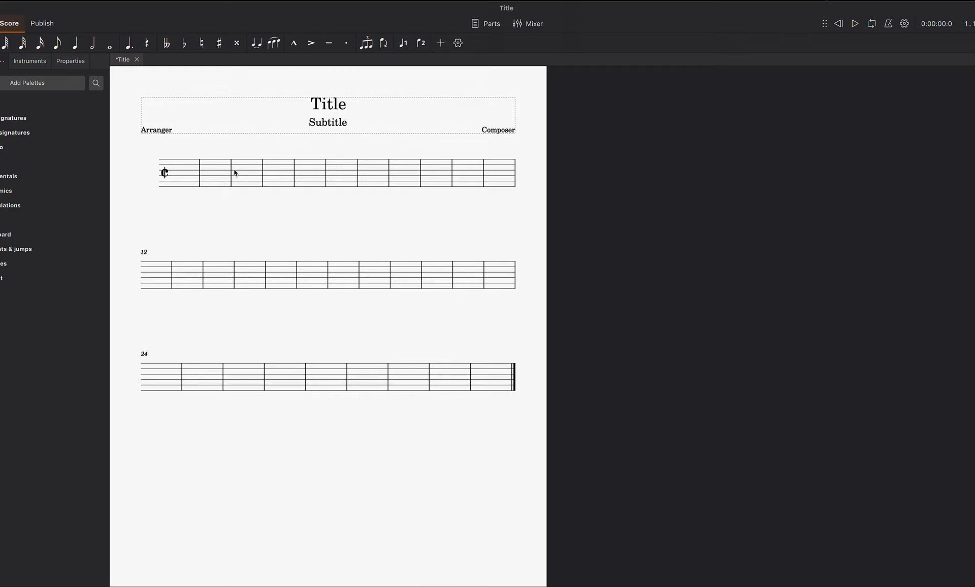
{"action": "mouse_move", "coordinate": [203, 184]}
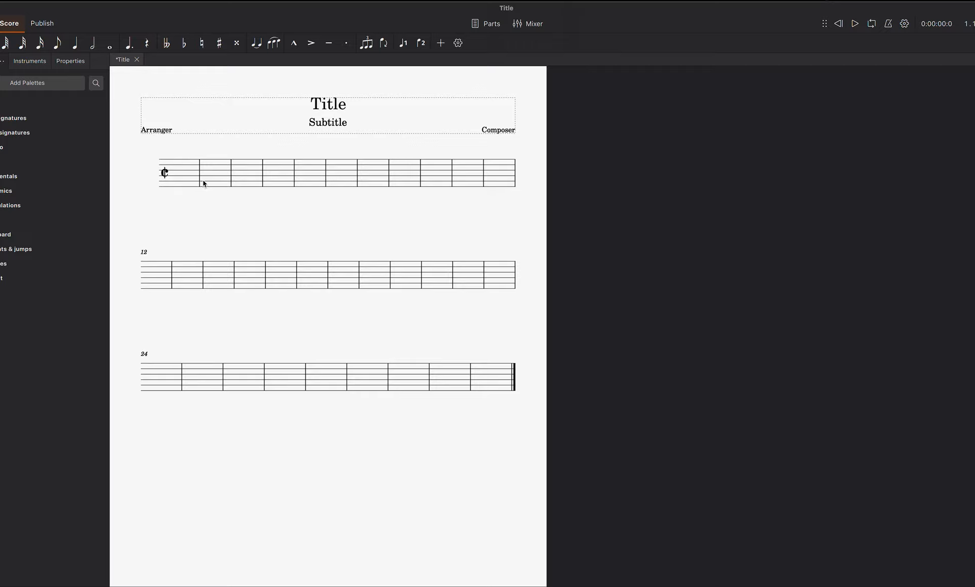
{"action": "mouse_move", "coordinate": [179, 183]}
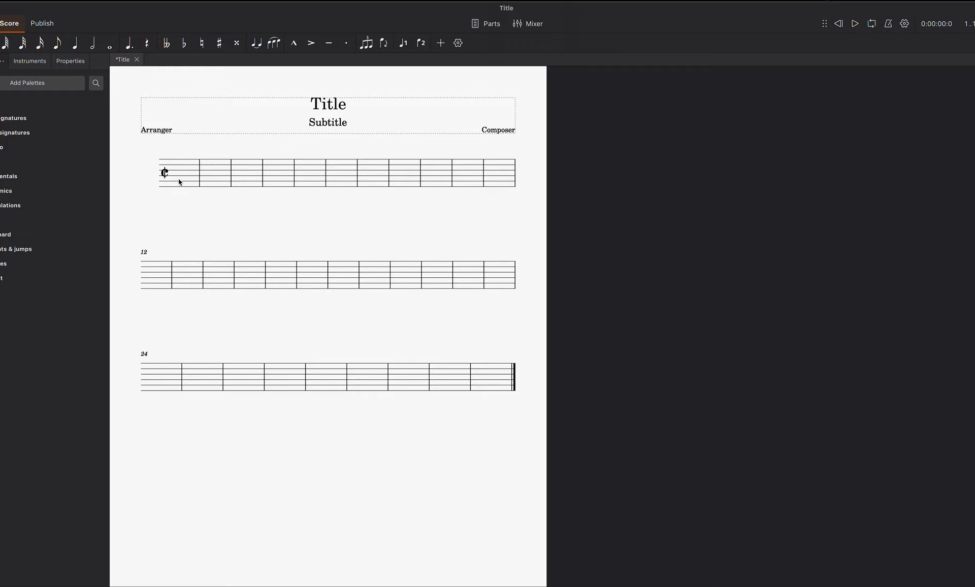
{"action": "mouse_move", "coordinate": [179, 175]}
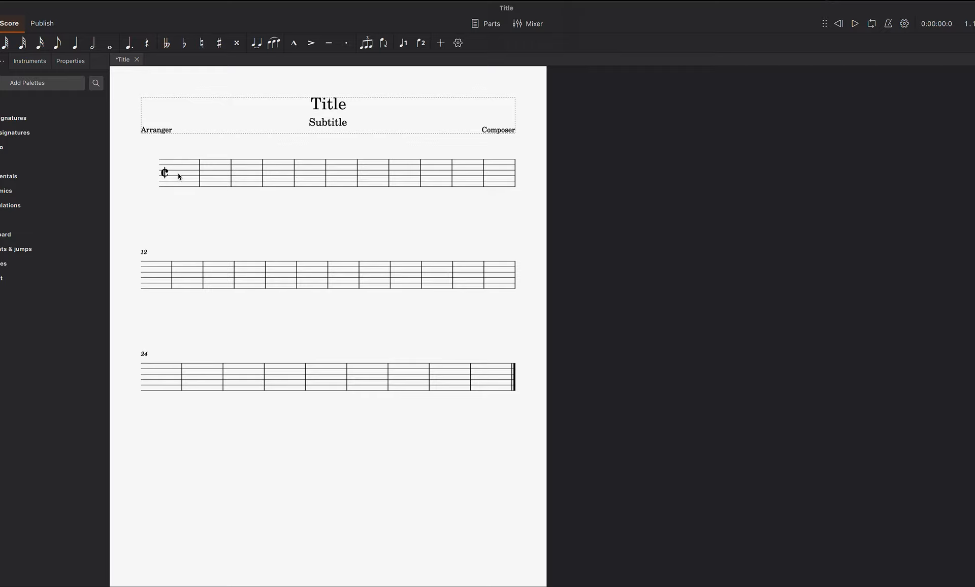
Turn off Show time signature in the first bar's Stave/Part properties and apply it
{"action": "right_click", "coordinate": [179, 172]}
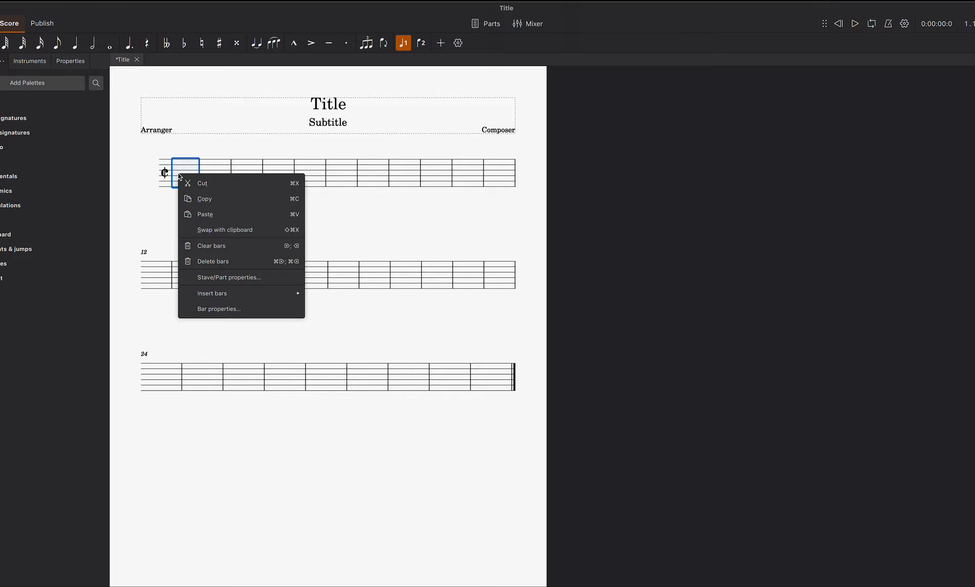
{"action": "mouse_move", "coordinate": [242, 278]}
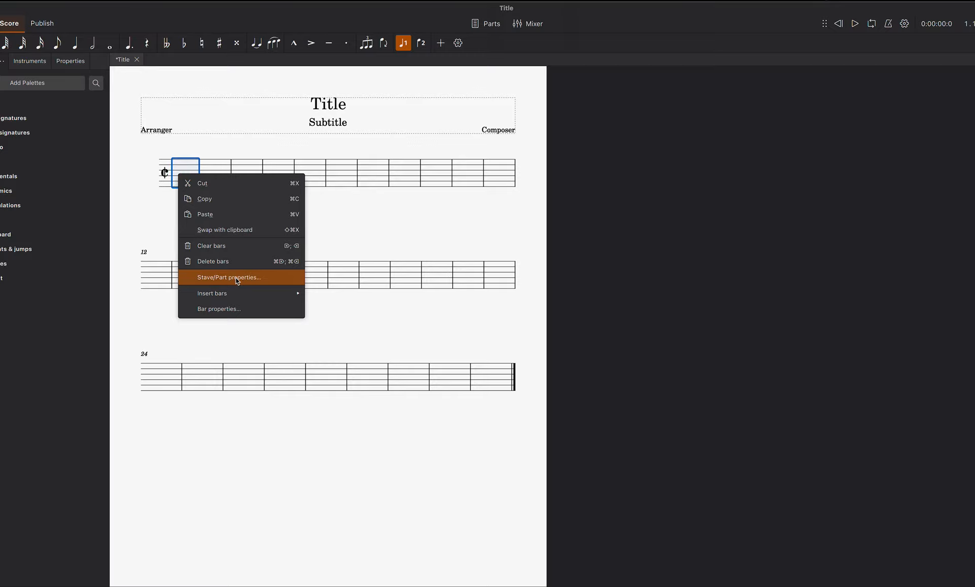
{"action": "left_click", "coordinate": [229, 277]}
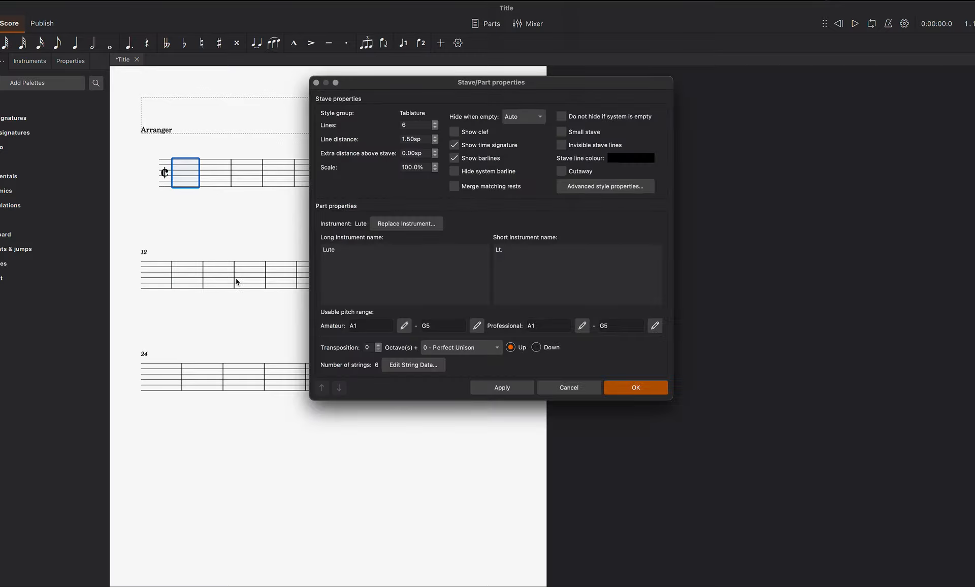
{"action": "mouse_move", "coordinate": [440, 275]}
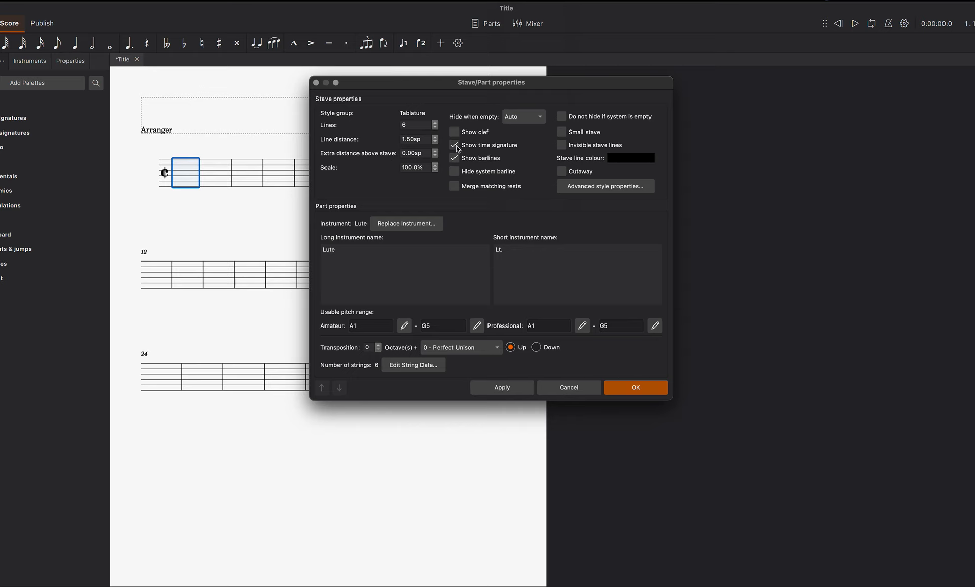
{"action": "left_click", "coordinate": [455, 145]}
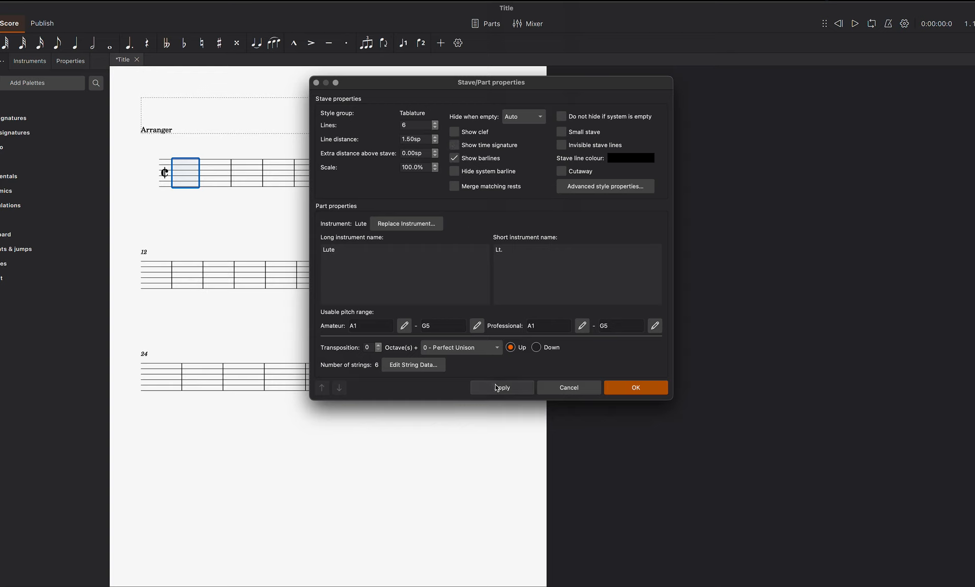
{"action": "left_click", "coordinate": [502, 387]}
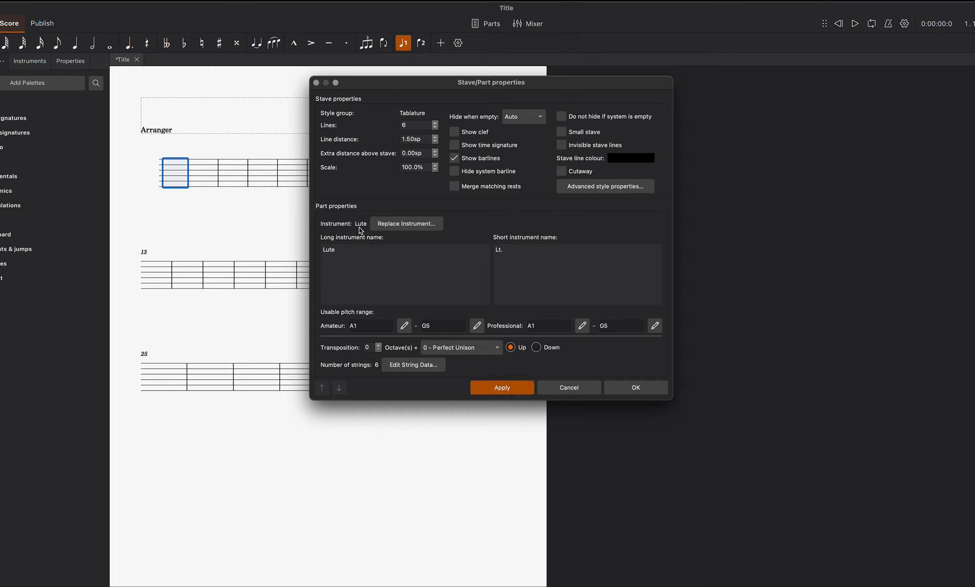
{"action": "mouse_move", "coordinate": [379, 255]}
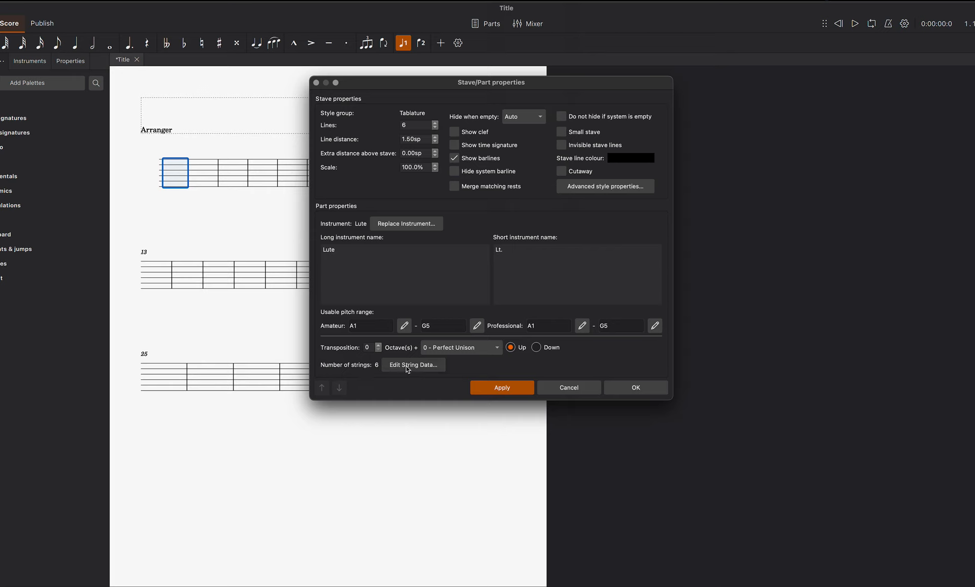
Open the lute's string data and select the lowest string, G2
{"action": "left_click", "coordinate": [412, 365]}
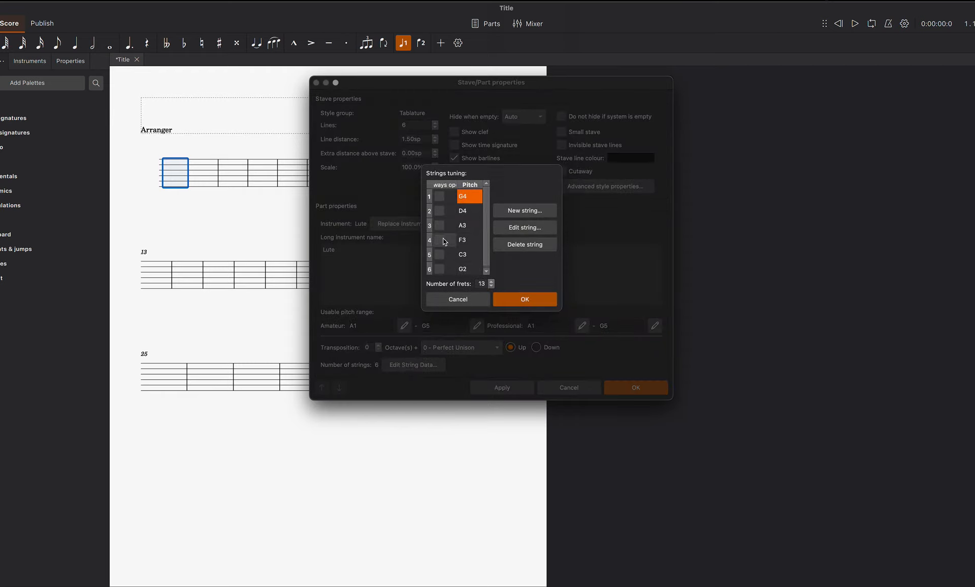
{"action": "left_click", "coordinate": [469, 269]}
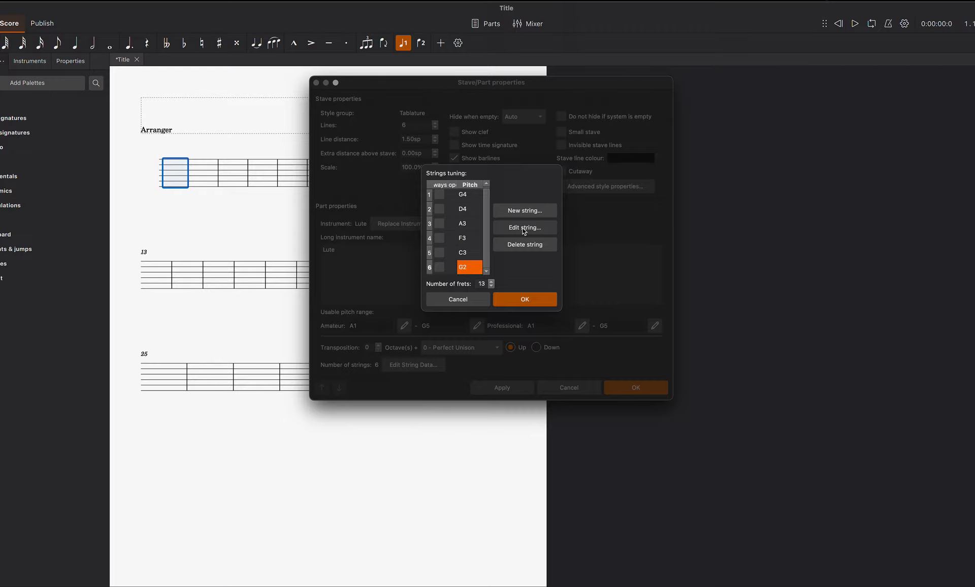
{"action": "left_click", "coordinate": [525, 228]}
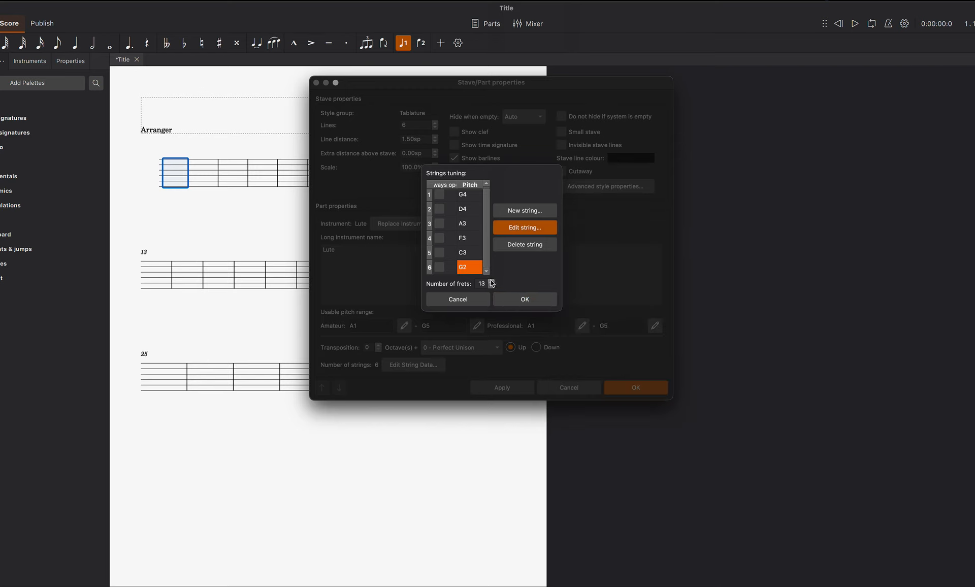
{"action": "mouse_move", "coordinate": [519, 210]}
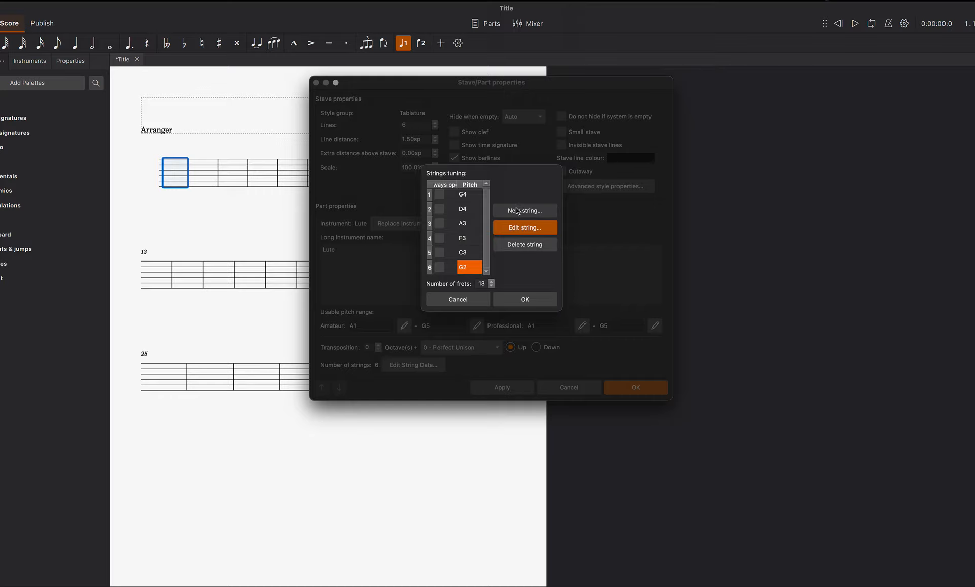
{"action": "mouse_move", "coordinate": [523, 210]}
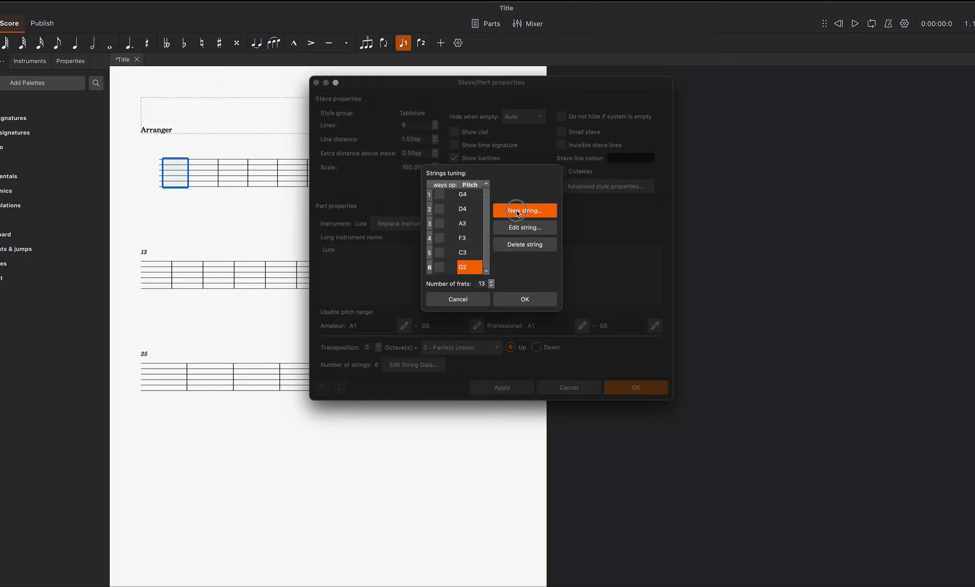
Add F2 and E2 as the seventh and eighth lute strings
{"action": "left_click", "coordinate": [523, 211]}
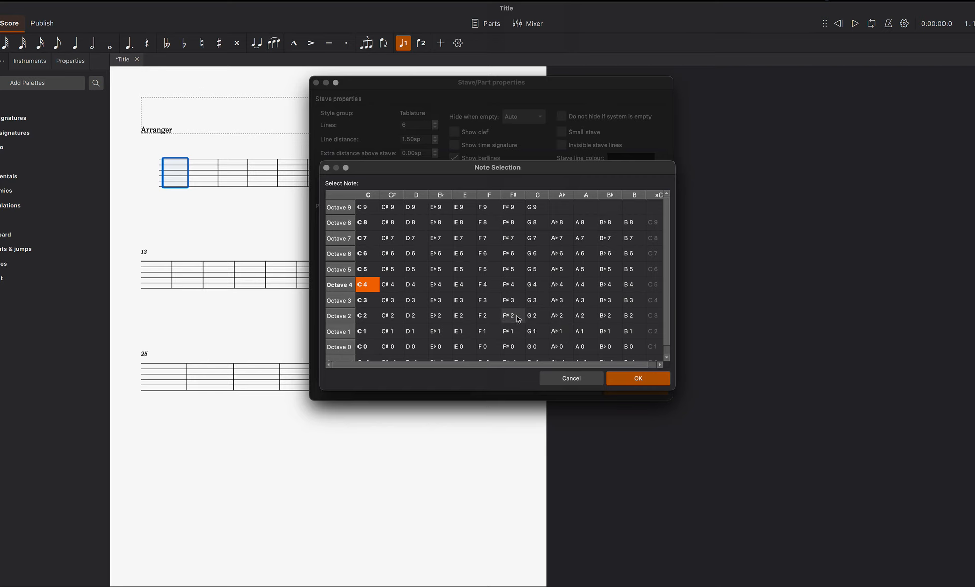
{"action": "left_click", "coordinate": [507, 316]}
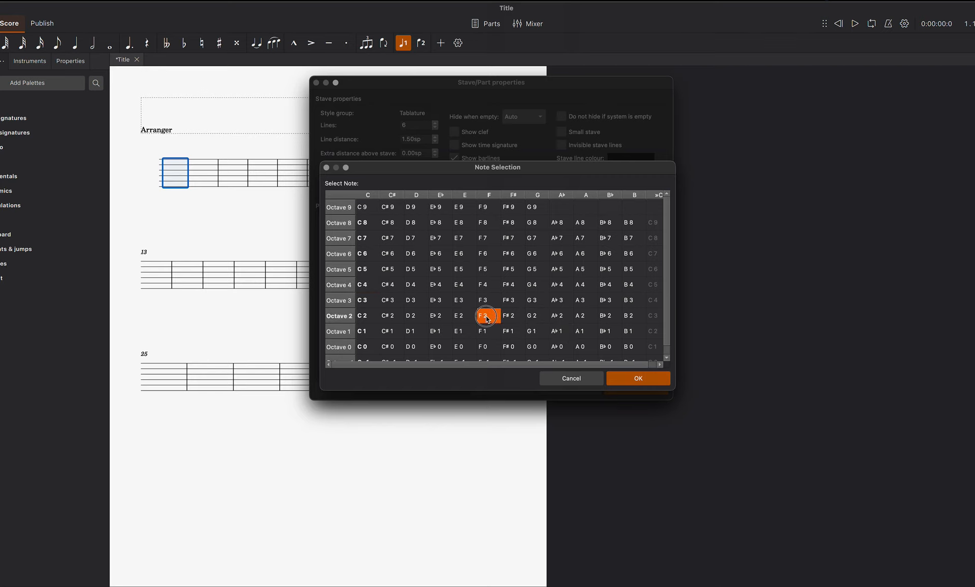
{"action": "left_click", "coordinate": [637, 379]}
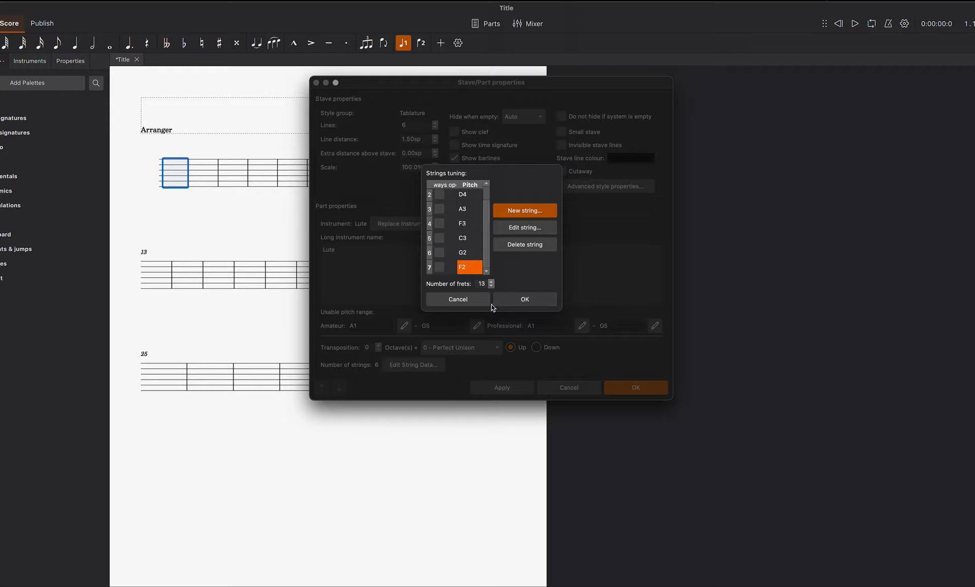
{"action": "mouse_move", "coordinate": [474, 266]}
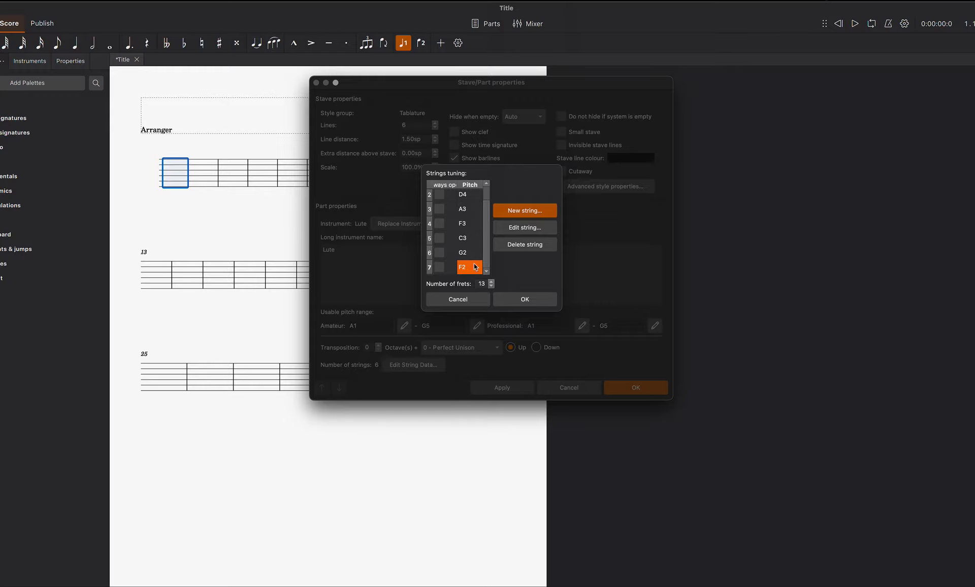
{"action": "left_click", "coordinate": [524, 227]}
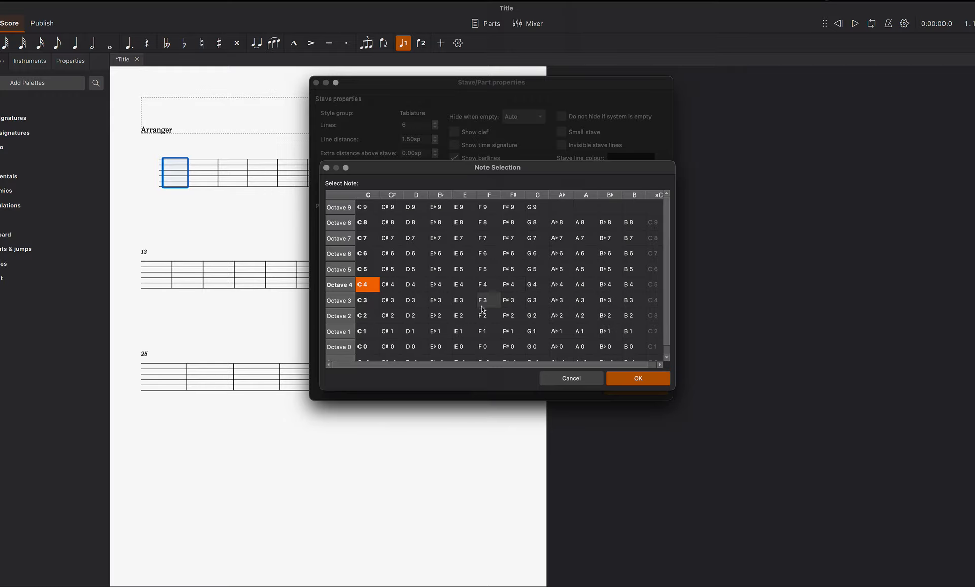
{"action": "left_click", "coordinate": [463, 315]}
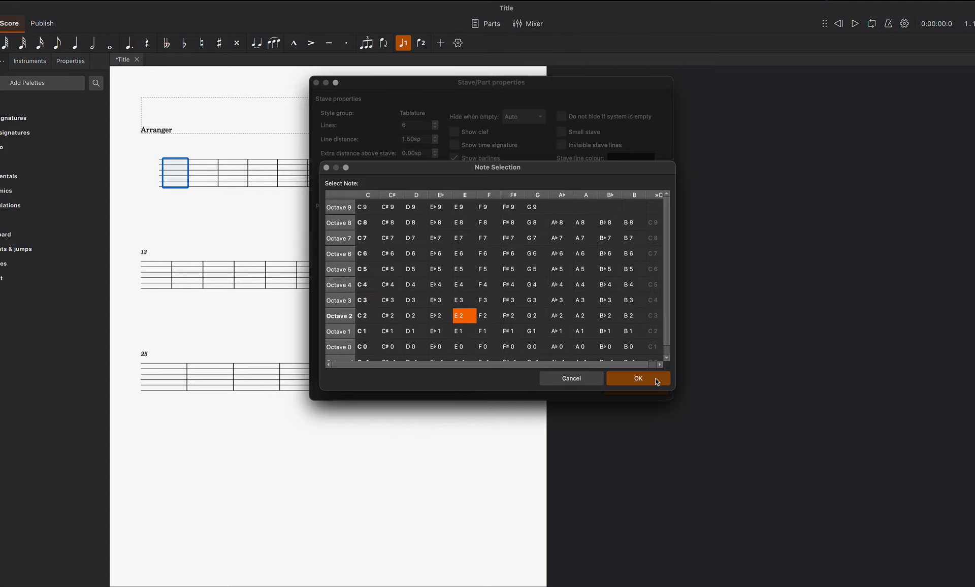
{"action": "left_click", "coordinate": [637, 378]}
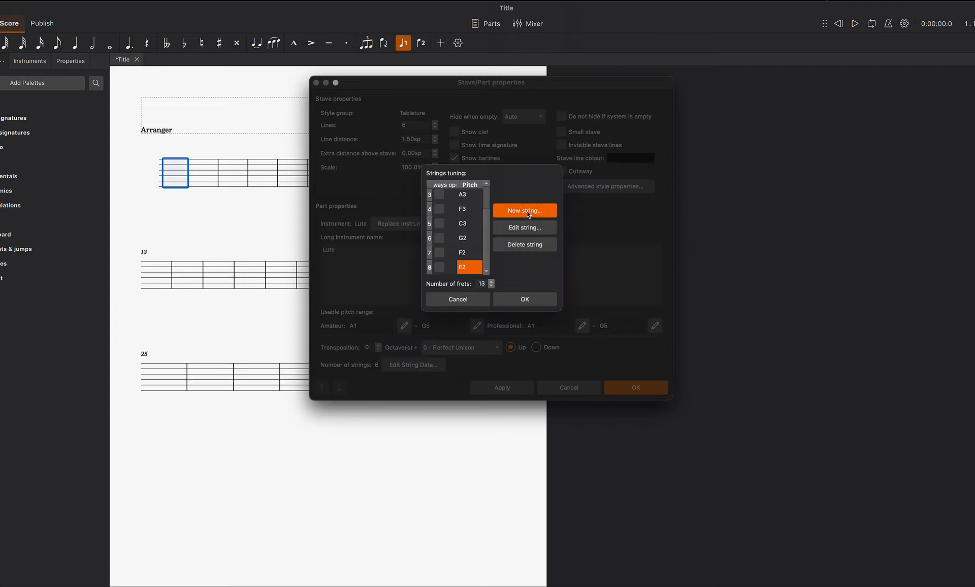
Add D2 and C2 strings, then accept the ten-string tuning and close properties
{"action": "left_click", "coordinate": [524, 211]}
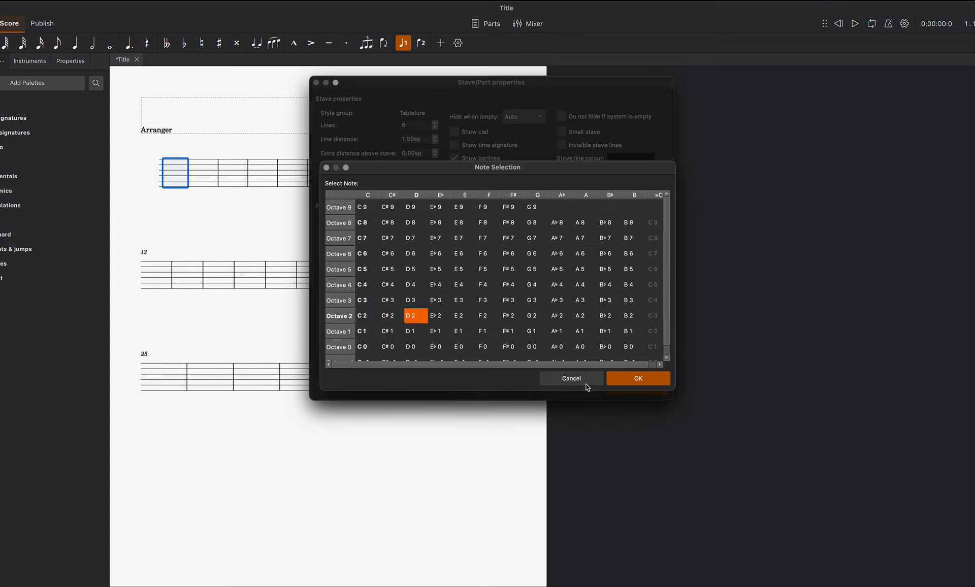
{"action": "left_click", "coordinate": [637, 379]}
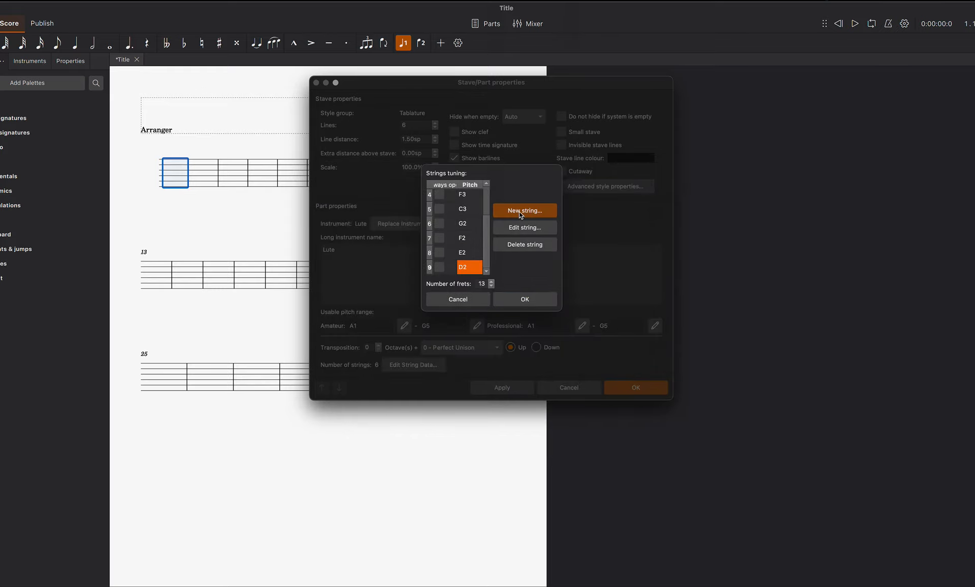
{"action": "left_click", "coordinate": [525, 227]}
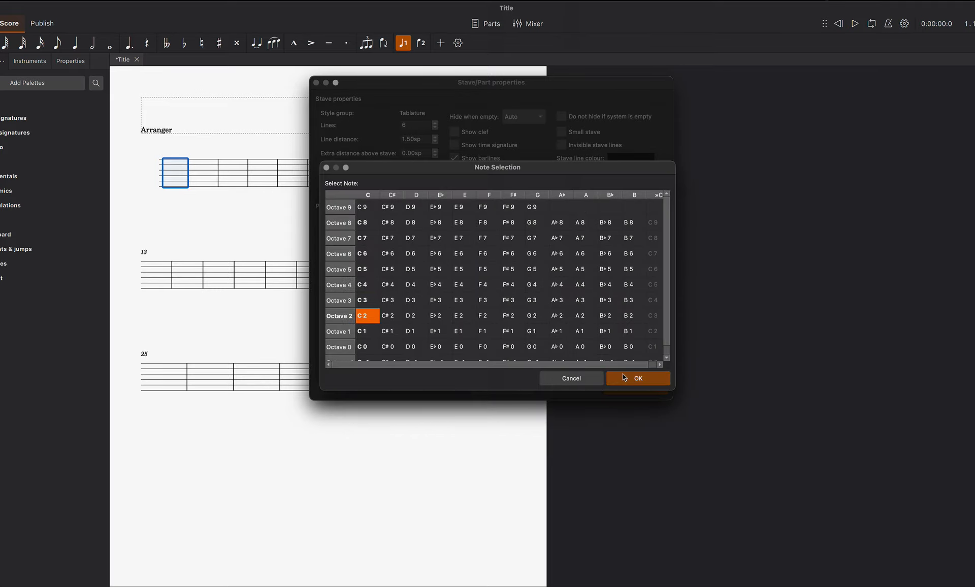
{"action": "left_click", "coordinate": [636, 378]}
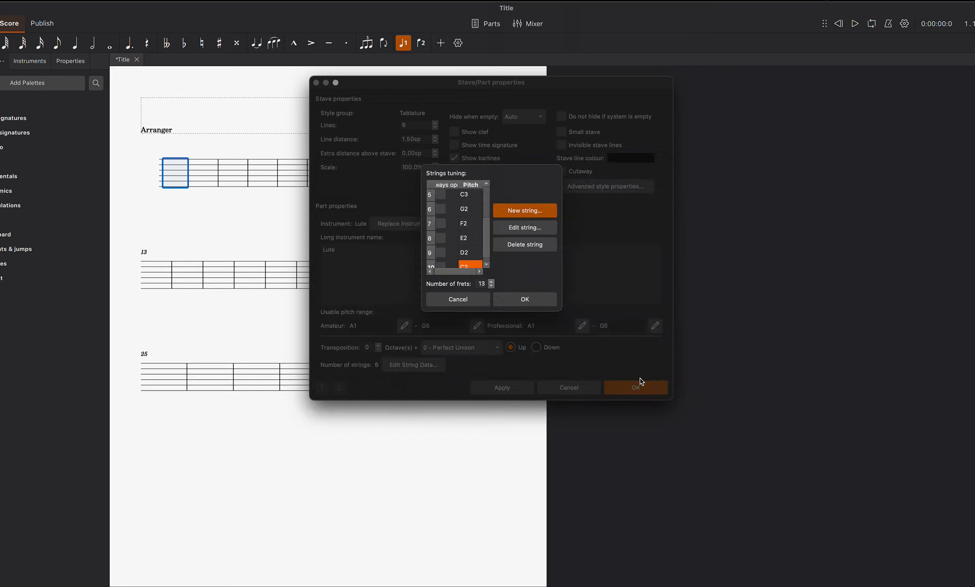
{"action": "mouse_move", "coordinate": [383, 231]}
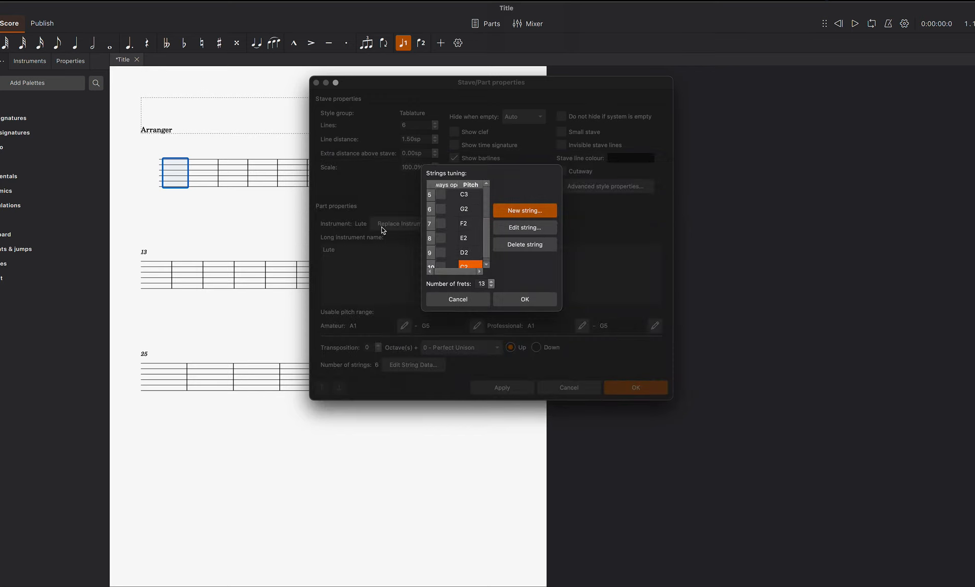
{"action": "mouse_move", "coordinate": [468, 235]}
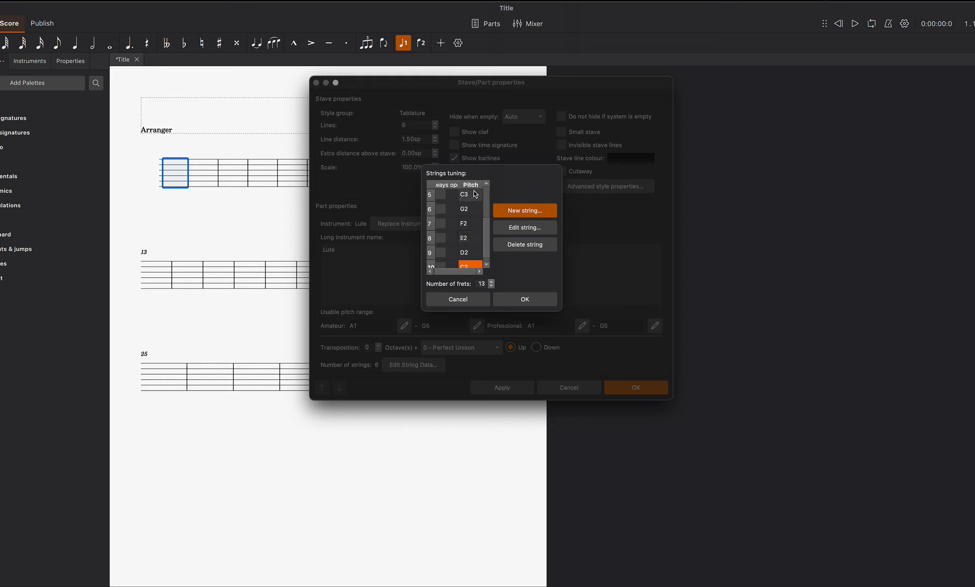
{"action": "mouse_move", "coordinate": [471, 241]}
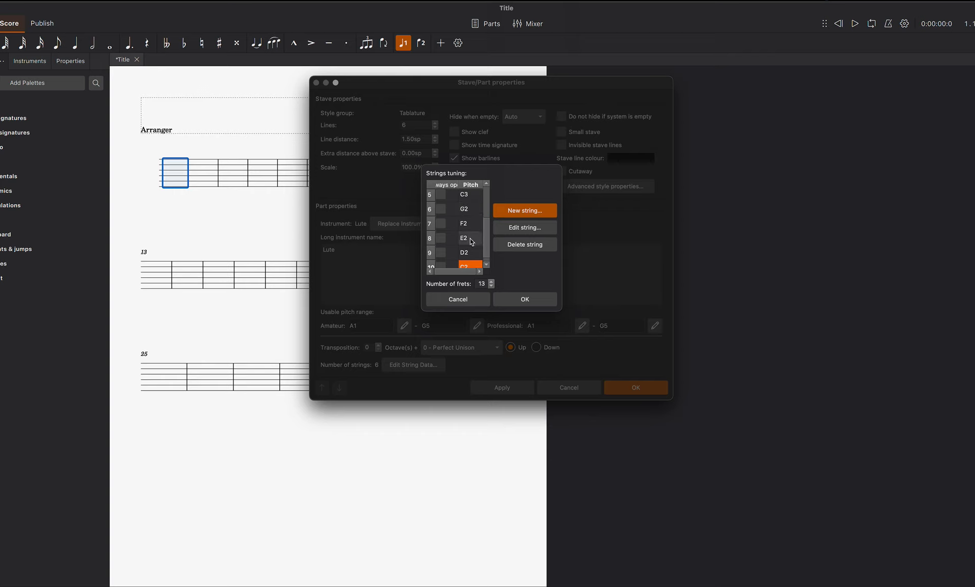
{"action": "mouse_move", "coordinate": [466, 222]}
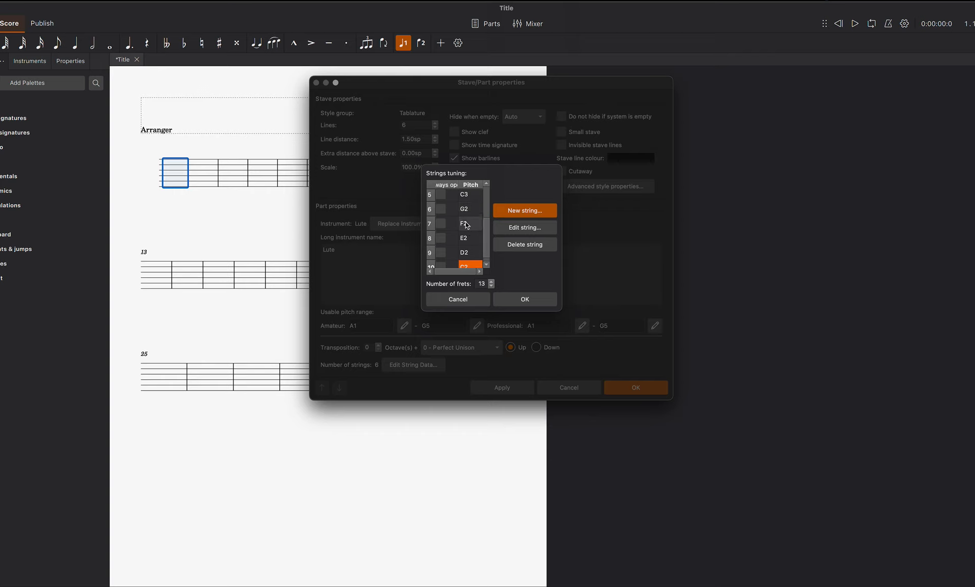
{"action": "mouse_move", "coordinate": [529, 263]}
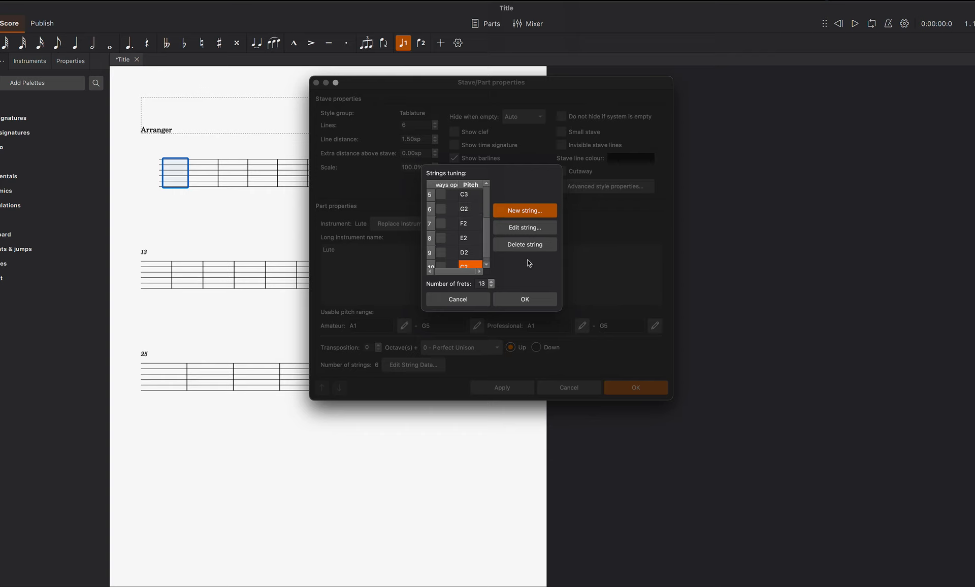
{"action": "mouse_move", "coordinate": [522, 269]}
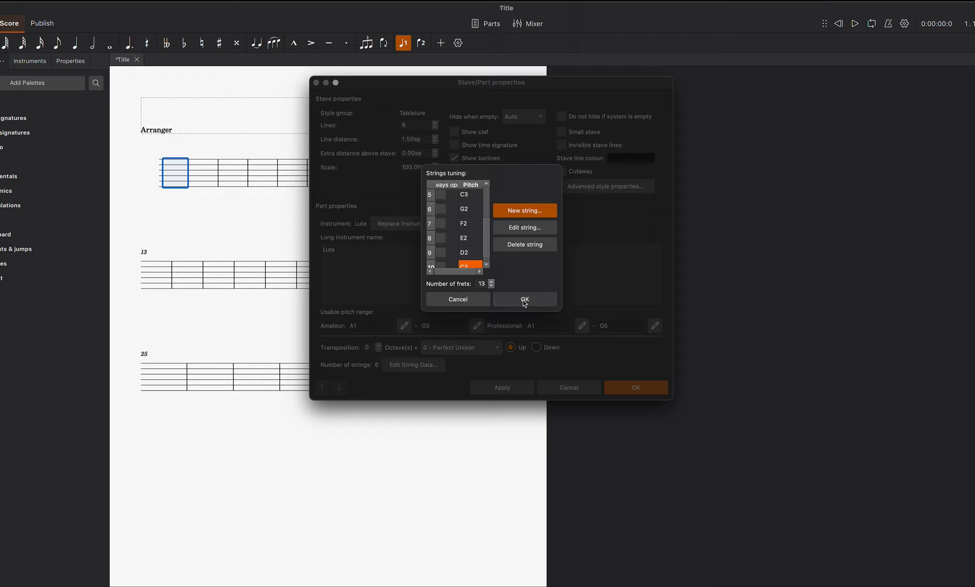
{"action": "left_click", "coordinate": [524, 299]}
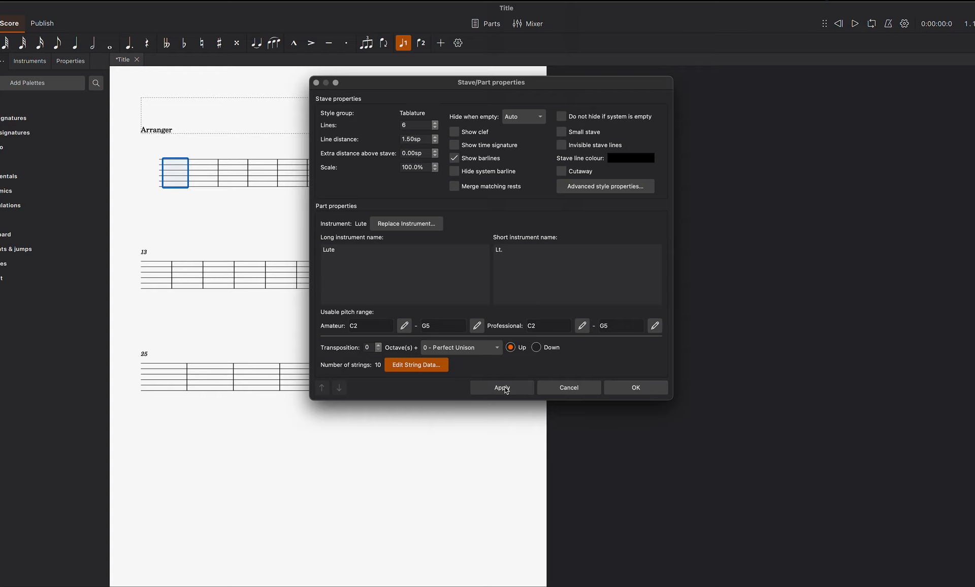
{"action": "left_click", "coordinate": [634, 388]}
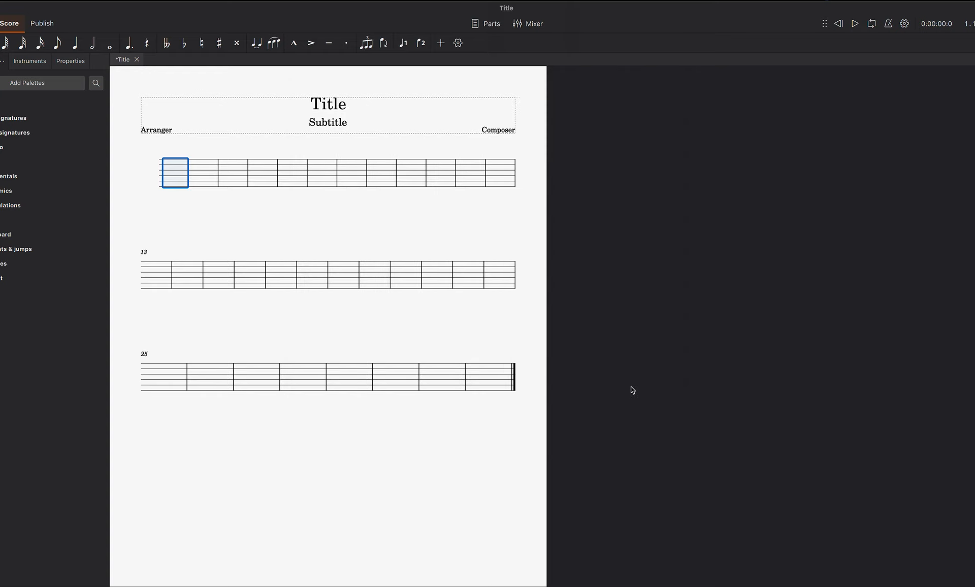
{"action": "mouse_move", "coordinate": [247, 195]}
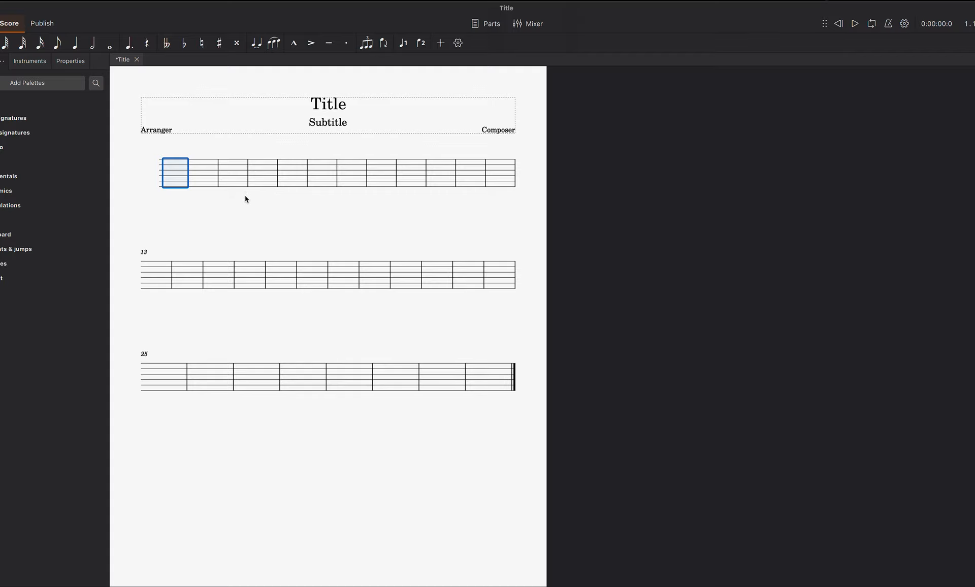
{"action": "mouse_move", "coordinate": [243, 208]}
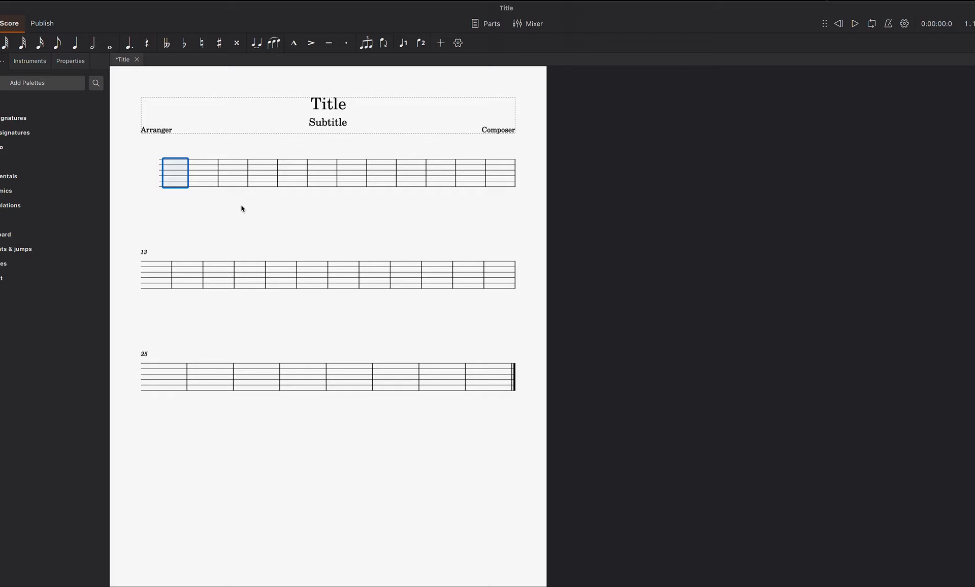
{"action": "mouse_move", "coordinate": [175, 138]}
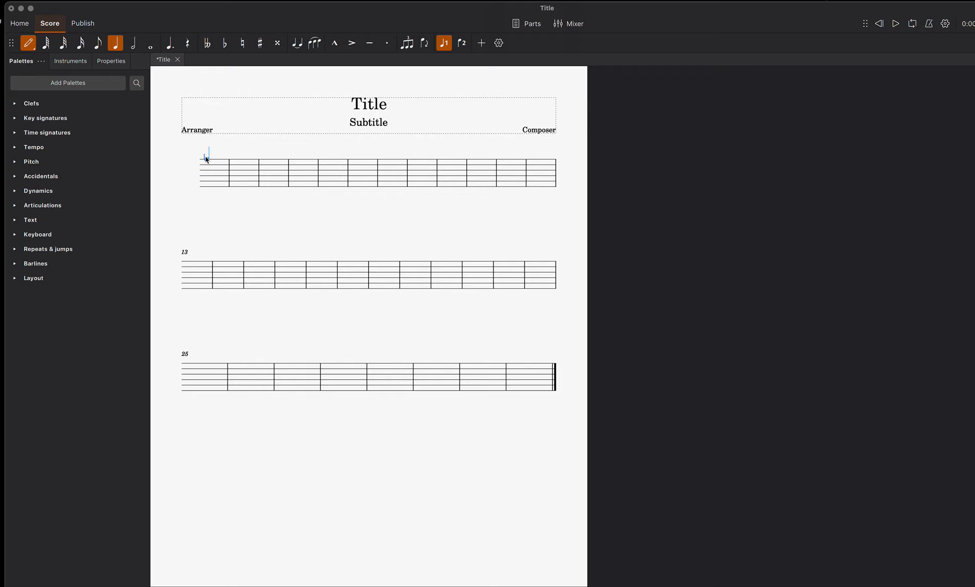
{"action": "mouse_move", "coordinate": [270, 125]}
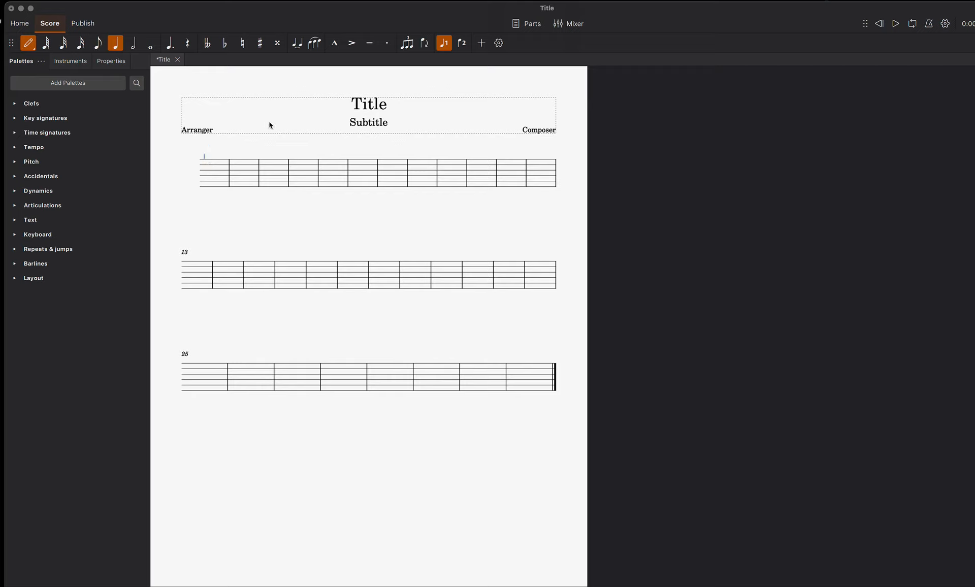
Enter half-note fret letters in bar 1 and quarter-note letters in bar 2
{"action": "left_click", "coordinate": [208, 165]}
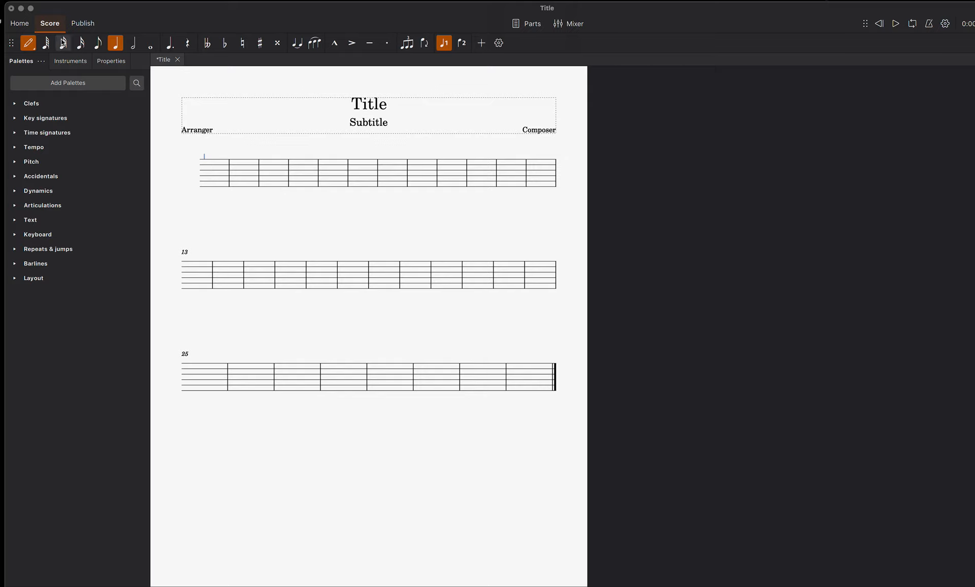
{"action": "mouse_move", "coordinate": [134, 43]}
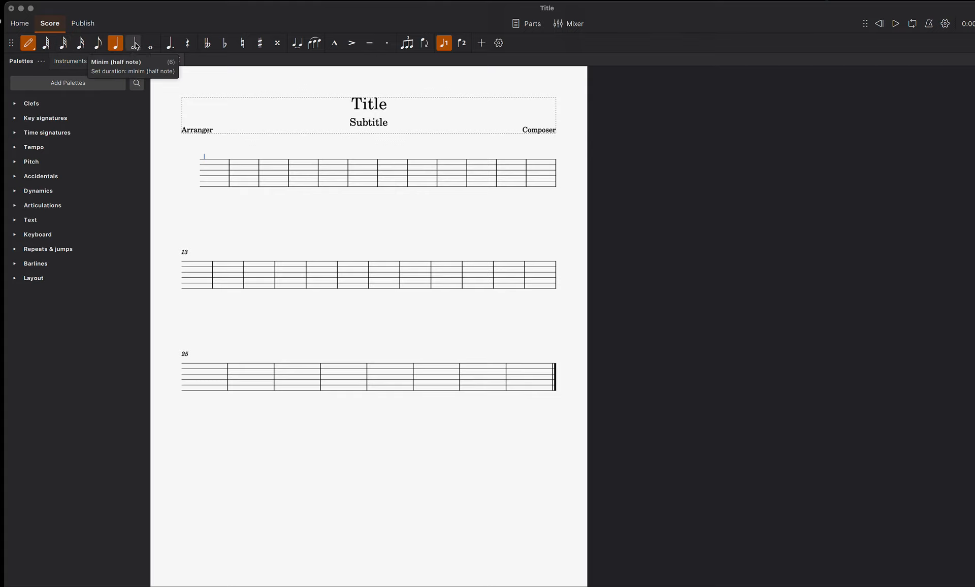
{"action": "left_click", "coordinate": [133, 43]}
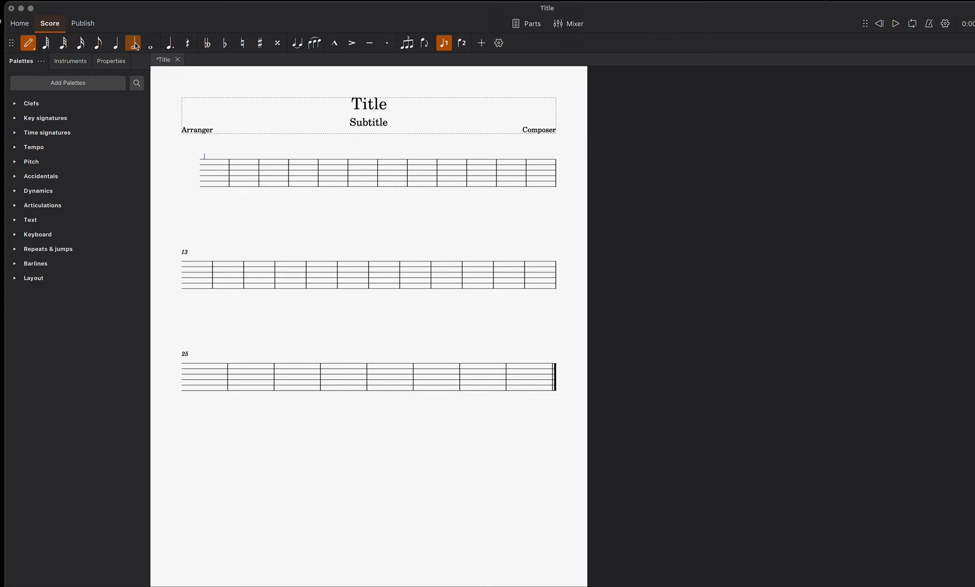
{"action": "left_click", "coordinate": [133, 42]}
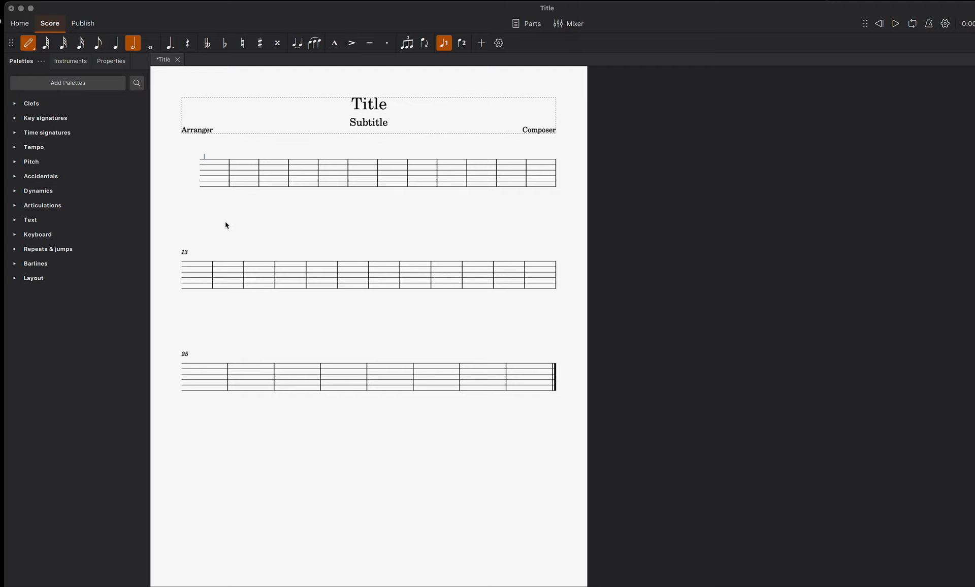
{"action": "left_click", "coordinate": [207, 163]}
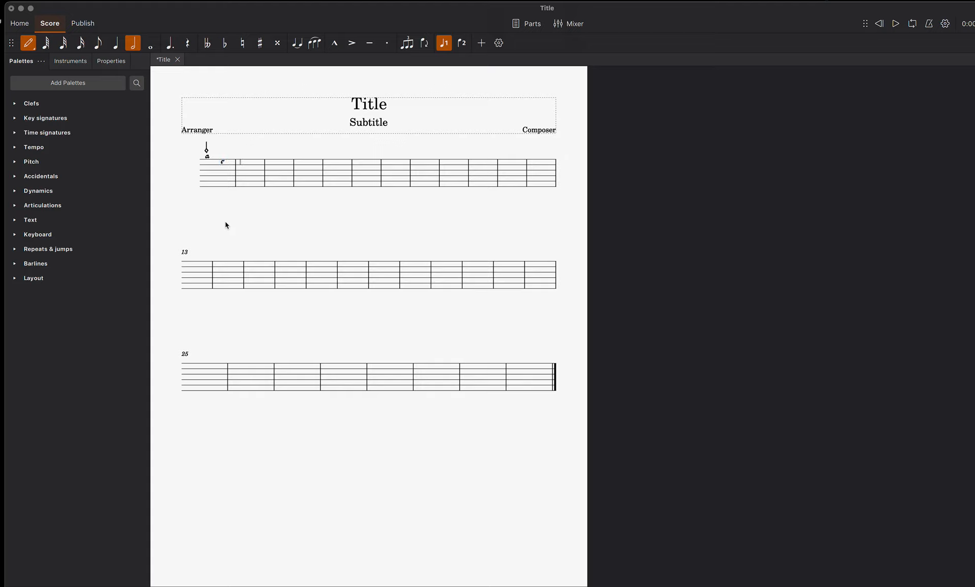
{"action": "left_click", "coordinate": [241, 168]}
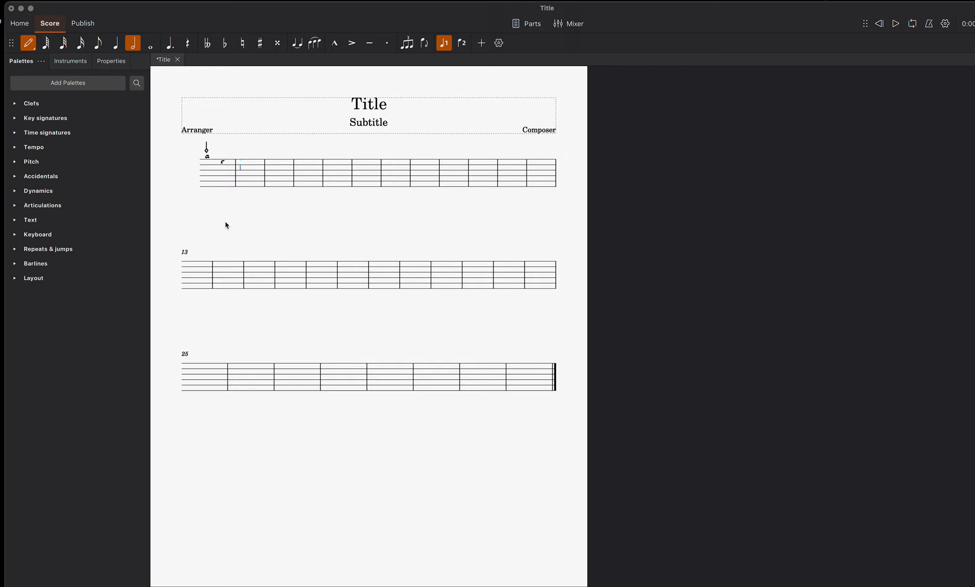
{"action": "mouse_move", "coordinate": [180, 39]}
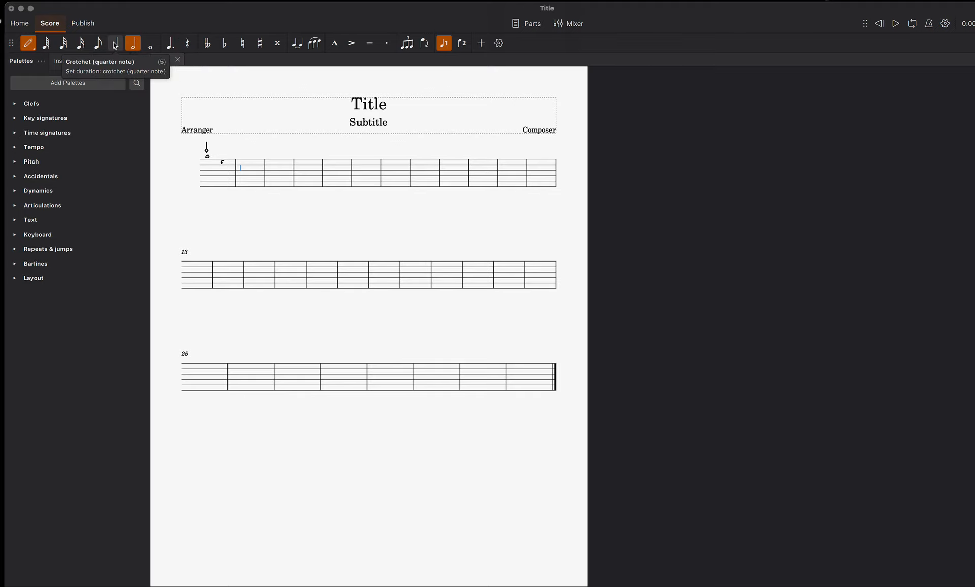
{"action": "left_click", "coordinate": [115, 42]}
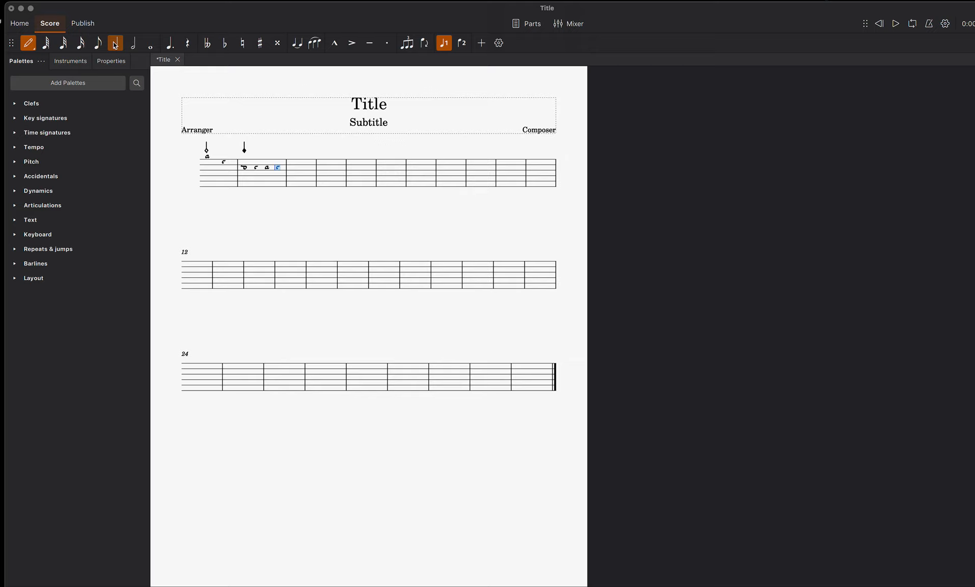
Enter a half-note chord in bar 3 and a whole-note bass course in bar 4
{"action": "left_click", "coordinate": [116, 43]}
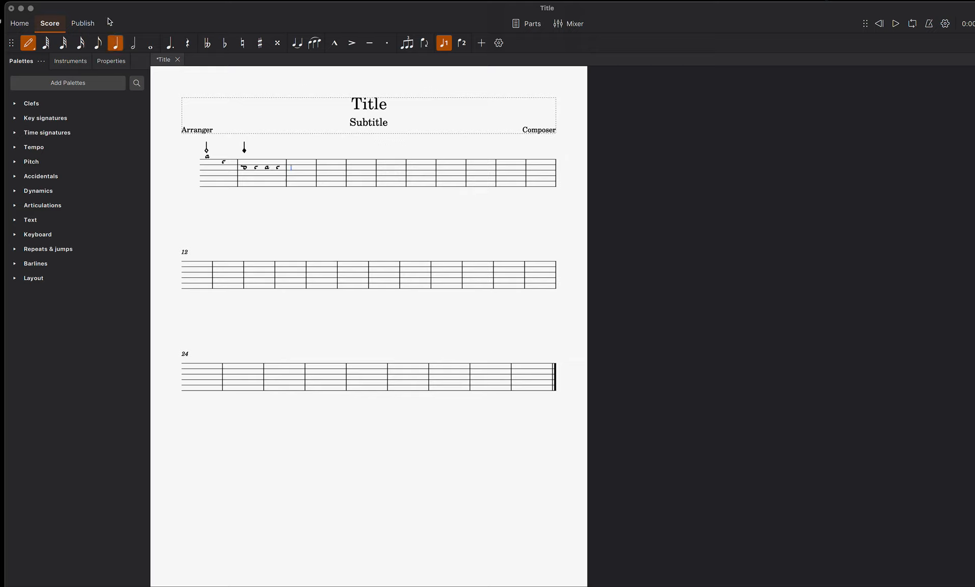
{"action": "left_click", "coordinate": [133, 43]}
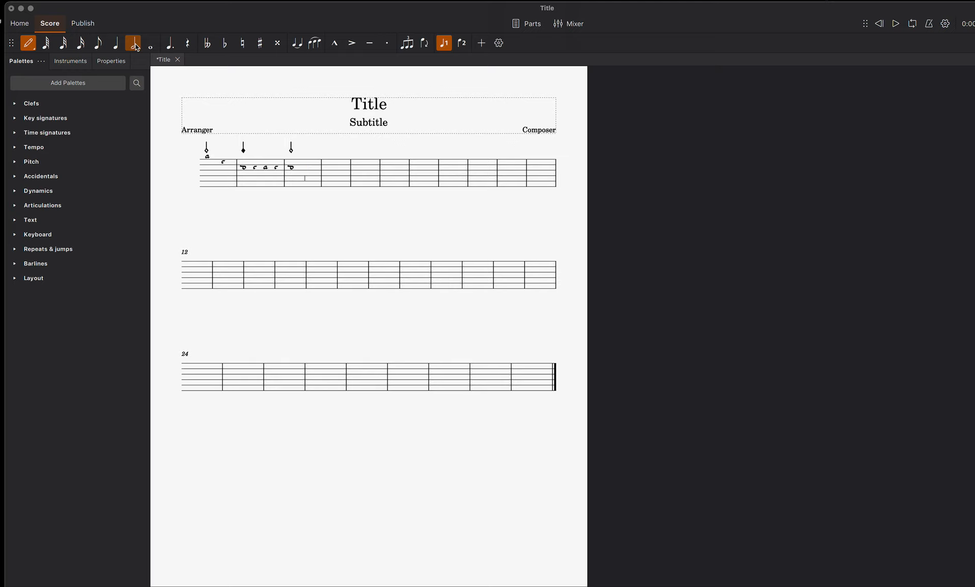
{"action": "left_click", "coordinate": [305, 178]}
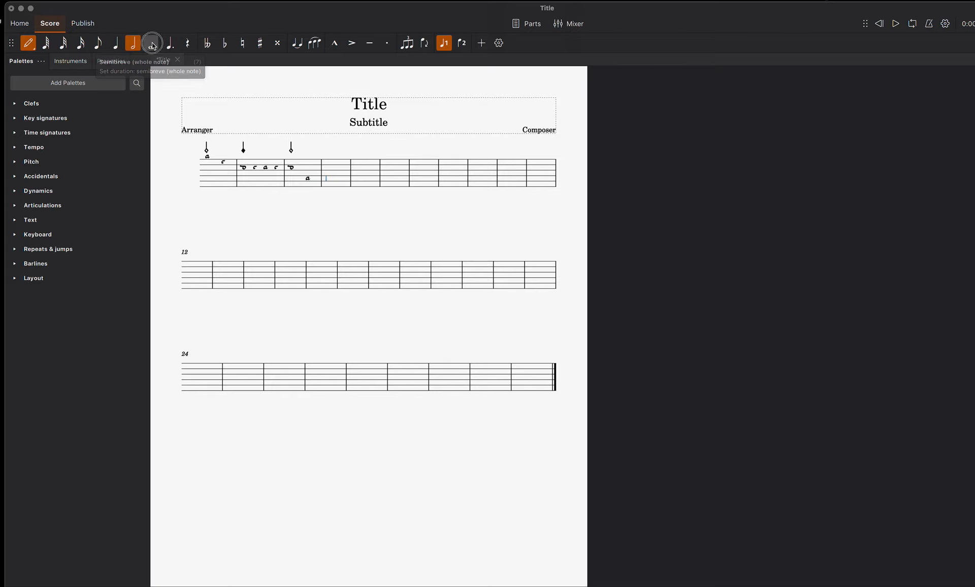
{"action": "left_click", "coordinate": [152, 43]}
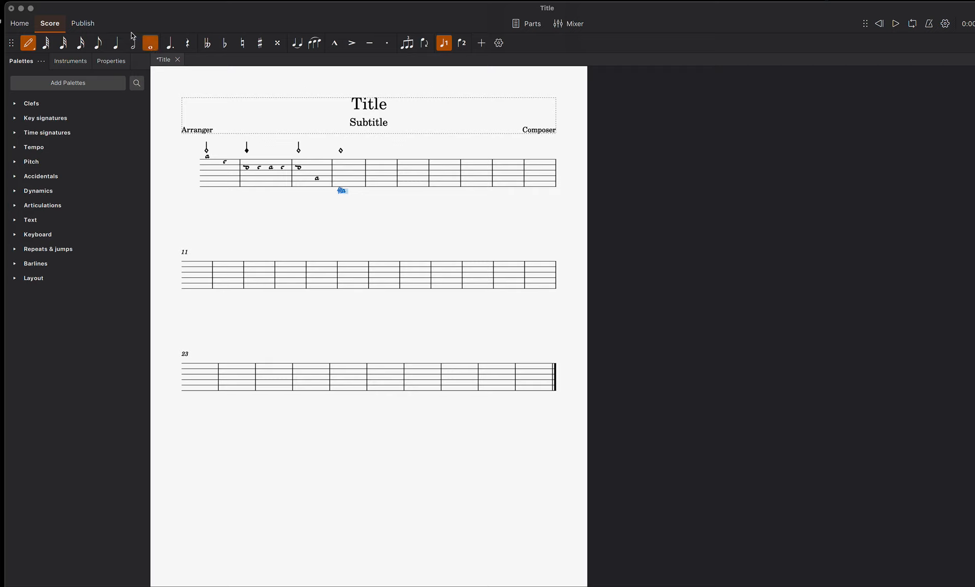
{"action": "mouse_move", "coordinate": [27, 43]}
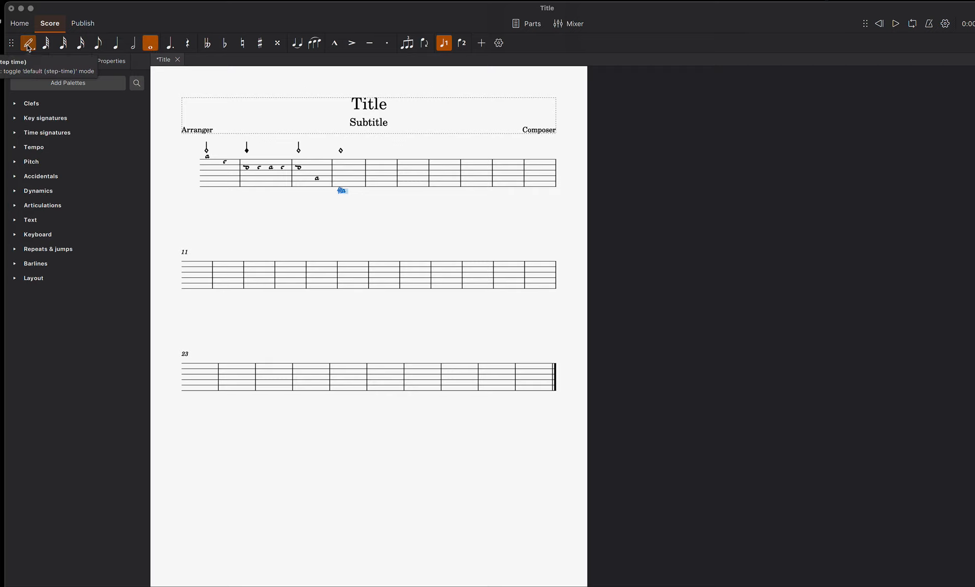
{"action": "mouse_move", "coordinate": [401, 231]}
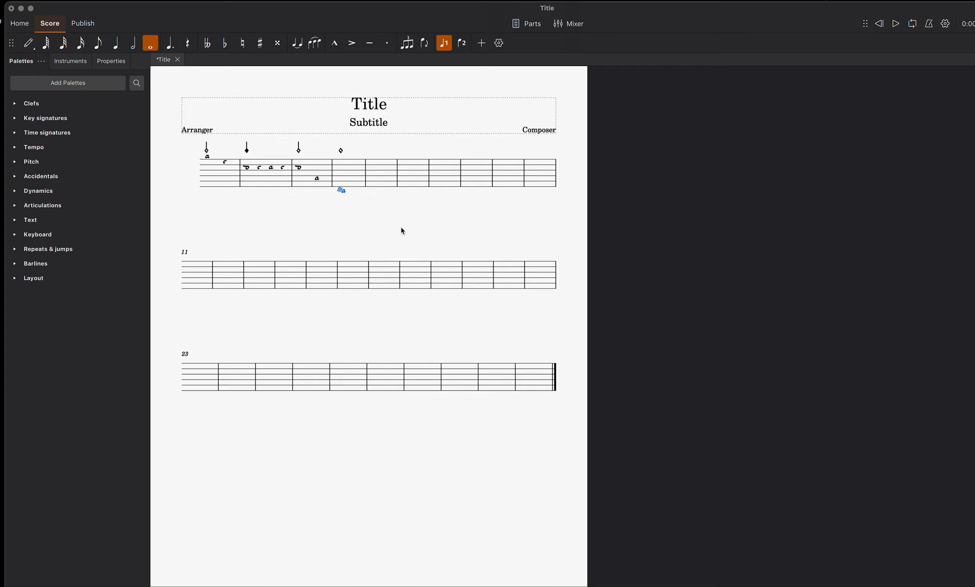
End note input and open Stave/Part properties from the first bar's context menu
{"action": "left_click", "coordinate": [150, 43]}
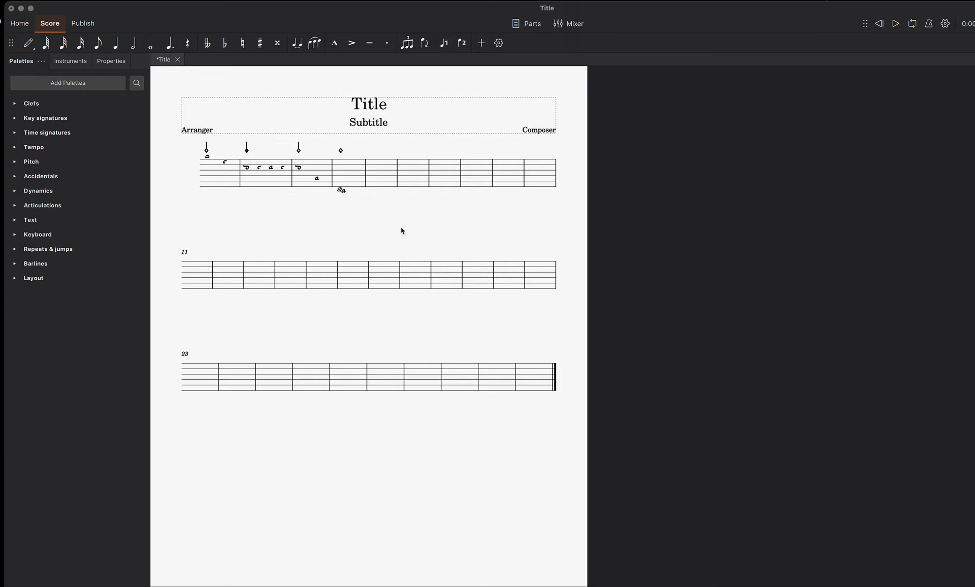
{"action": "mouse_move", "coordinate": [248, 224]}
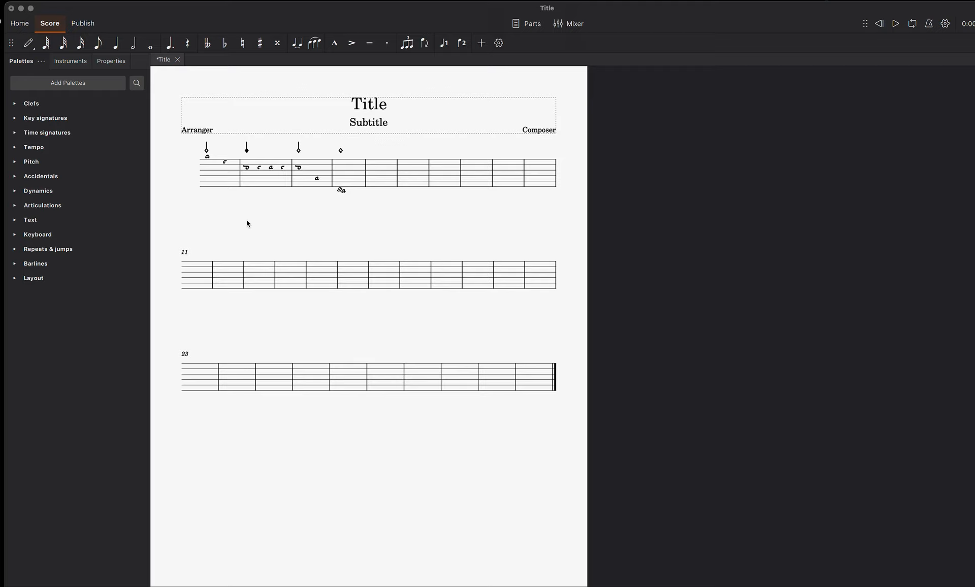
{"action": "mouse_move", "coordinate": [207, 180]}
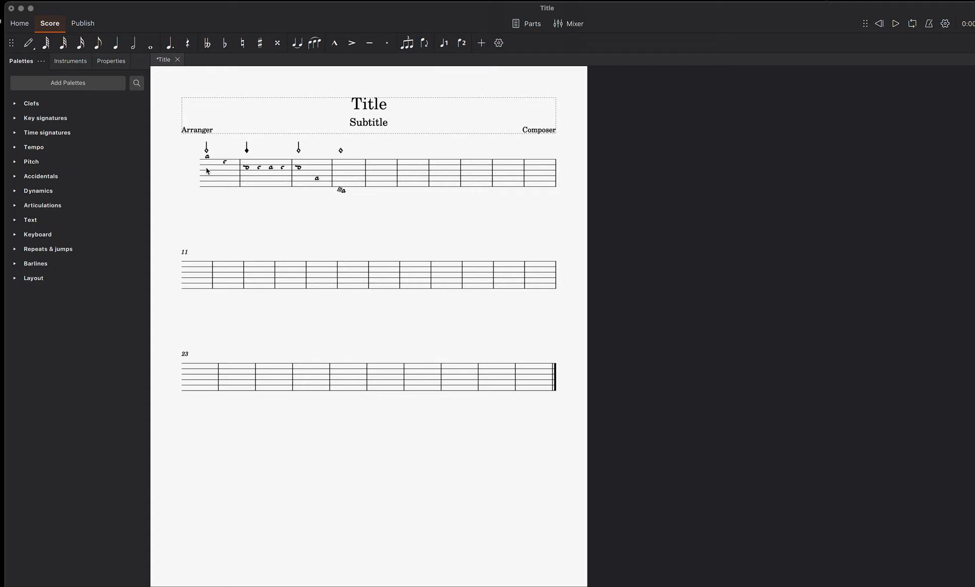
{"action": "right_click", "coordinate": [220, 165]}
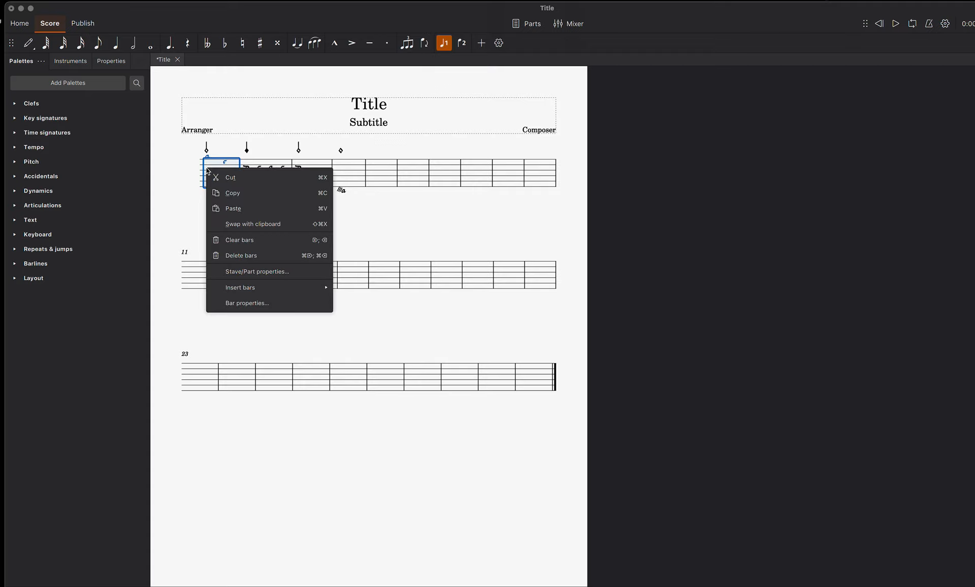
{"action": "mouse_move", "coordinate": [268, 271]}
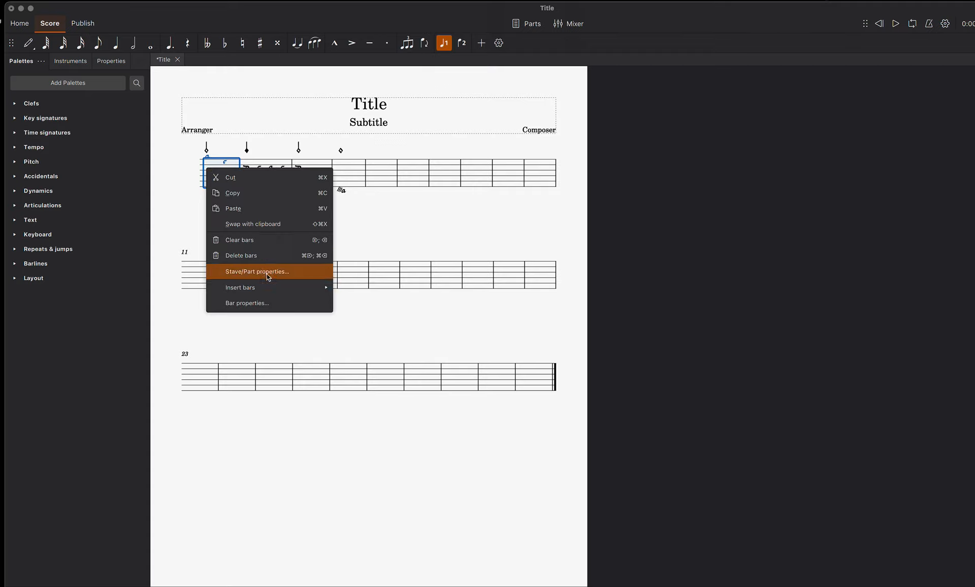
{"action": "left_click", "coordinate": [256, 271]}
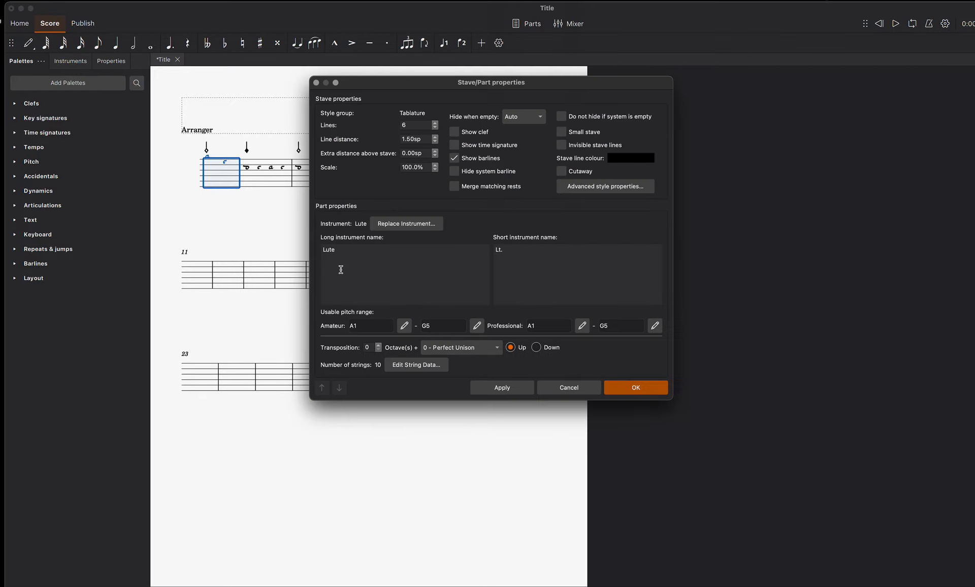
{"action": "mouse_move", "coordinate": [603, 186]}
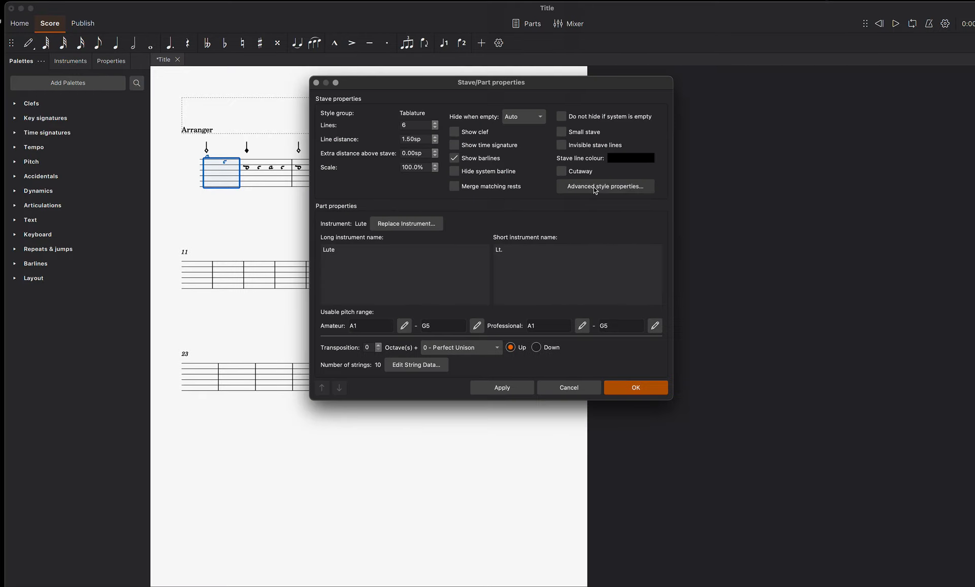
Set Fret Marks to Letters, drawn above the lines, with continuous lines
{"action": "left_click", "coordinate": [603, 186]}
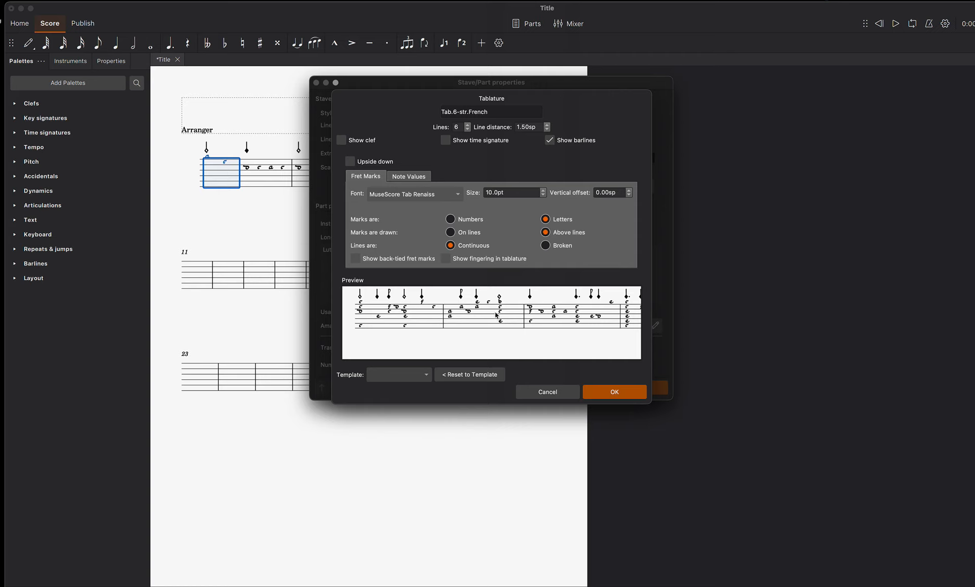
{"action": "mouse_move", "coordinate": [571, 219]}
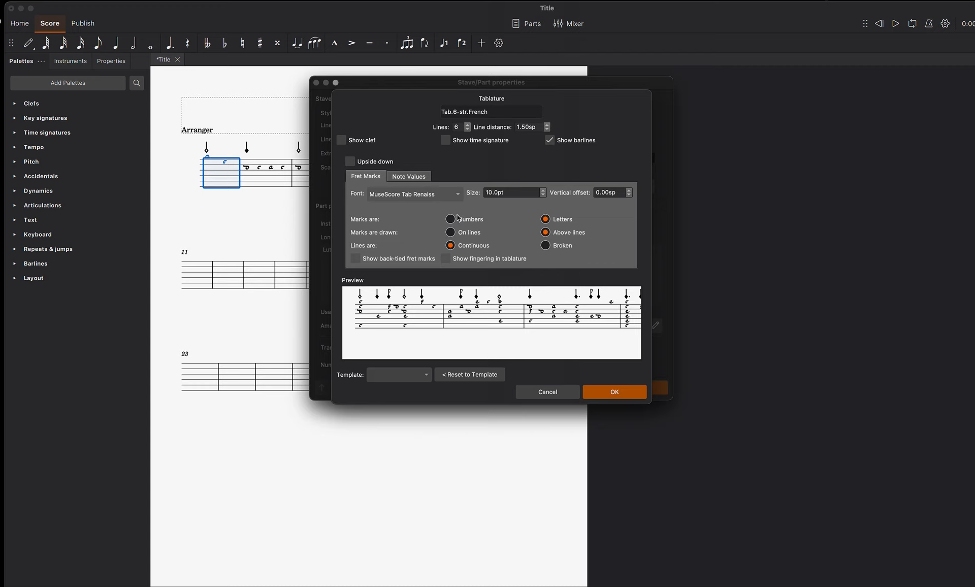
{"action": "left_click", "coordinate": [451, 219]}
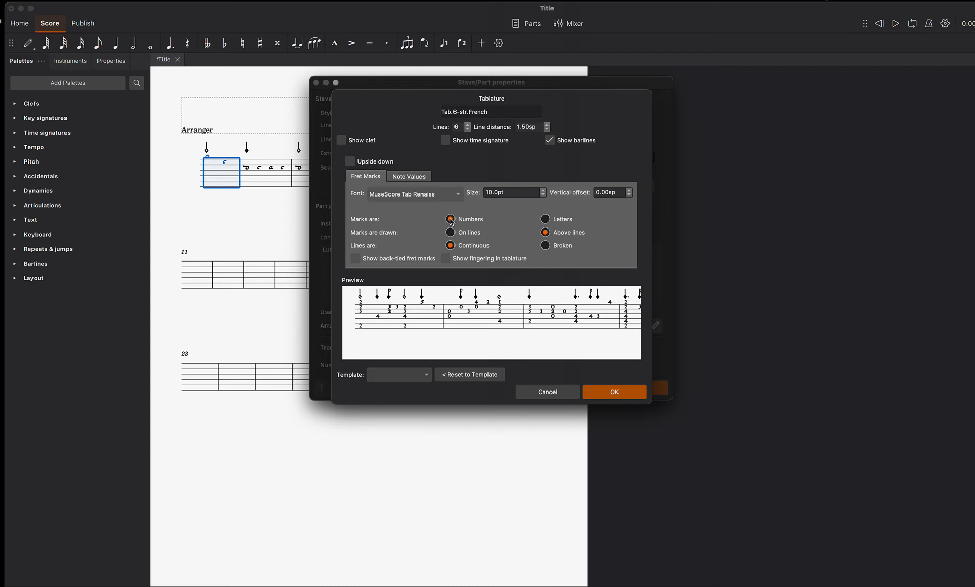
{"action": "left_click", "coordinate": [545, 218]}
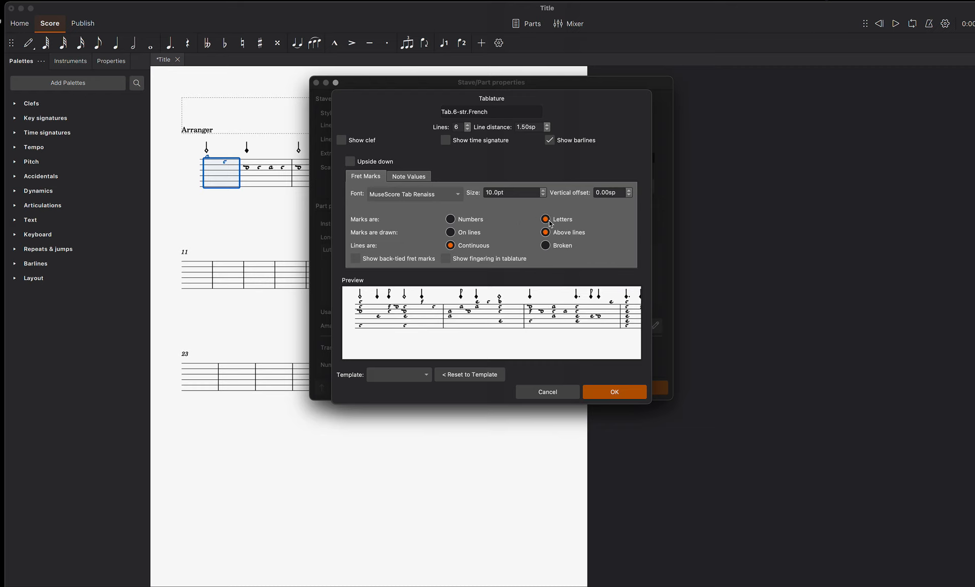
{"action": "mouse_move", "coordinate": [502, 241]}
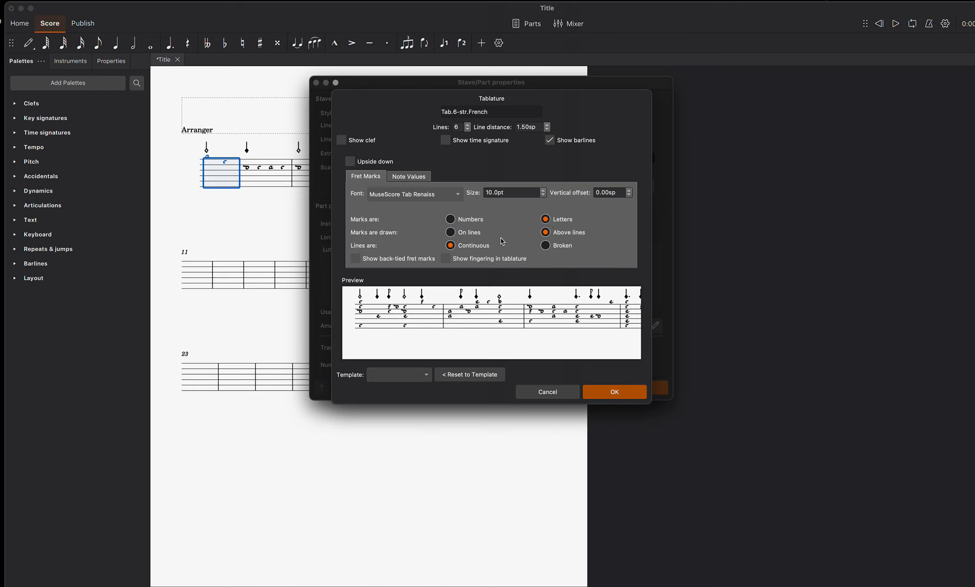
{"action": "left_click", "coordinate": [451, 232]}
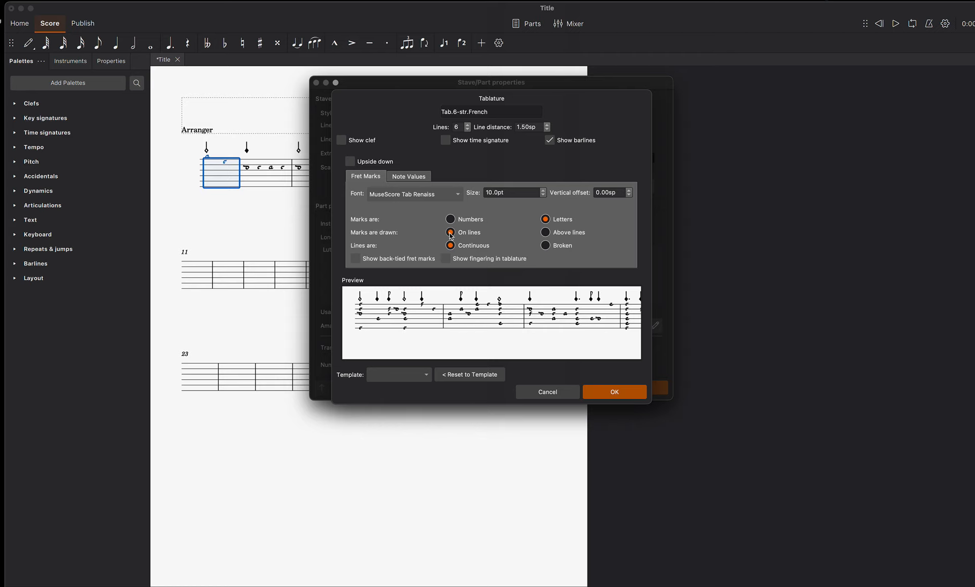
{"action": "mouse_move", "coordinate": [518, 255]}
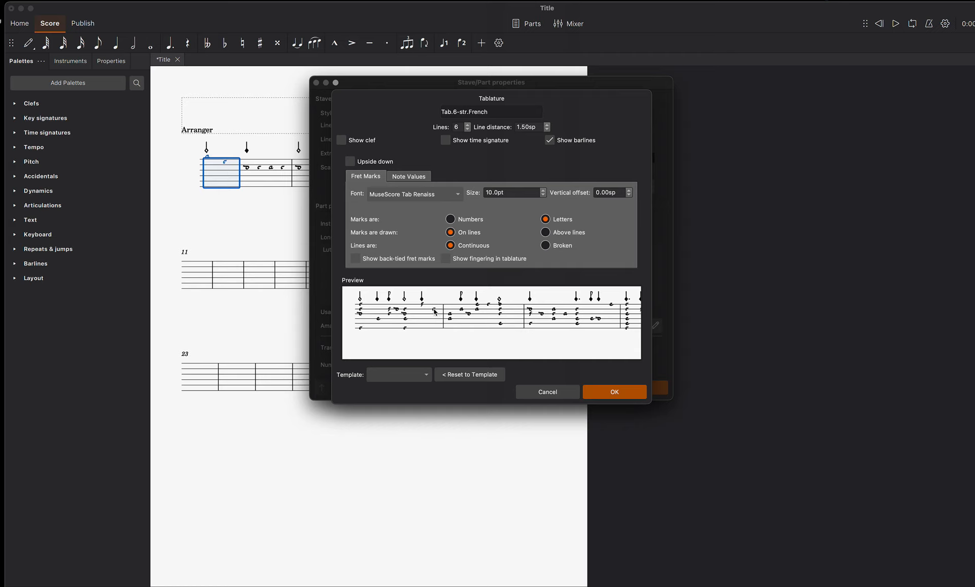
{"action": "left_click", "coordinate": [545, 245]}
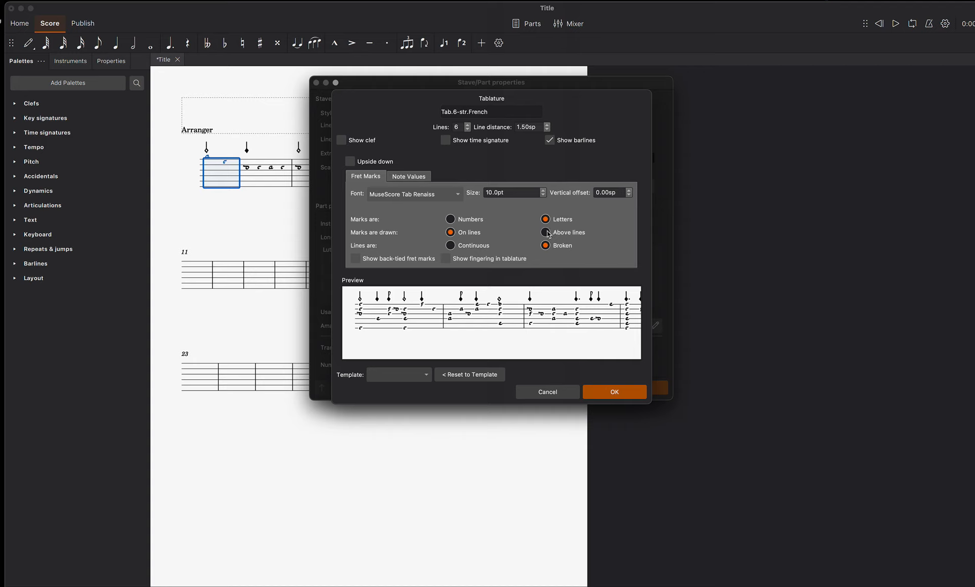
{"action": "left_click", "coordinate": [545, 233]}
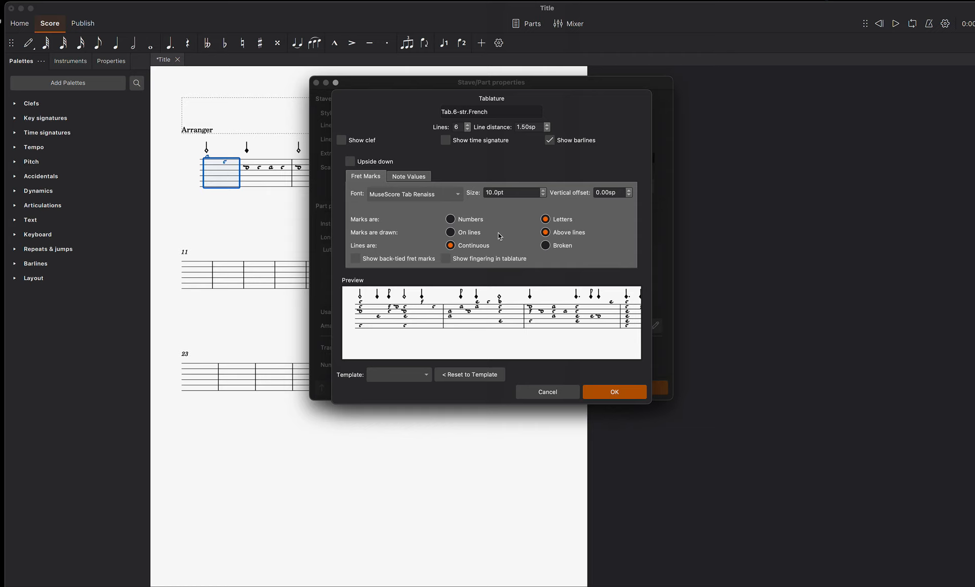
{"action": "mouse_move", "coordinate": [406, 214]}
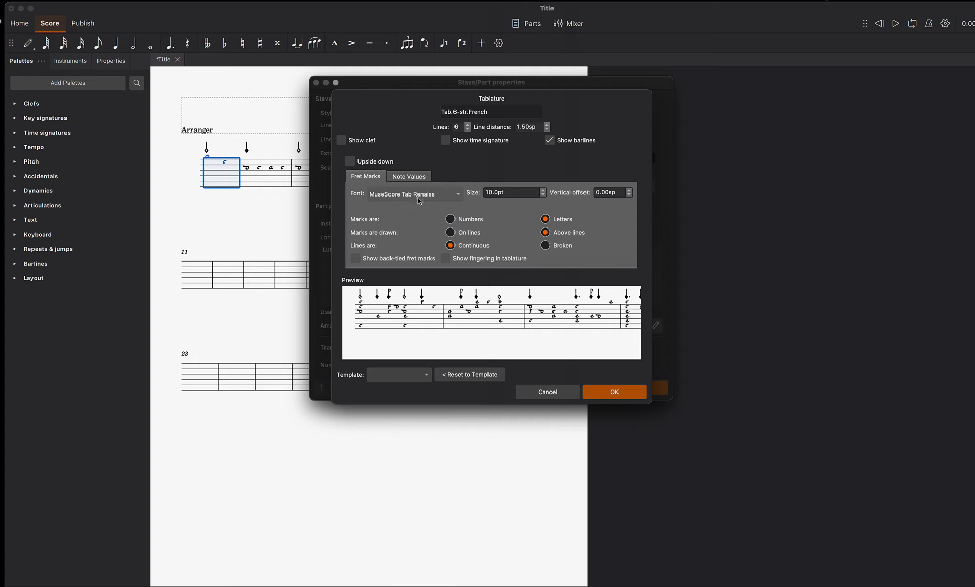
Compare Tab Sans, Renaiss, Phalèse and Bonneuil-de Visée as fret-mark fonts
{"action": "left_click", "coordinate": [413, 194]}
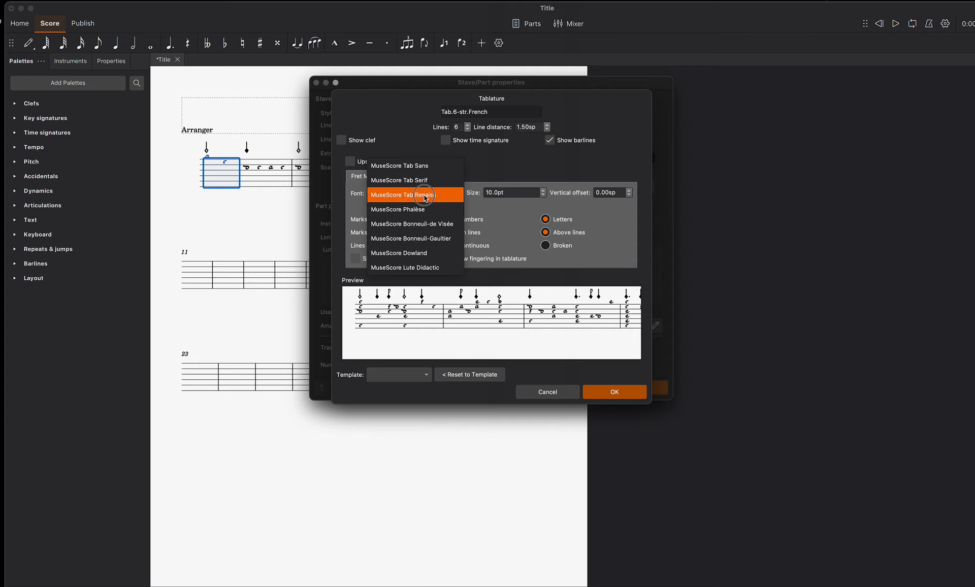
{"action": "mouse_move", "coordinate": [413, 166]}
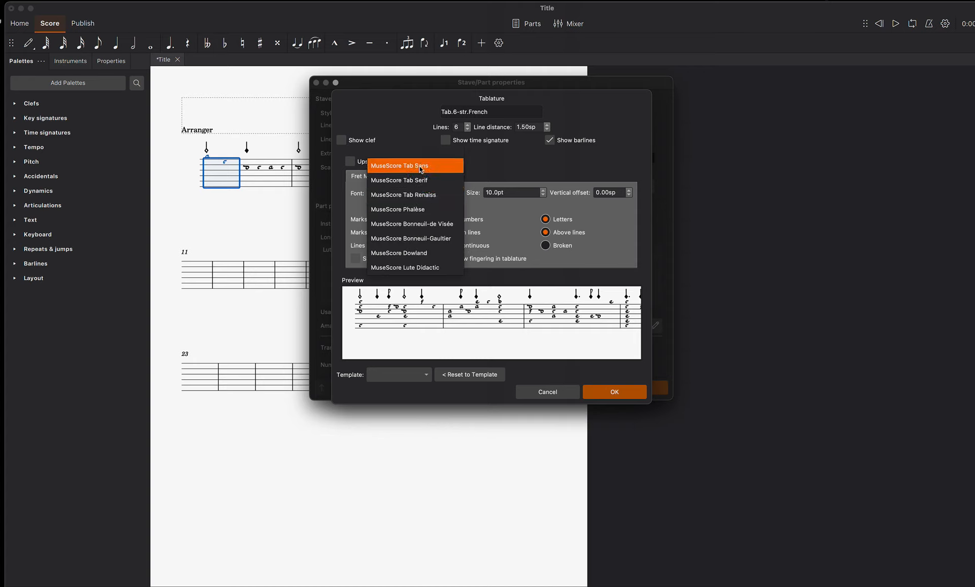
{"action": "left_click", "coordinate": [408, 176]}
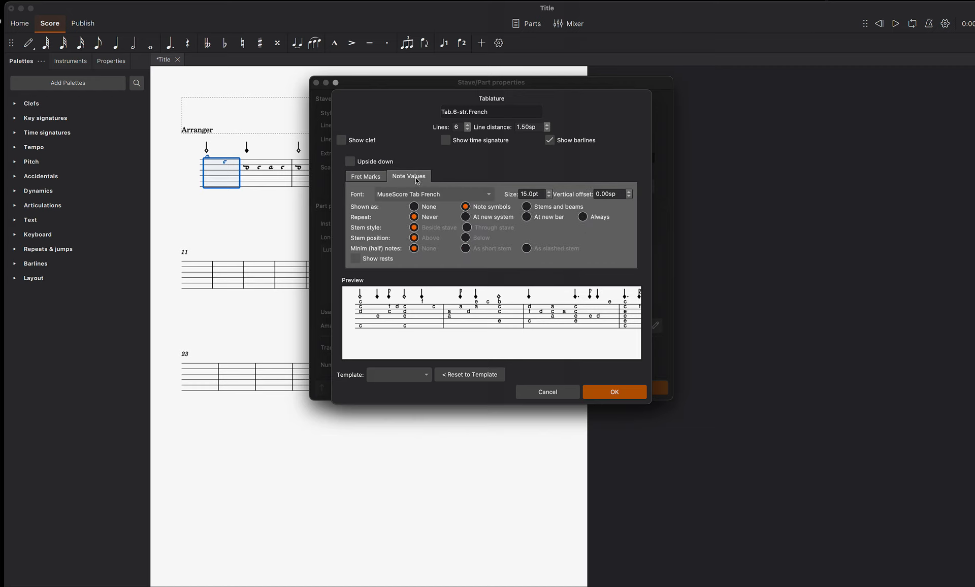
{"action": "left_click", "coordinate": [432, 194]}
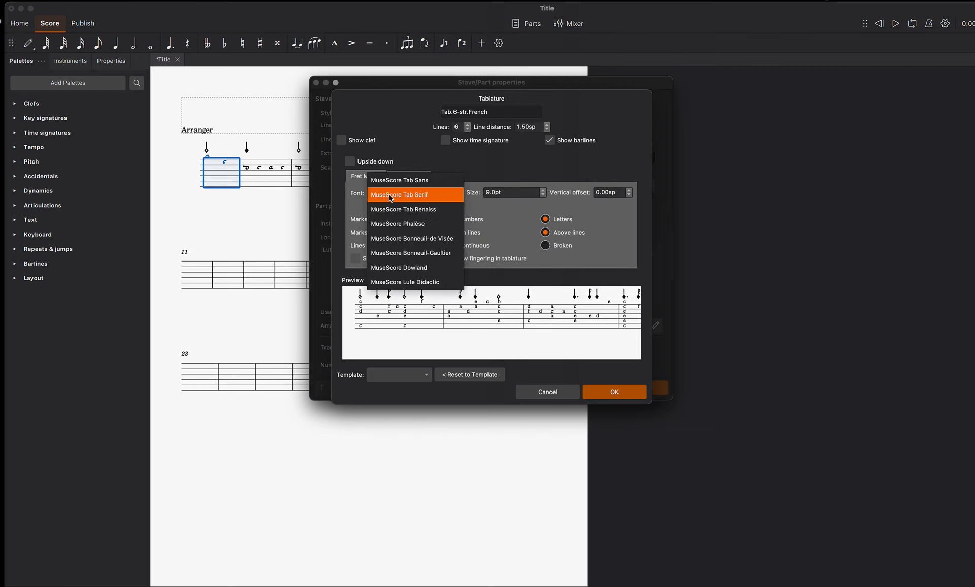
{"action": "left_click", "coordinate": [403, 210]}
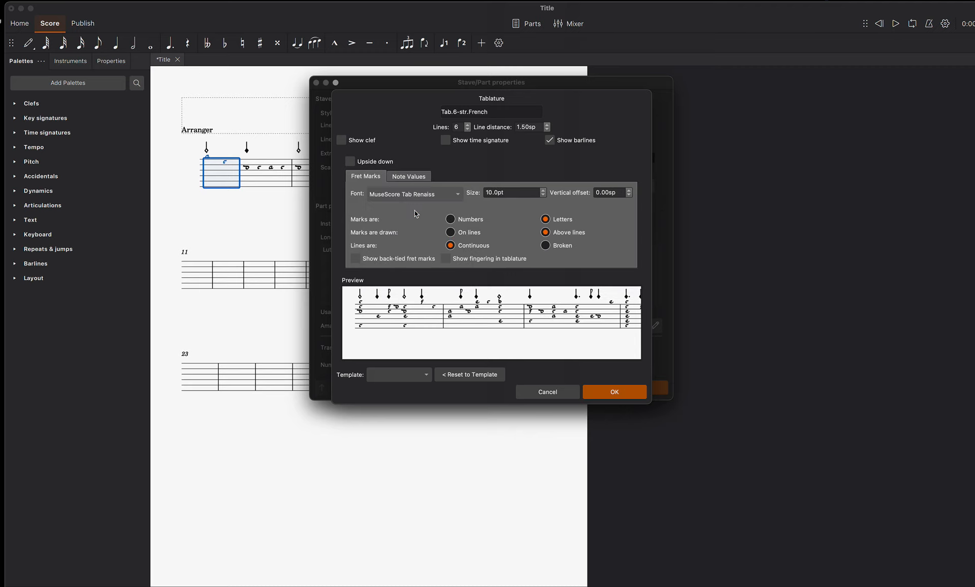
{"action": "left_click", "coordinate": [413, 194]}
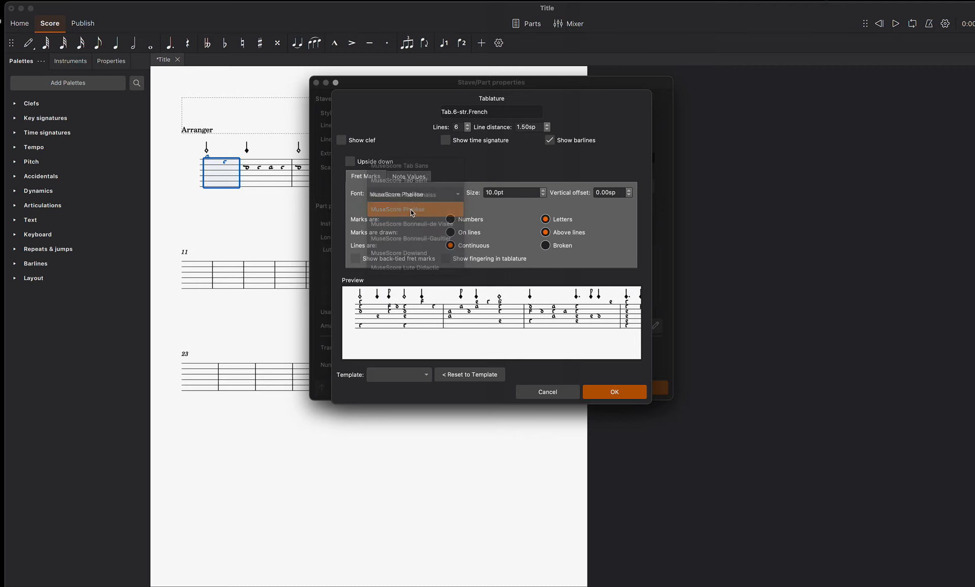
{"action": "left_click", "coordinate": [398, 208]}
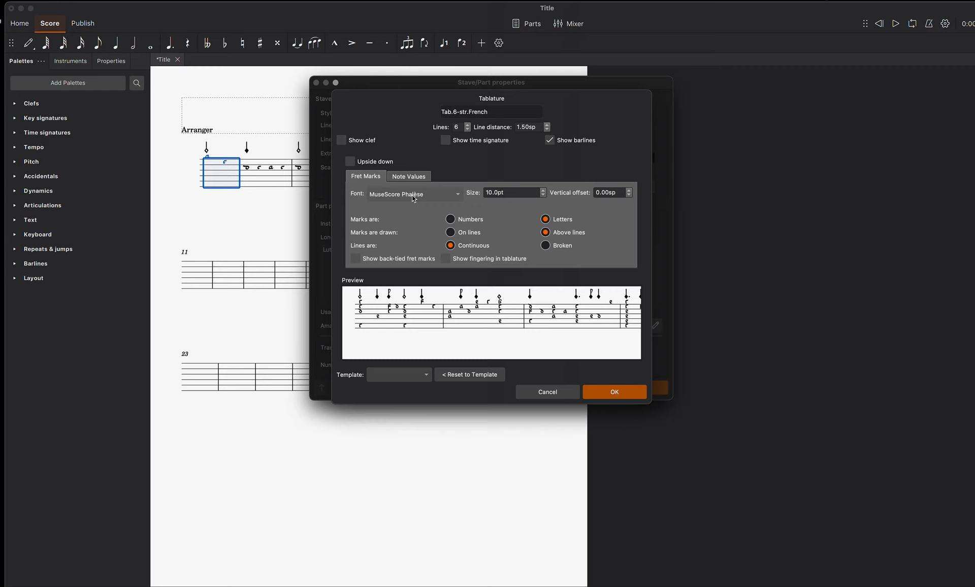
{"action": "left_click", "coordinate": [413, 193]}
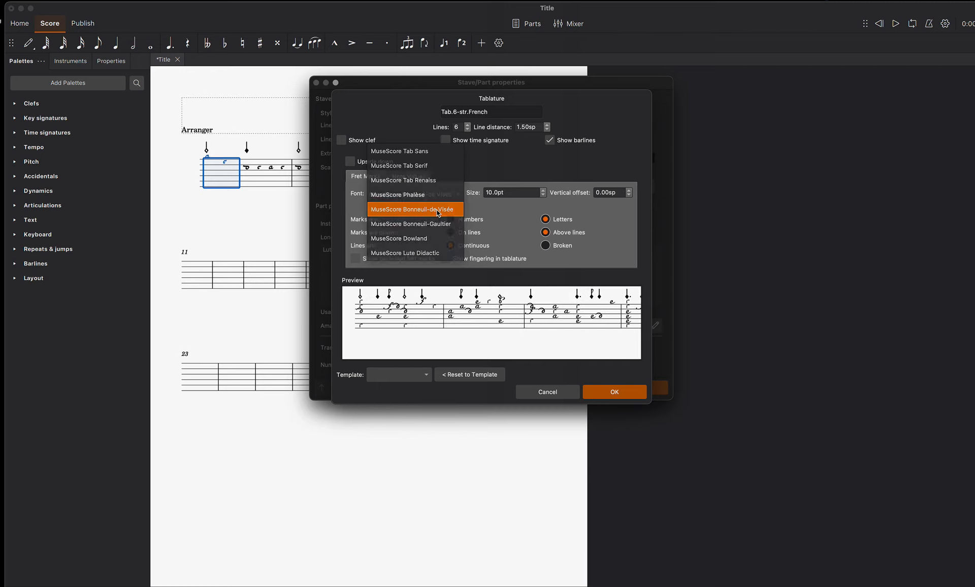
{"action": "left_click", "coordinate": [415, 209]}
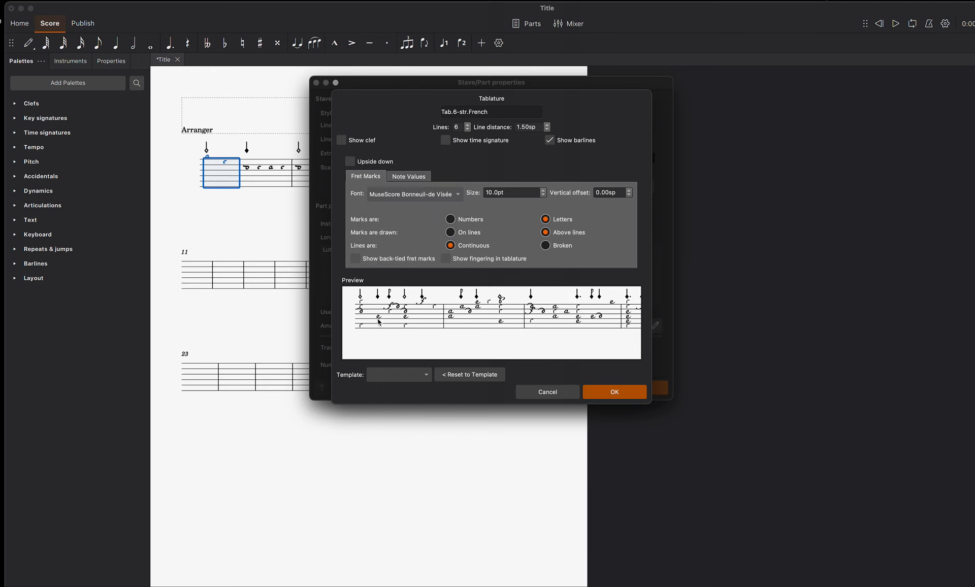
Try Bonneuil-Gaultier and Lute Didactic, settling on MuseScore Bonneuil-Gaultier
{"action": "left_click", "coordinate": [415, 194]}
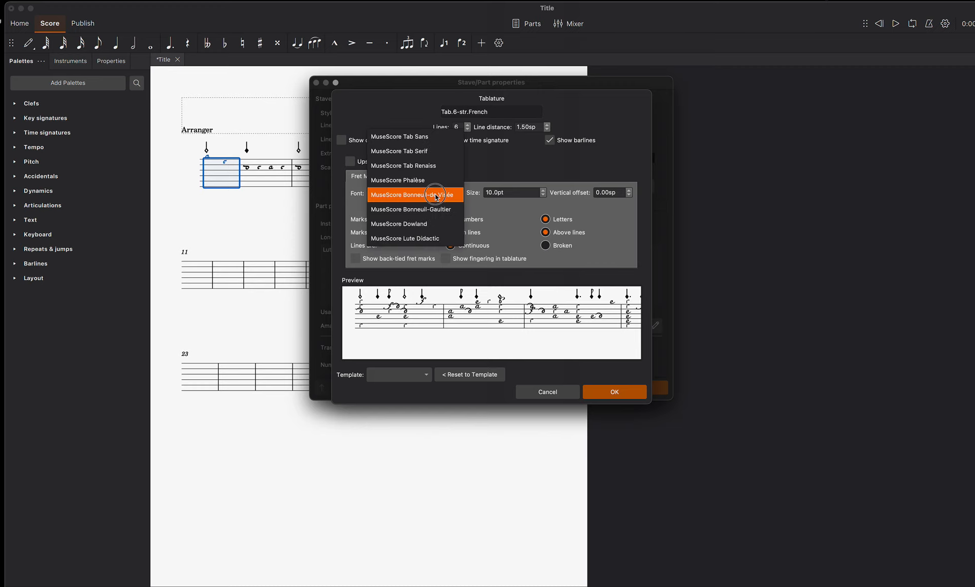
{"action": "left_click", "coordinate": [410, 208]}
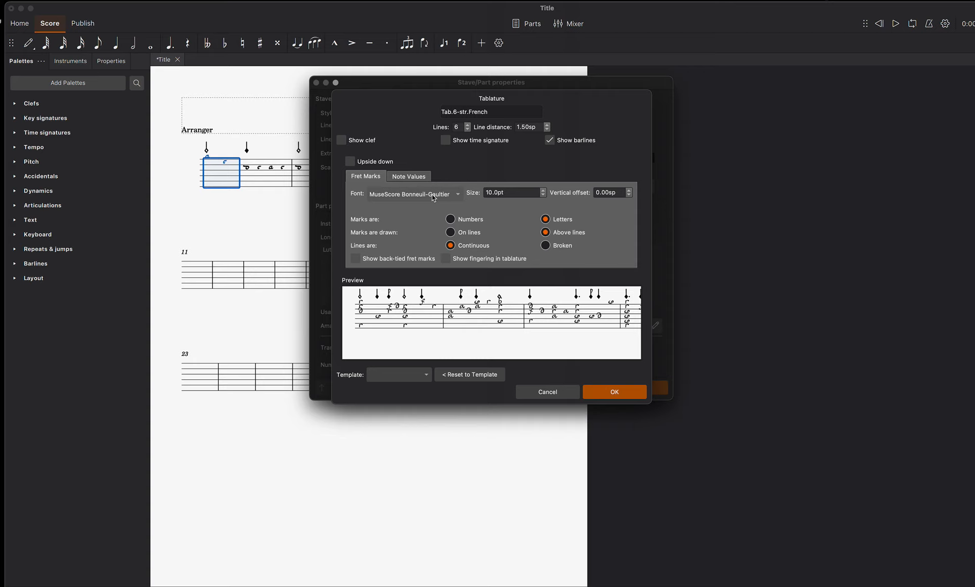
{"action": "left_click", "coordinate": [413, 194]}
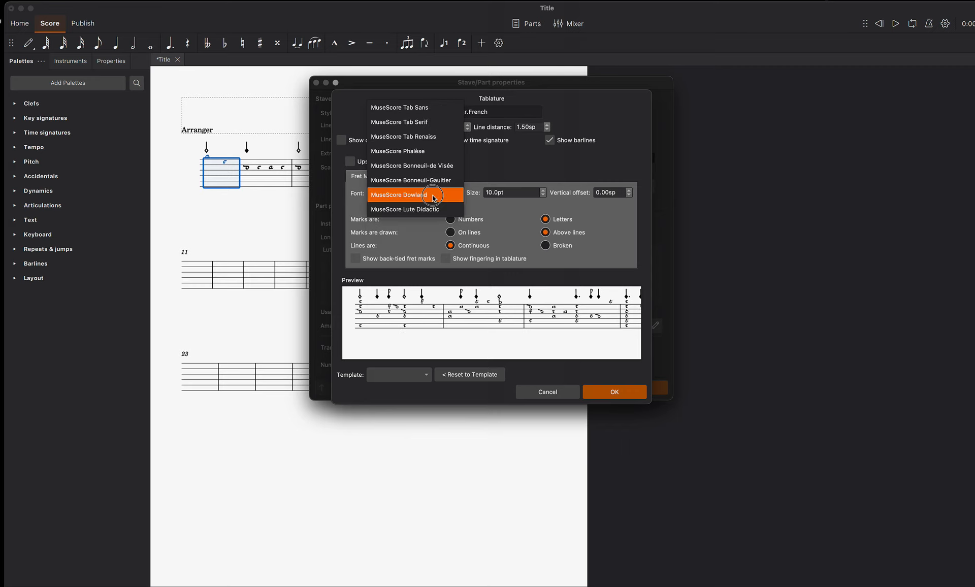
{"action": "mouse_move", "coordinate": [427, 212]}
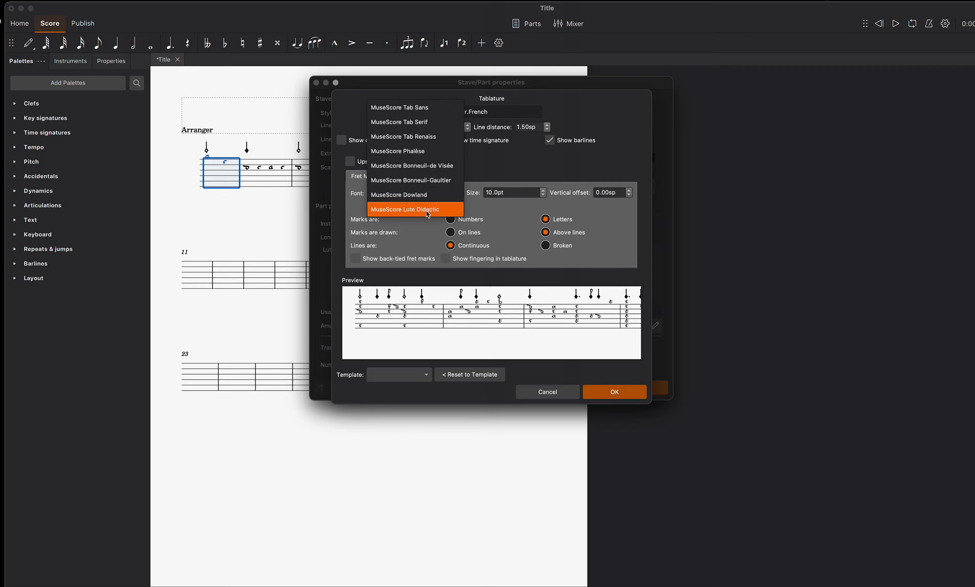
{"action": "left_click", "coordinate": [405, 209]}
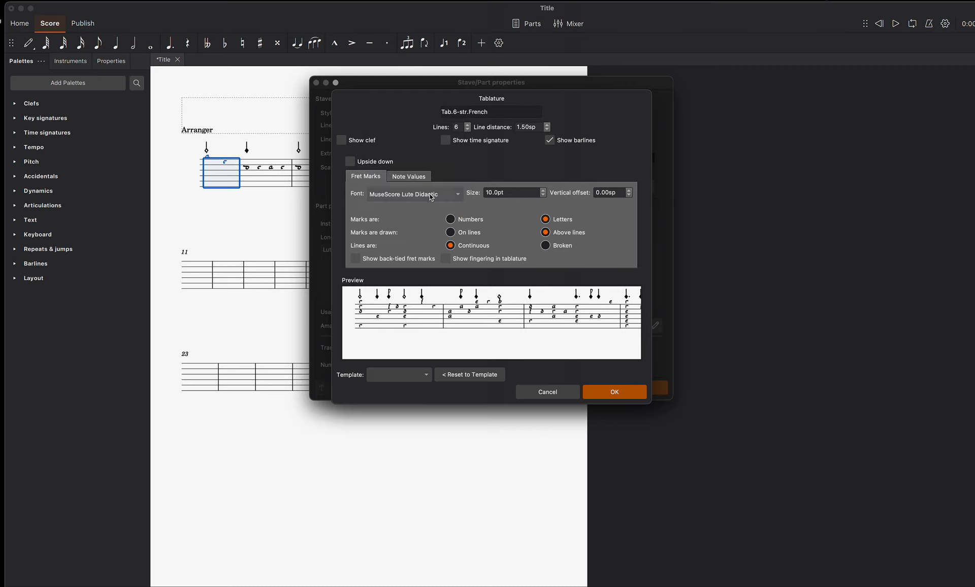
{"action": "left_click", "coordinate": [413, 194]}
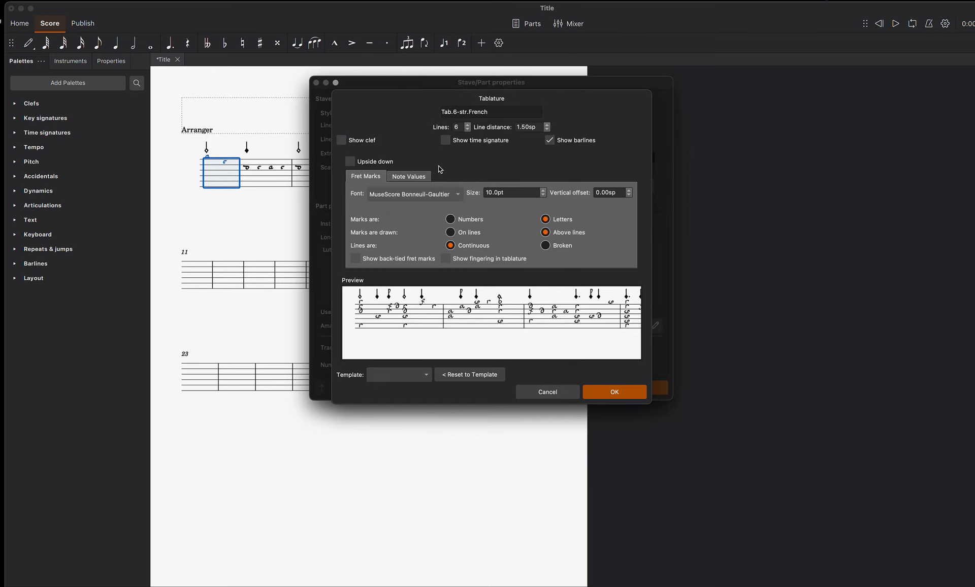
{"action": "mouse_move", "coordinate": [428, 194]}
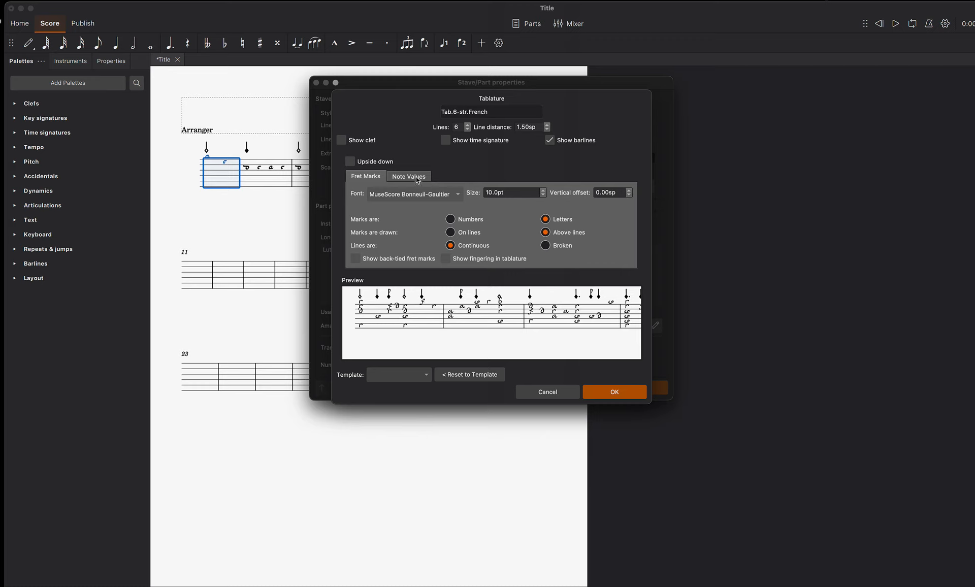
Compare Tab Modern, Tab Italian and French Baroque note-value fonts, keeping French Baroque (headless)
{"action": "left_click", "coordinate": [409, 177]}
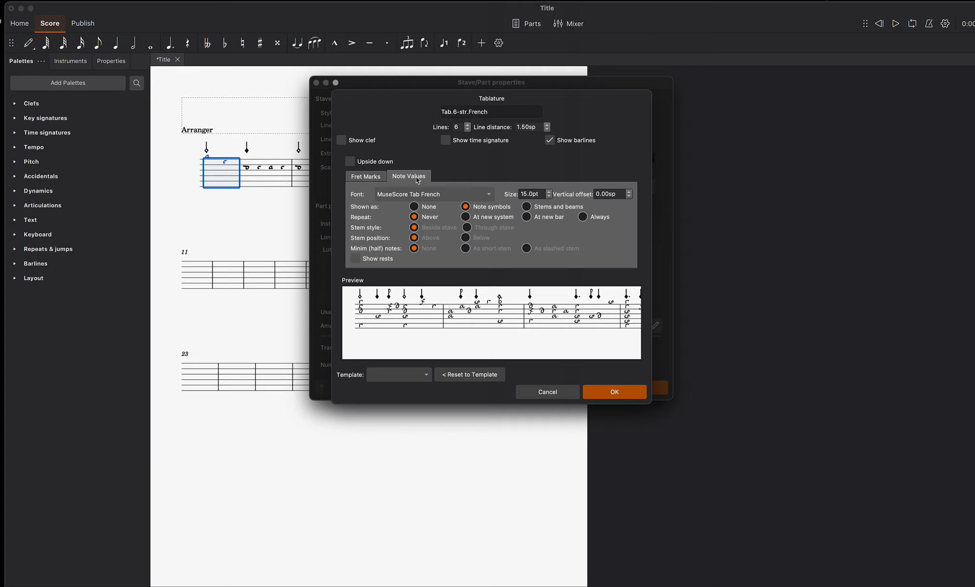
{"action": "left_click", "coordinate": [432, 193]}
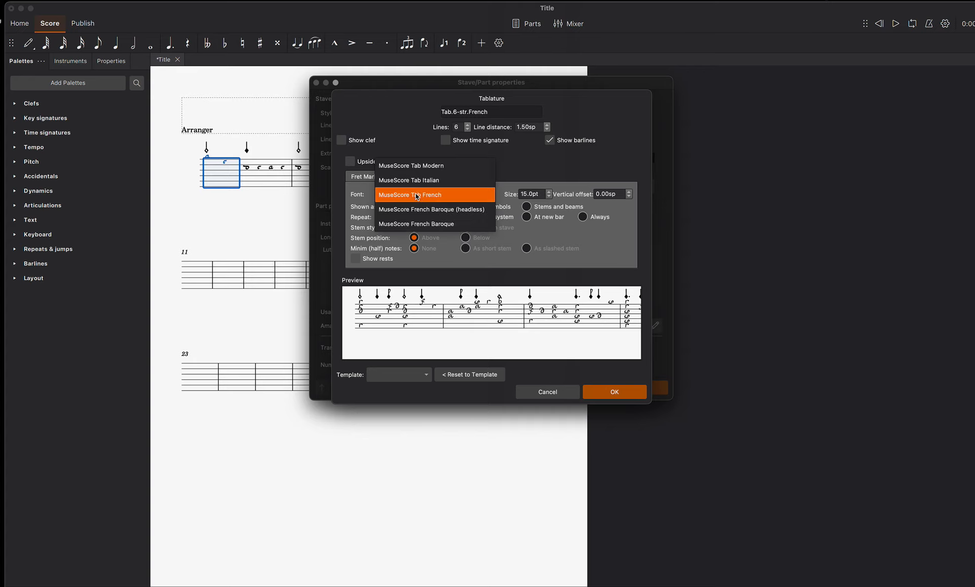
{"action": "left_click", "coordinate": [410, 166]}
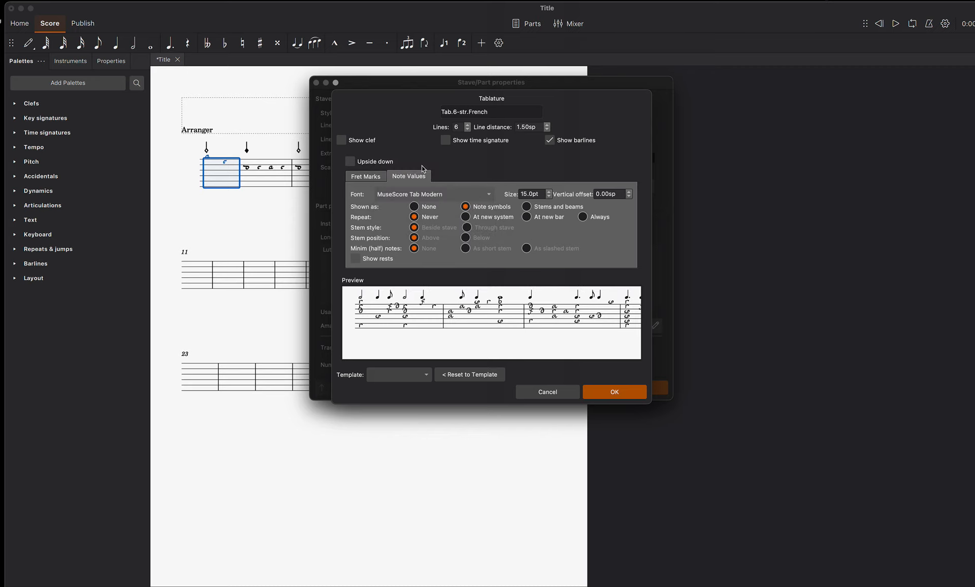
{"action": "mouse_move", "coordinate": [424, 202]}
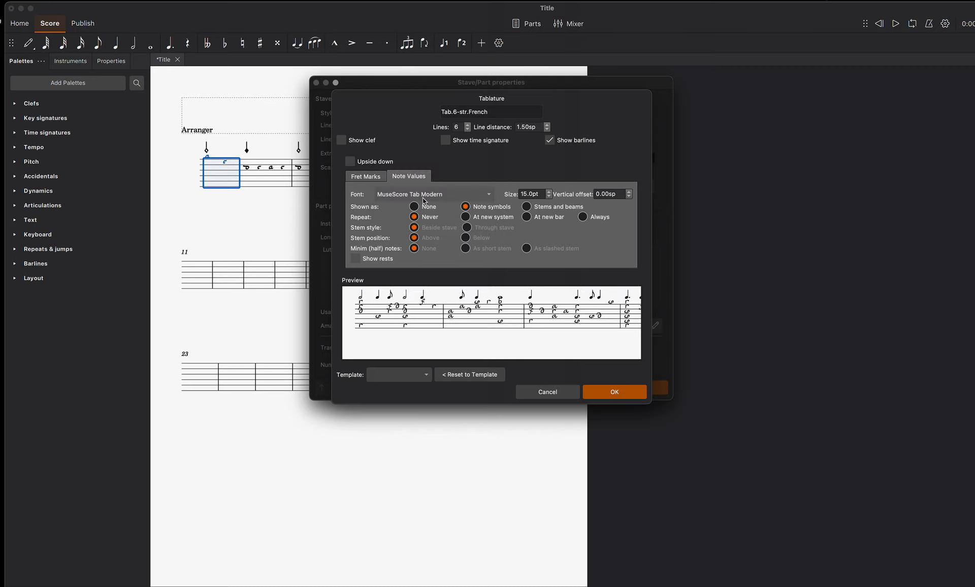
{"action": "left_click", "coordinate": [433, 194]}
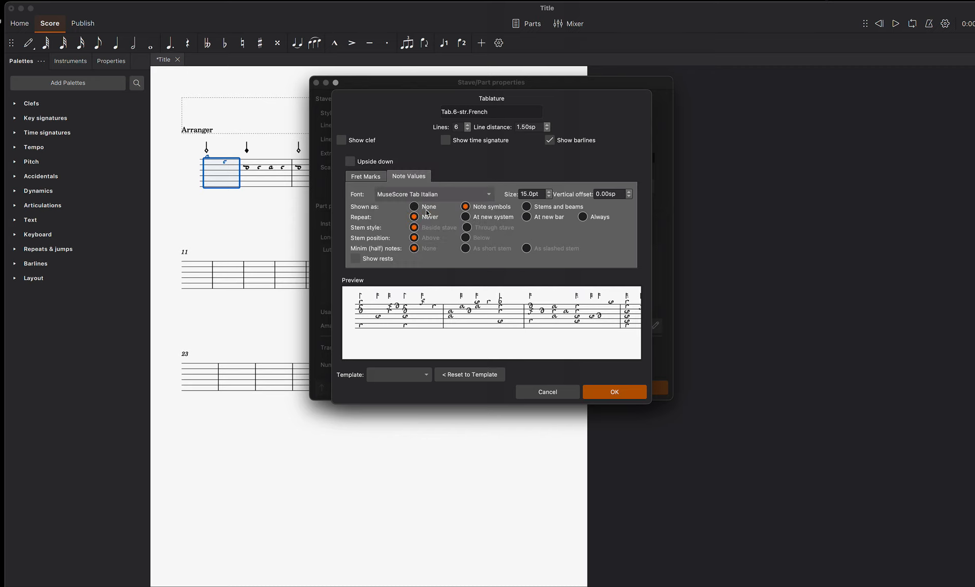
{"action": "left_click", "coordinate": [433, 194]}
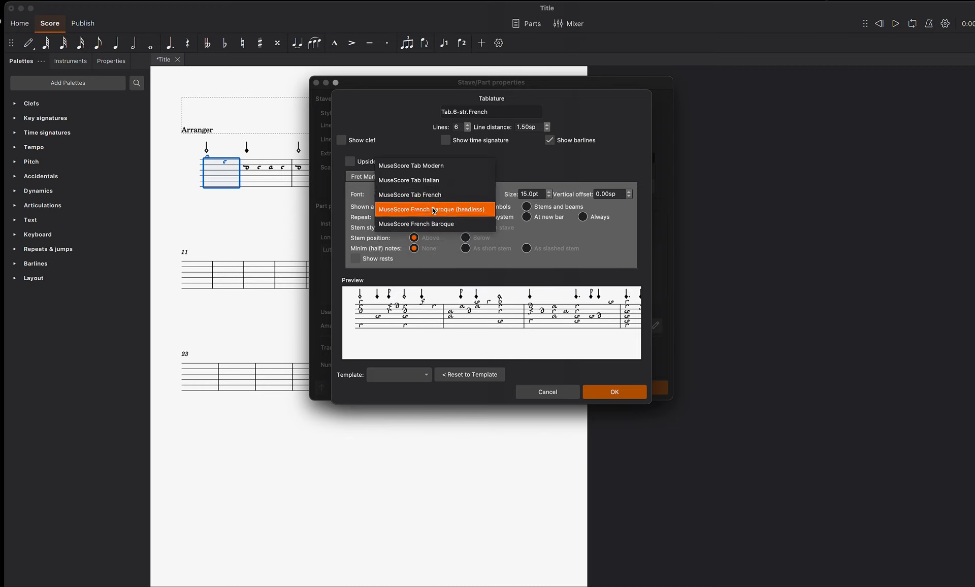
{"action": "left_click", "coordinate": [435, 209]}
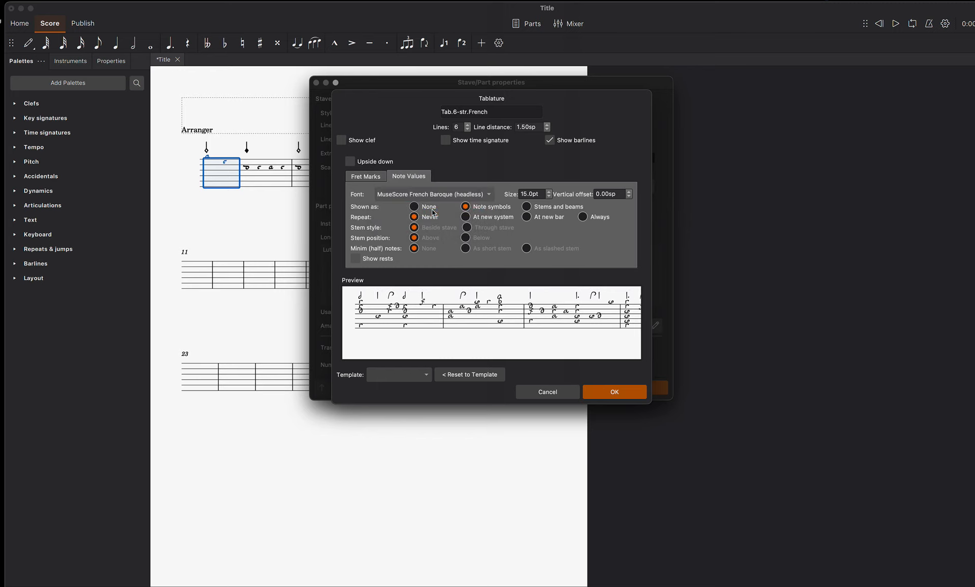
{"action": "mouse_move", "coordinate": [427, 194]}
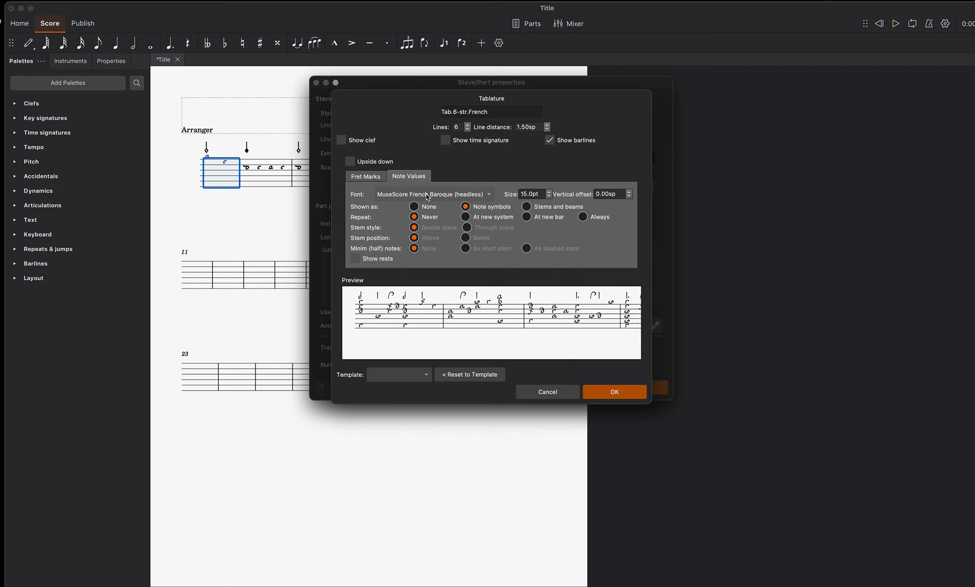
{"action": "left_click", "coordinate": [431, 194]}
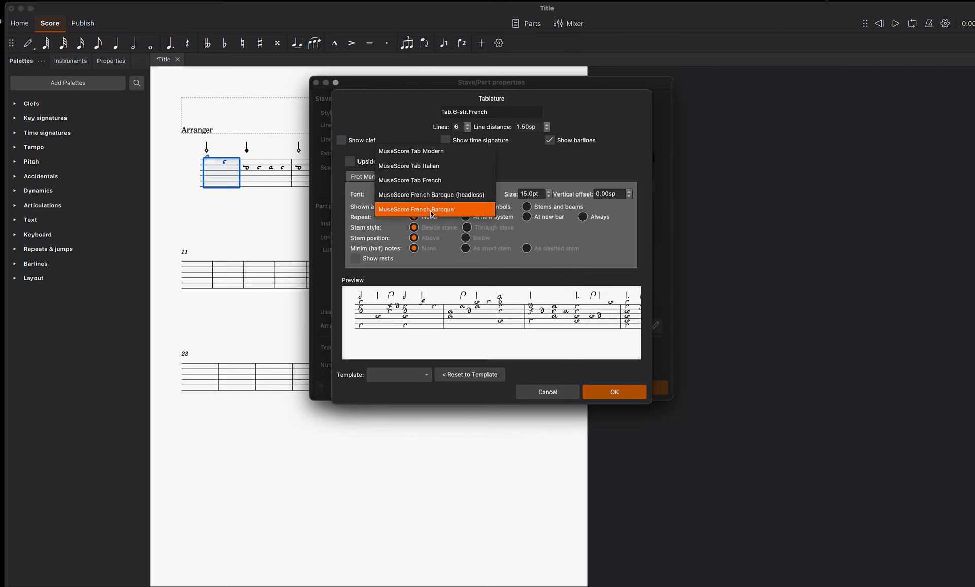
{"action": "left_click", "coordinate": [417, 209]}
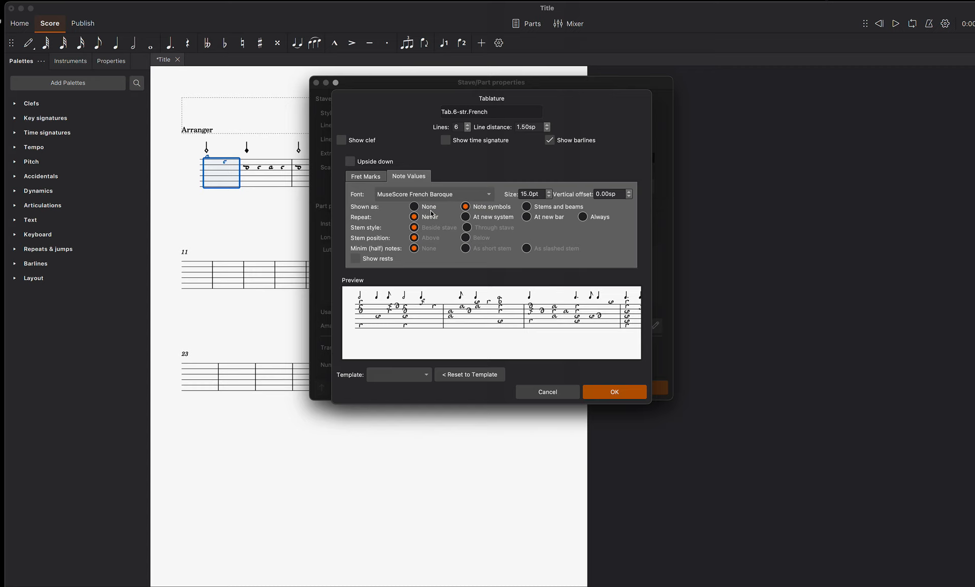
{"action": "left_click", "coordinate": [433, 194]}
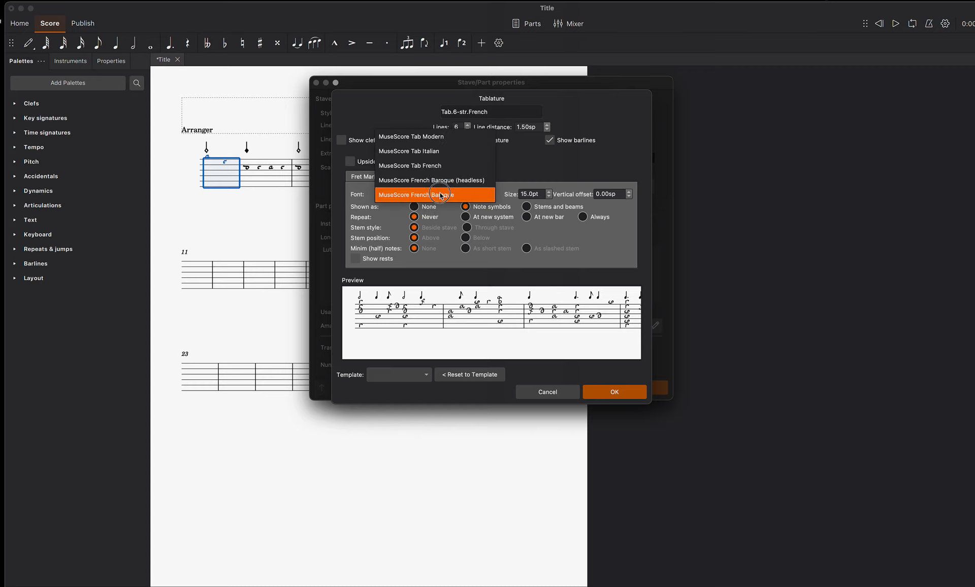
{"action": "left_click", "coordinate": [431, 195]}
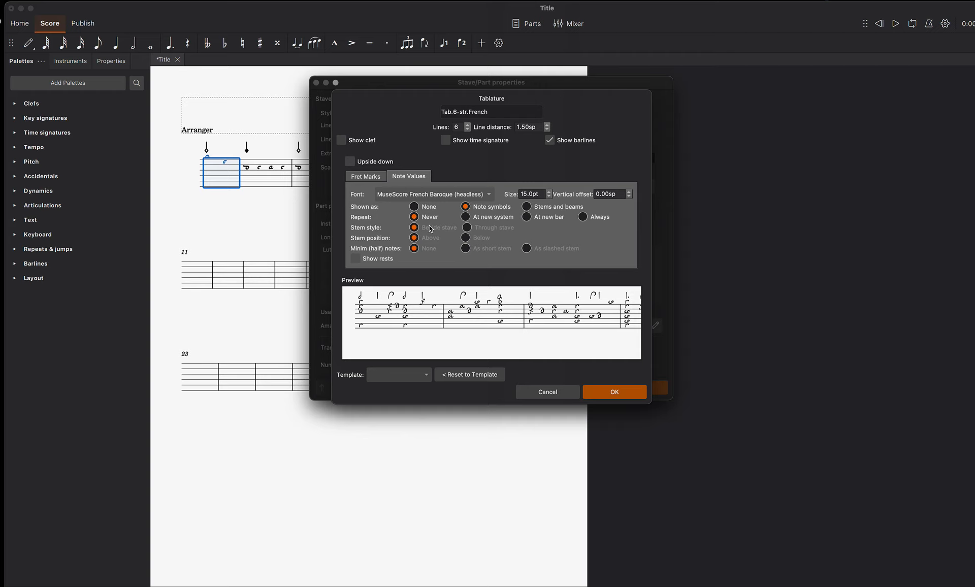
{"action": "mouse_move", "coordinate": [433, 323]}
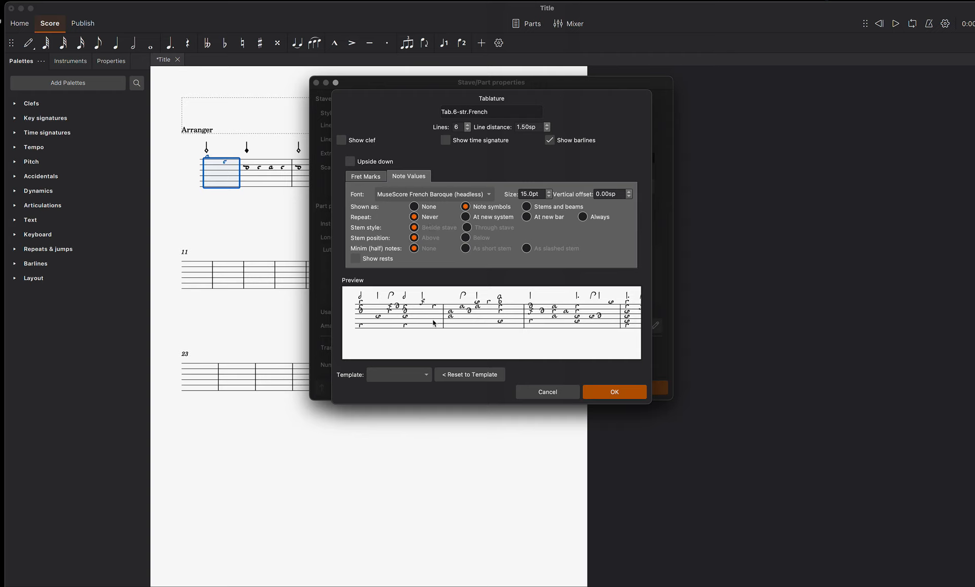
{"action": "mouse_move", "coordinate": [436, 296]}
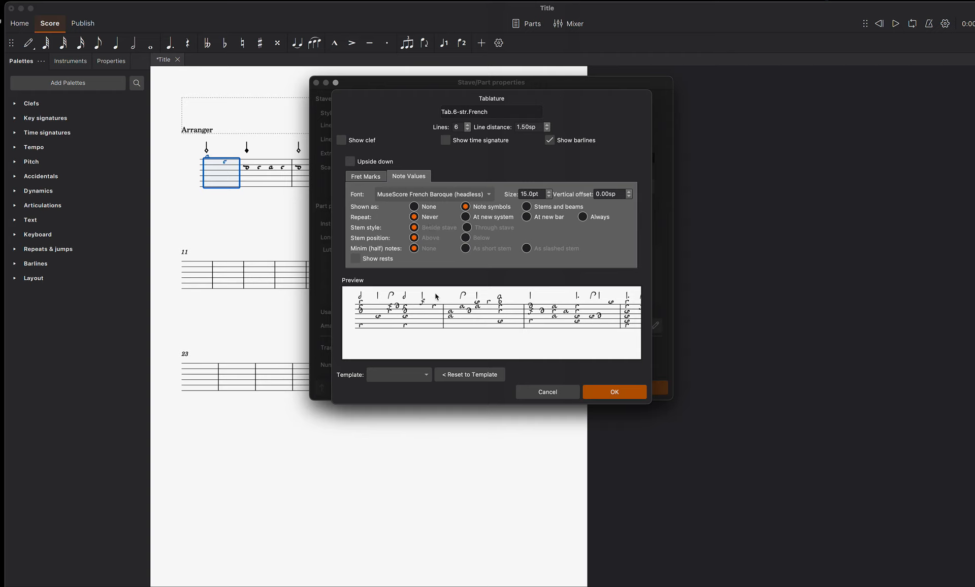
{"action": "mouse_move", "coordinate": [422, 309]}
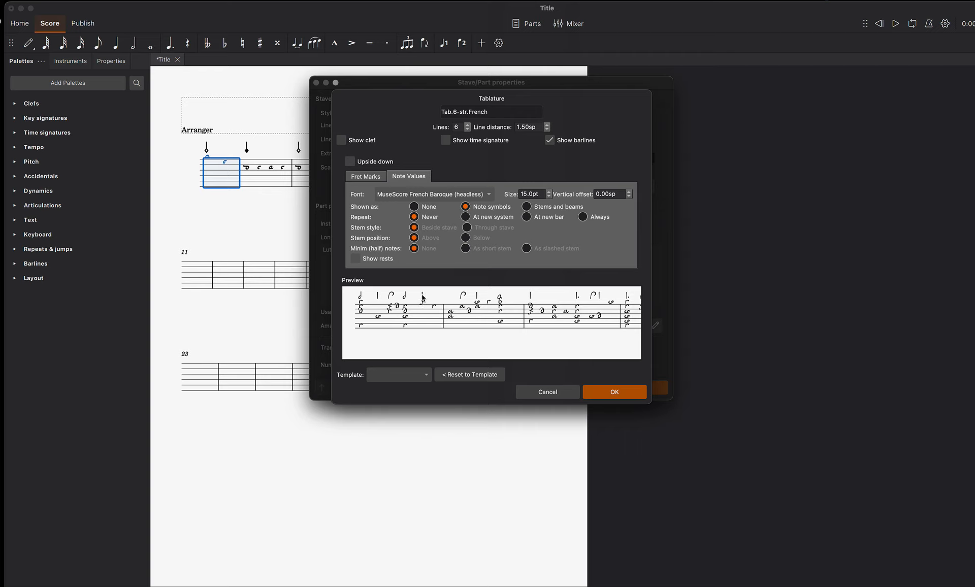
{"action": "mouse_move", "coordinate": [442, 286]}
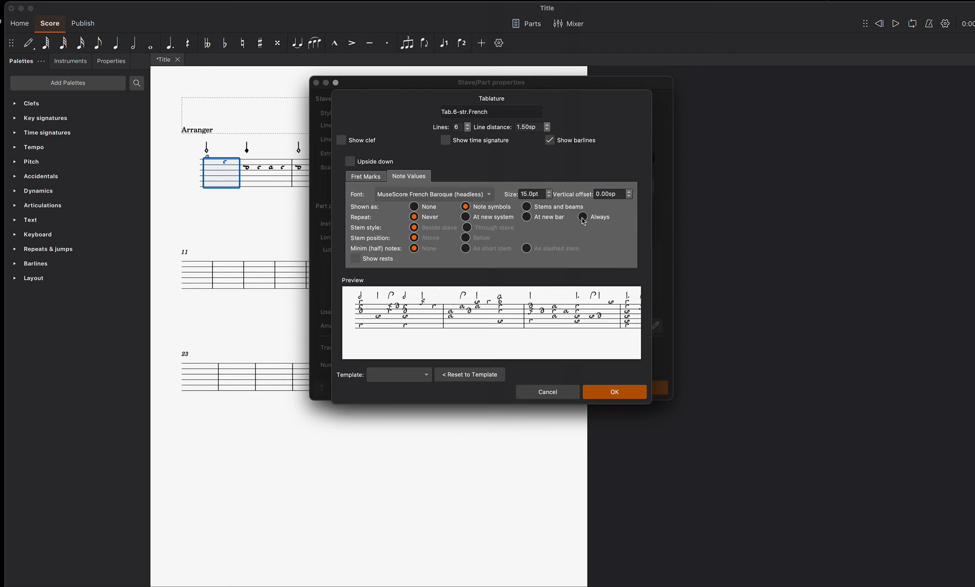
Set rhythm symbols to repeat at each new bar
{"action": "left_click", "coordinate": [583, 216]}
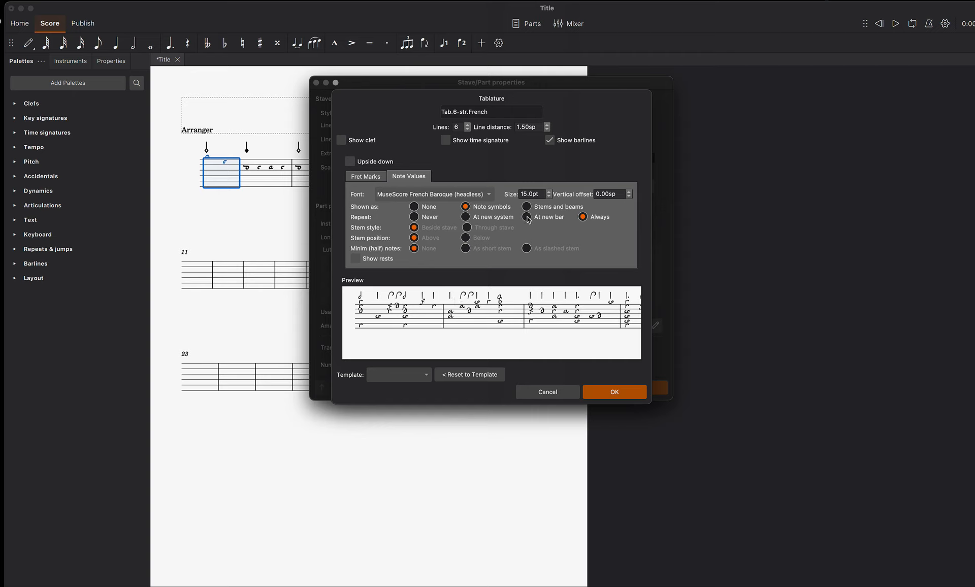
{"action": "left_click", "coordinate": [527, 216]}
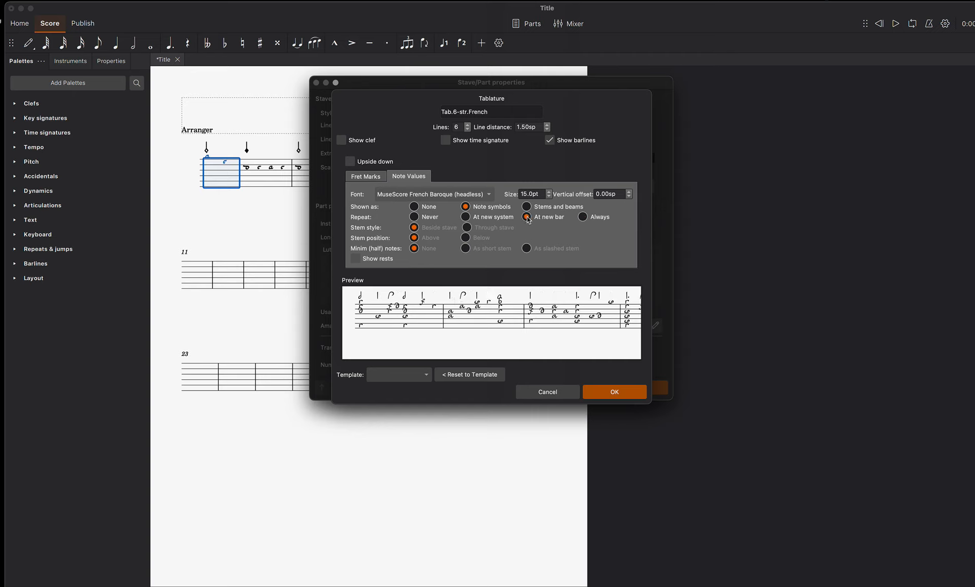
{"action": "left_click", "coordinate": [527, 216]}
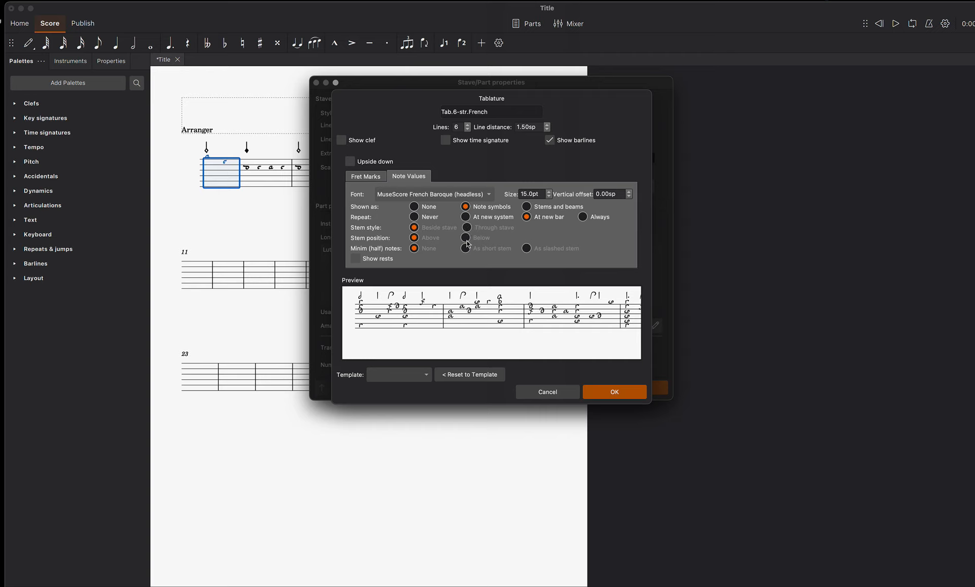
{"action": "mouse_move", "coordinate": [466, 244]}
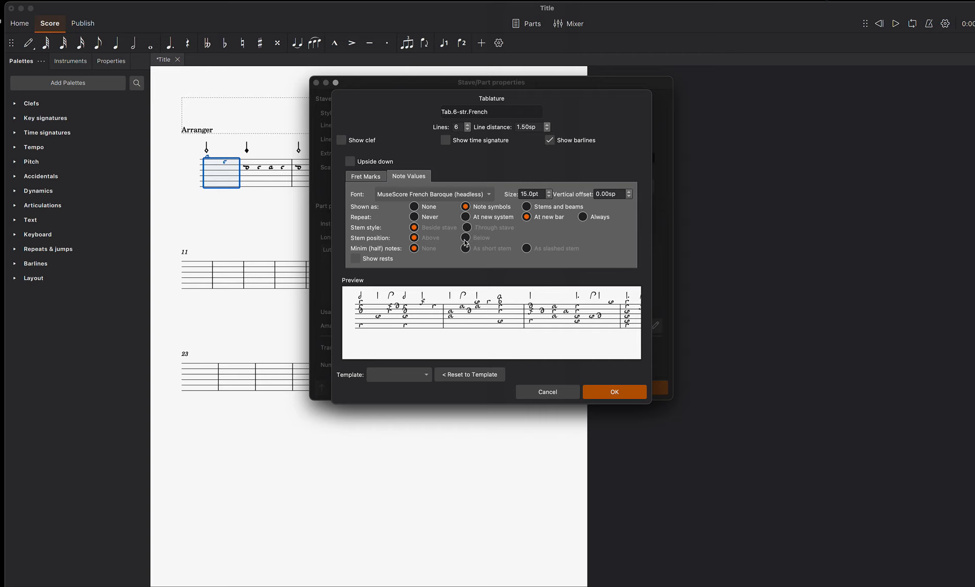
{"action": "mouse_move", "coordinate": [472, 224]}
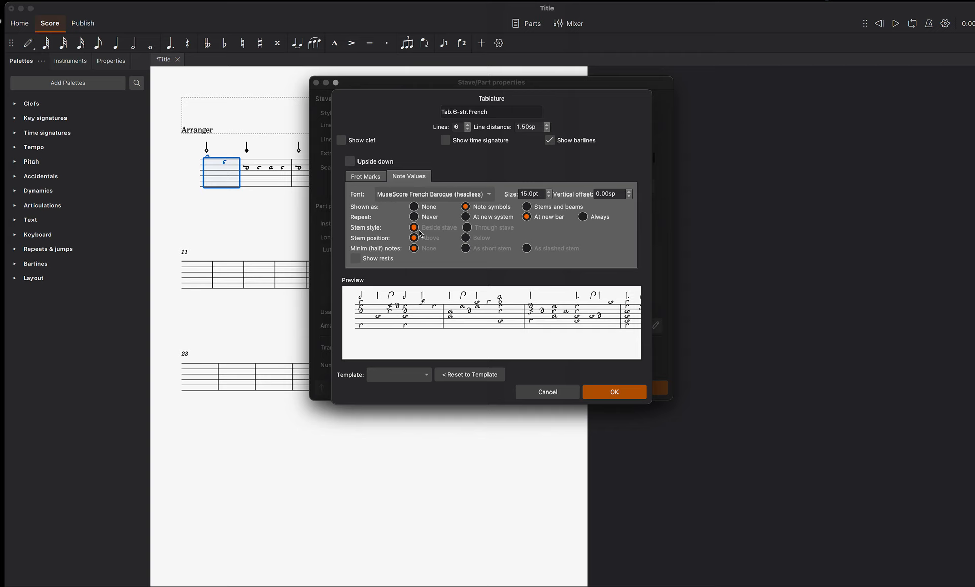
{"action": "mouse_move", "coordinate": [506, 270]}
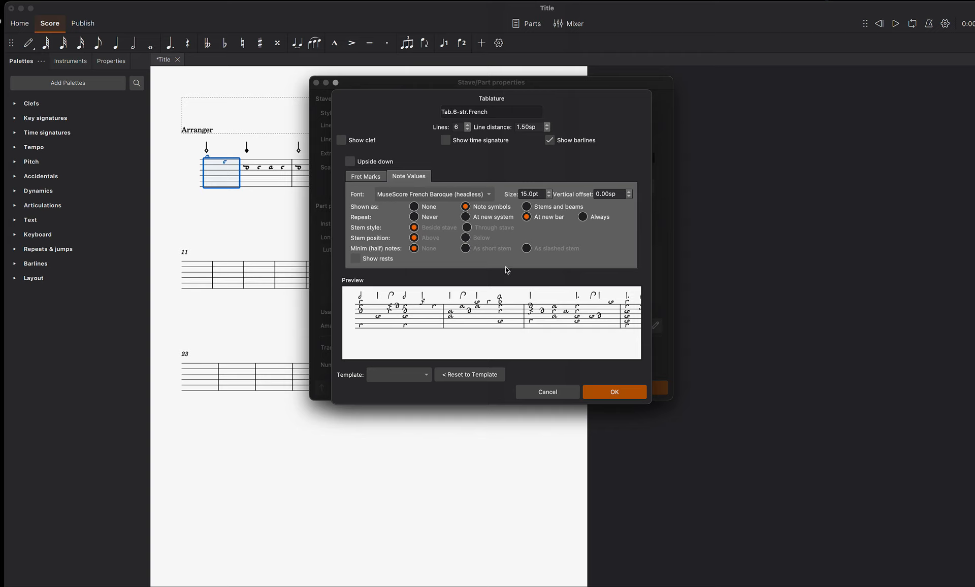
{"action": "mouse_move", "coordinate": [581, 312]}
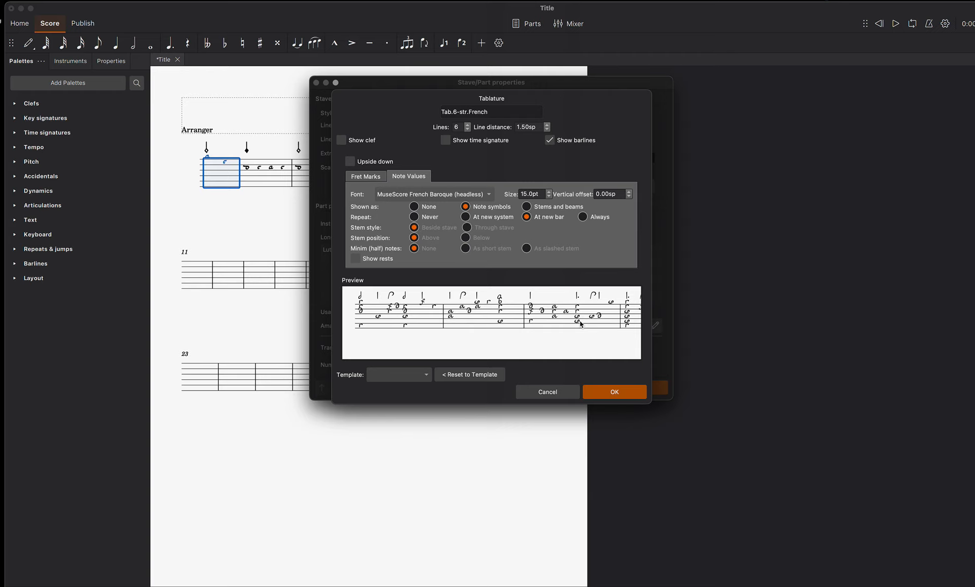
{"action": "mouse_move", "coordinate": [610, 360]}
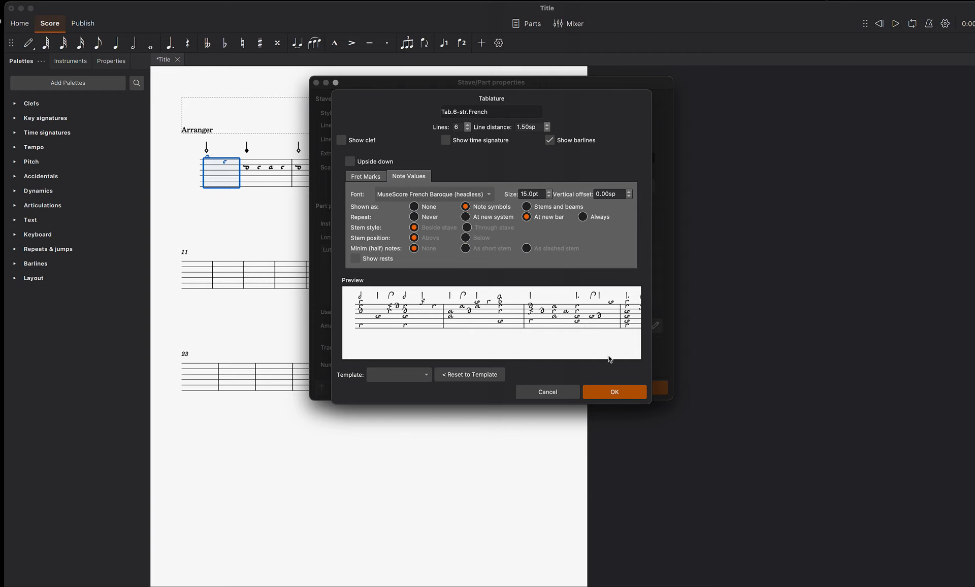
{"action": "mouse_move", "coordinate": [612, 382]}
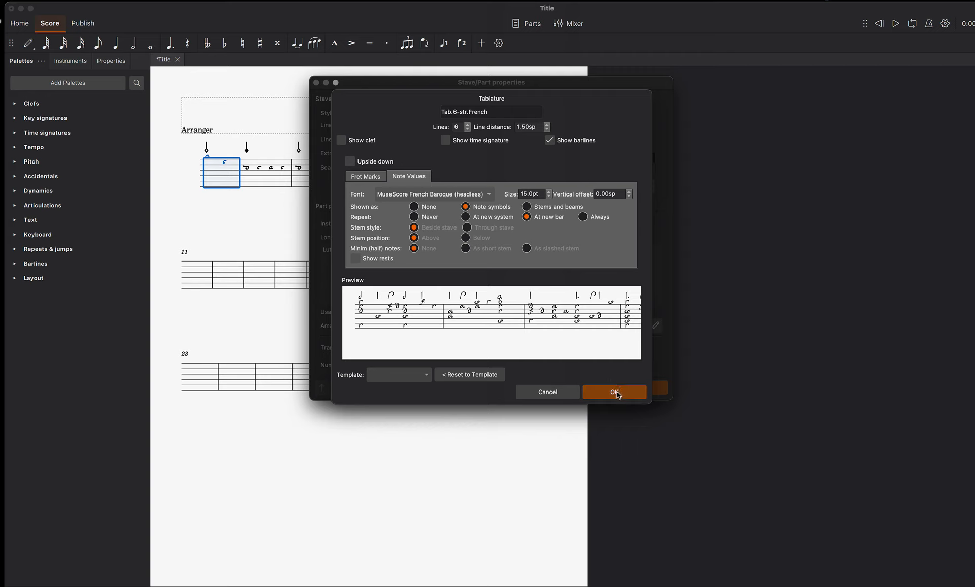
Confirm the tablature style, apply it to the lute staff and close Stave/Part properties
{"action": "left_click", "coordinate": [614, 392]}
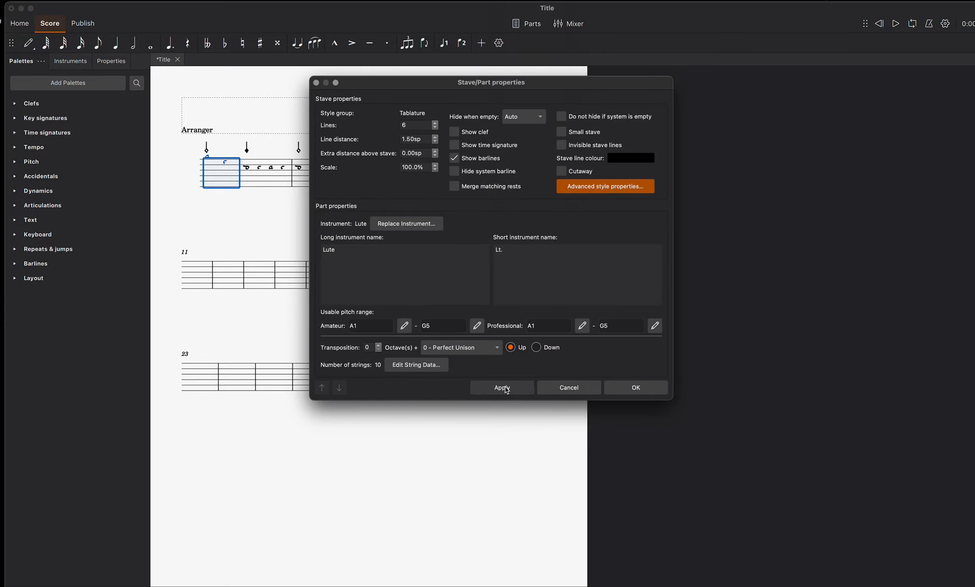
{"action": "left_click", "coordinate": [501, 387]}
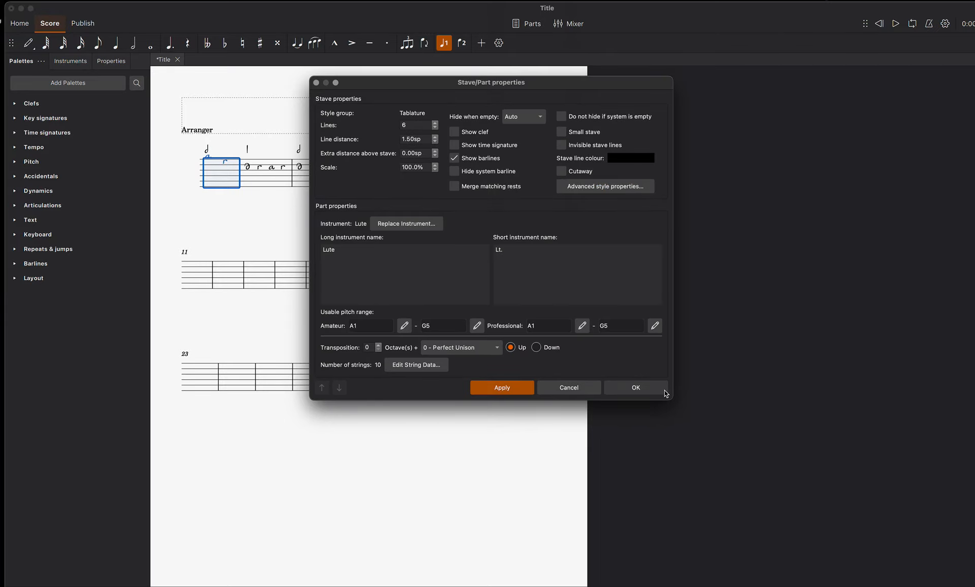
{"action": "left_click", "coordinate": [634, 388]}
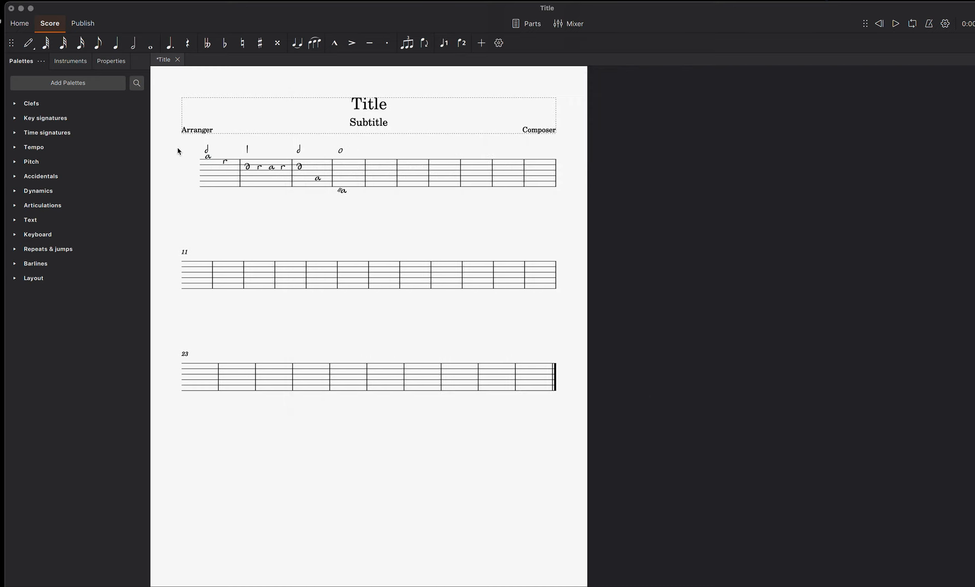
{"action": "mouse_move", "coordinate": [206, 163]}
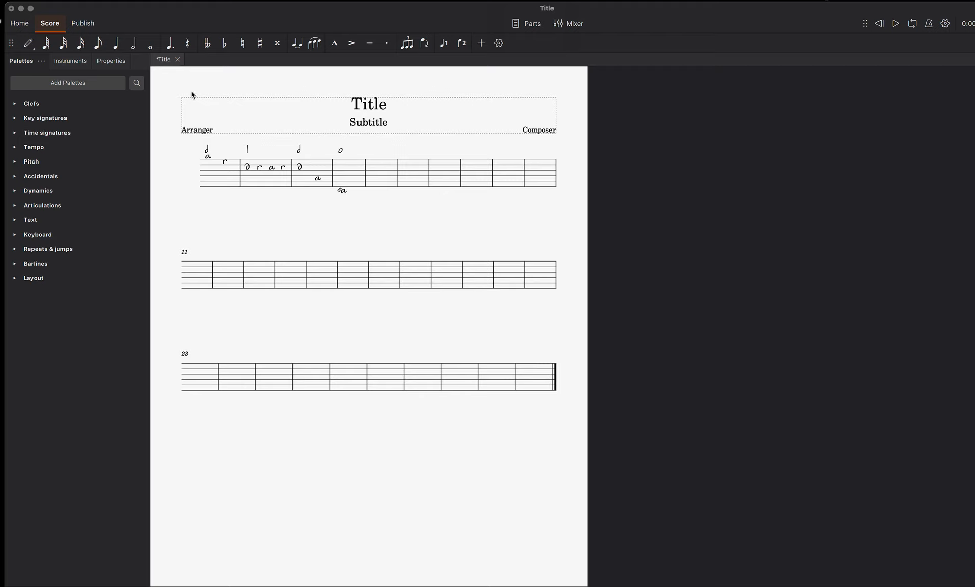
{"action": "mouse_move", "coordinate": [177, 88]}
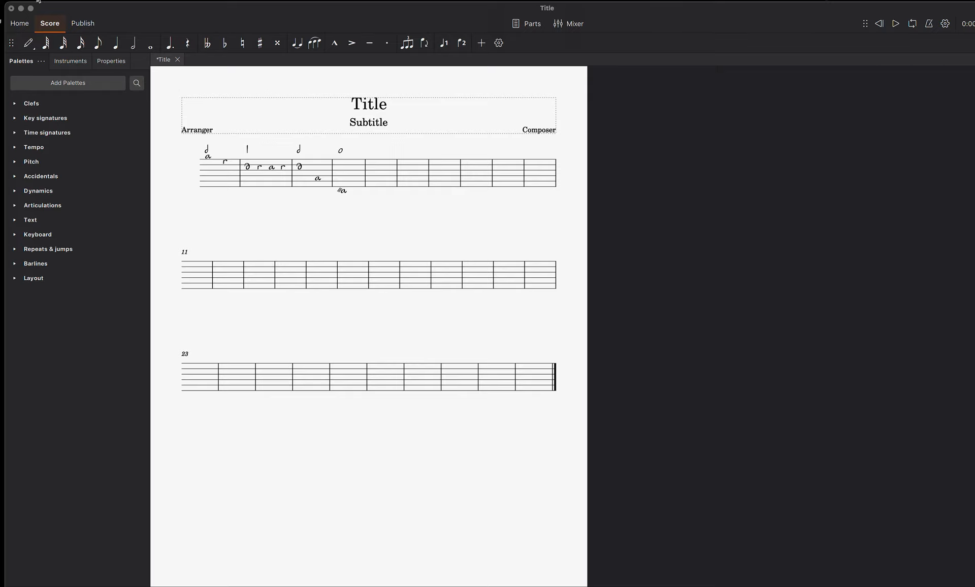
Save the score from the File menu, choosing Save to computer instead of the cloud
{"action": "left_click", "coordinate": [19, 6]}
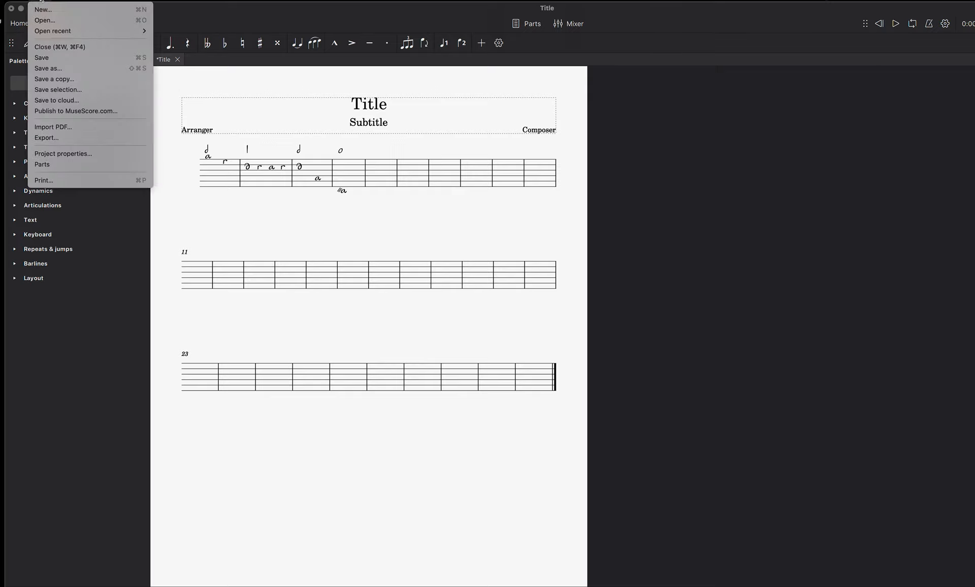
{"action": "mouse_move", "coordinate": [63, 58]}
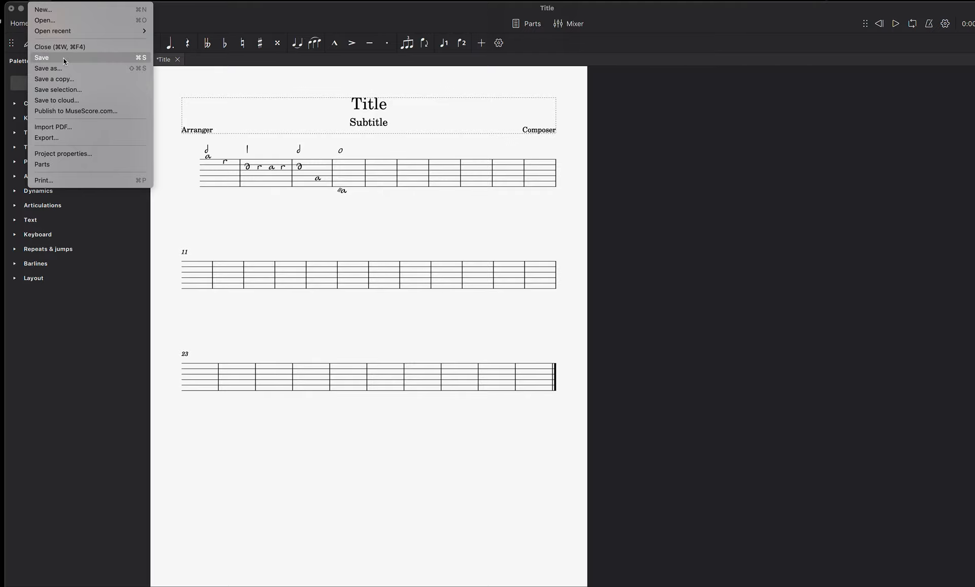
{"action": "left_click", "coordinate": [41, 57]}
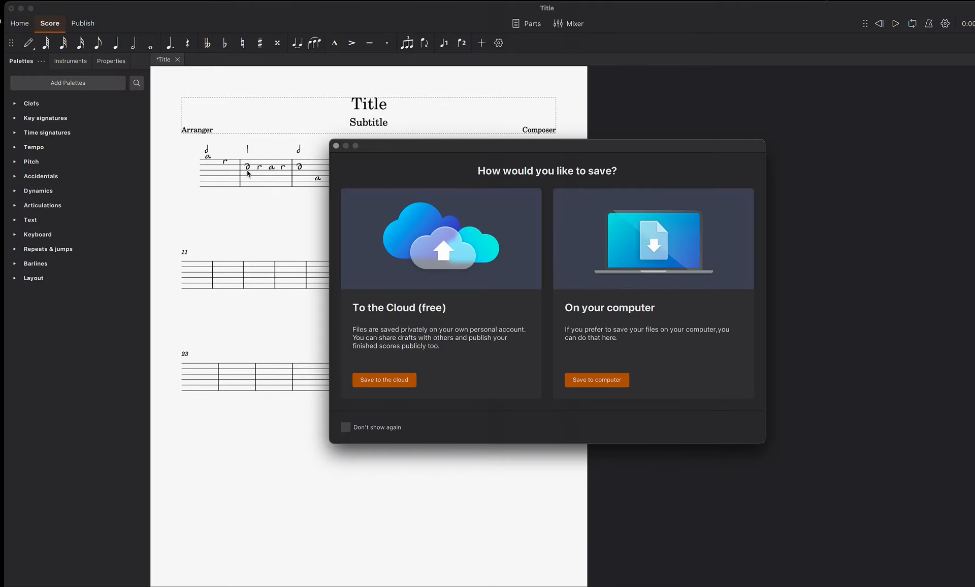
{"action": "mouse_move", "coordinate": [451, 314]}
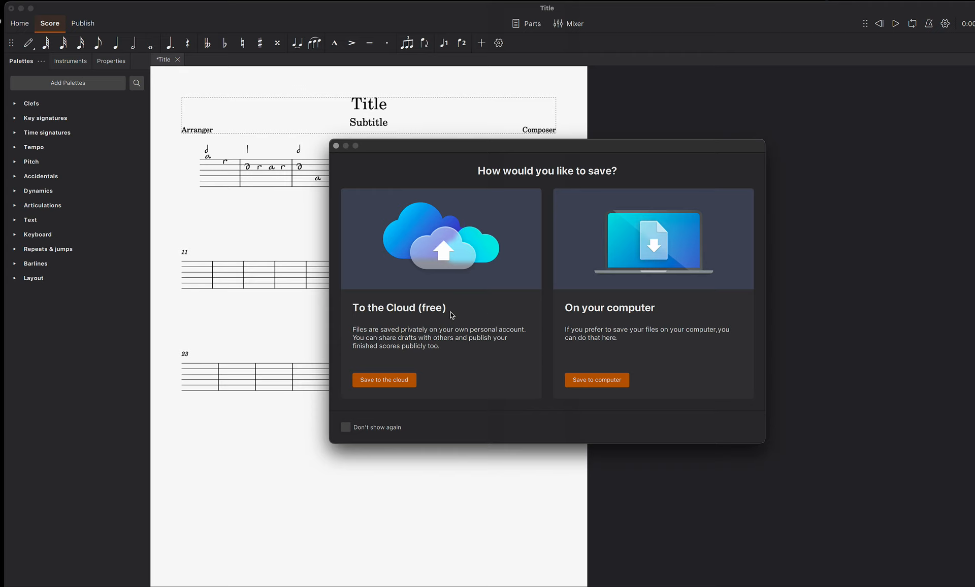
{"action": "mouse_move", "coordinate": [611, 318]}
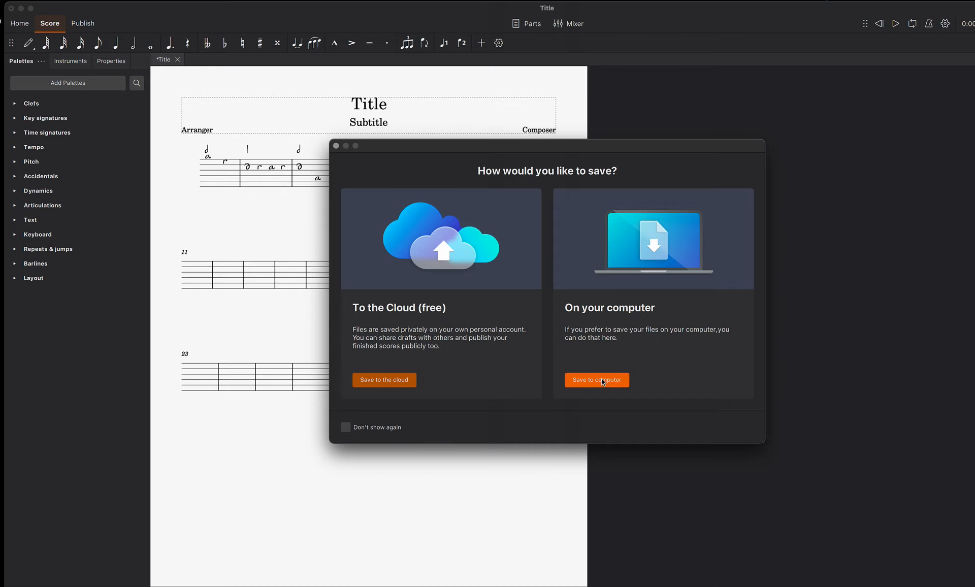
{"action": "left_click", "coordinate": [595, 380]}
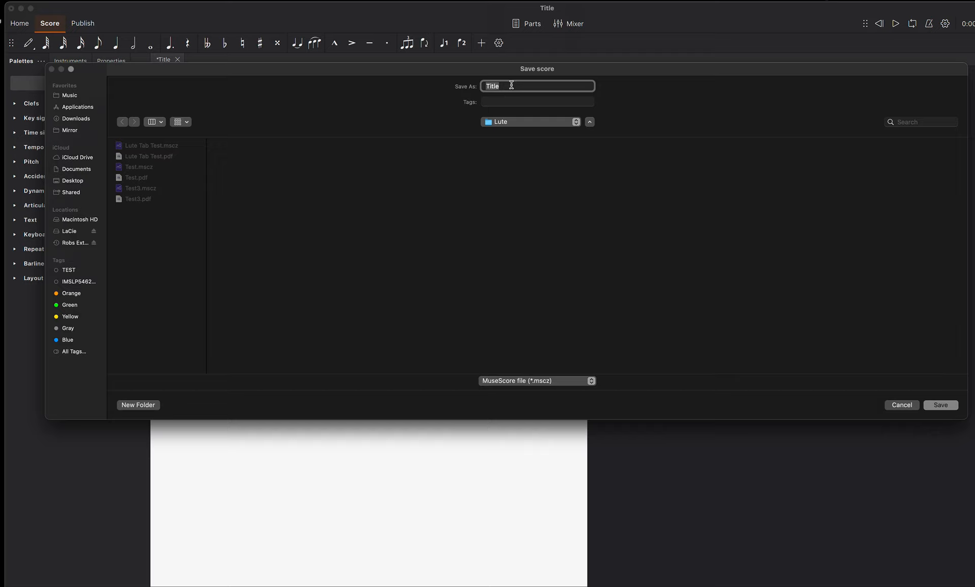
Enter 'Test Thing' as the file name and save into the Lute folder
{"action": "type", "text": "Test"}
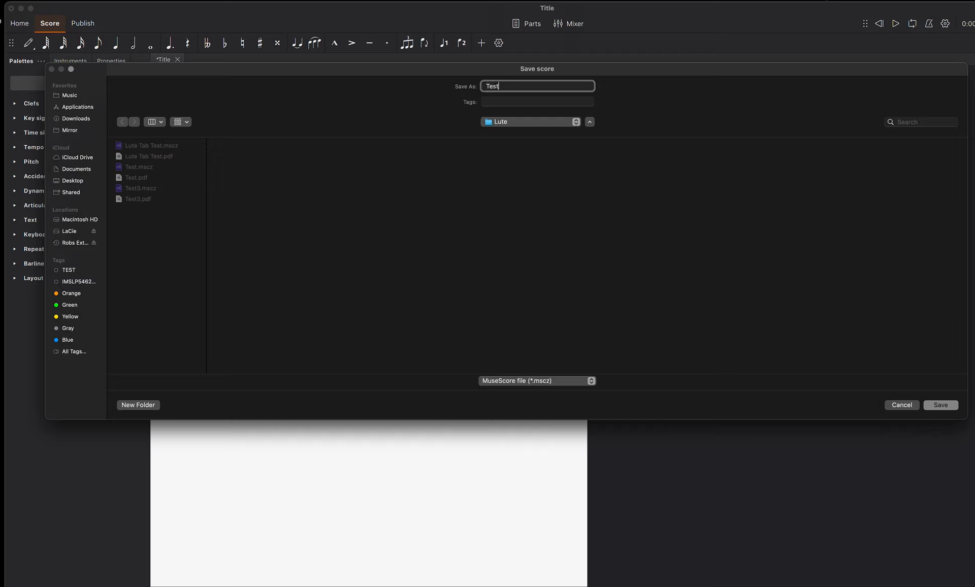
{"action": "type", "text": "Th"}
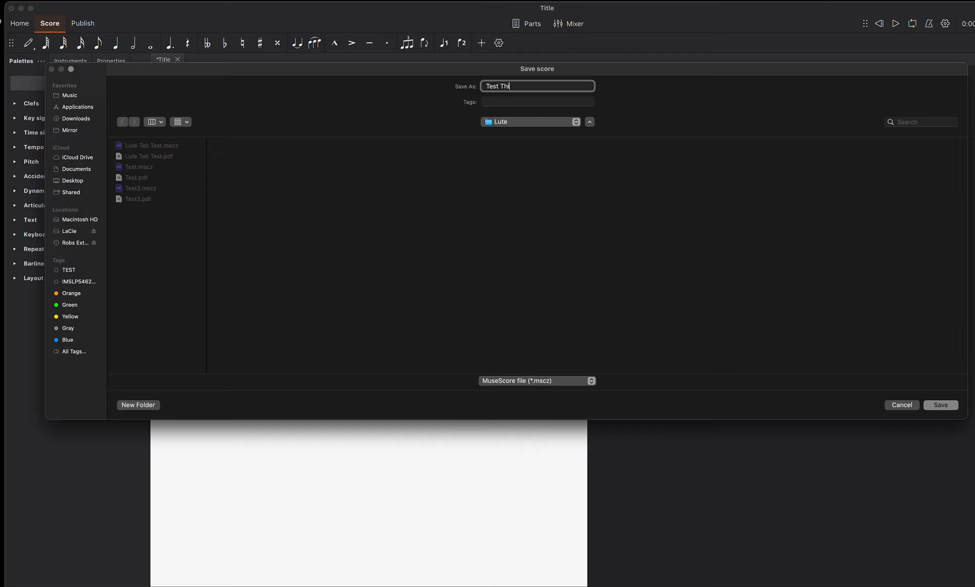
{"action": "type", "text": "ing"}
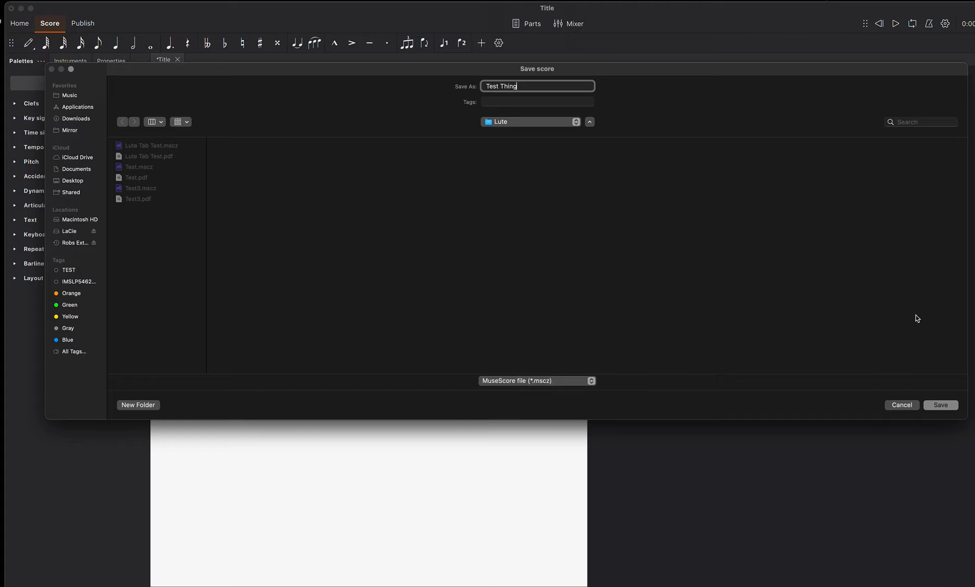
{"action": "mouse_move", "coordinate": [671, 226]}
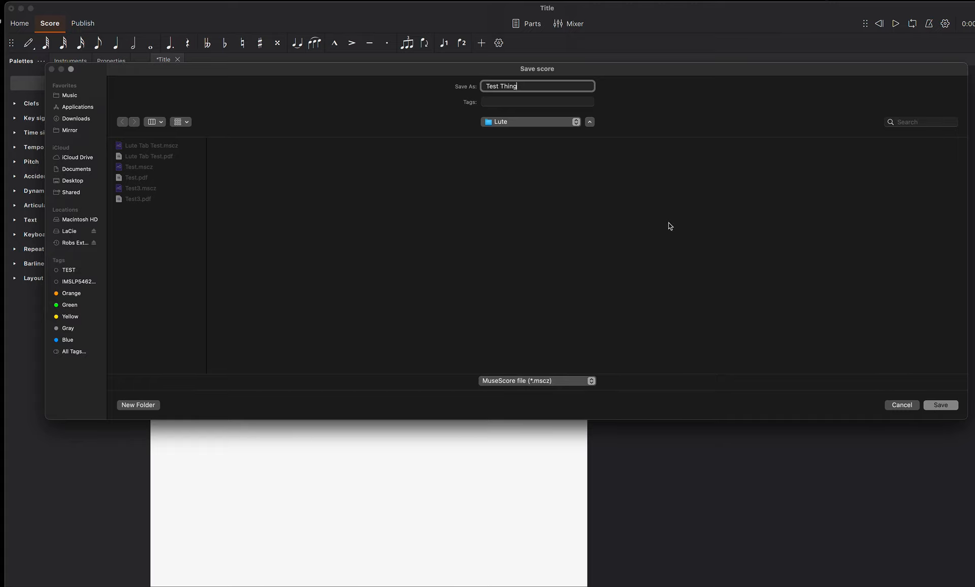
{"action": "mouse_move", "coordinate": [513, 127]}
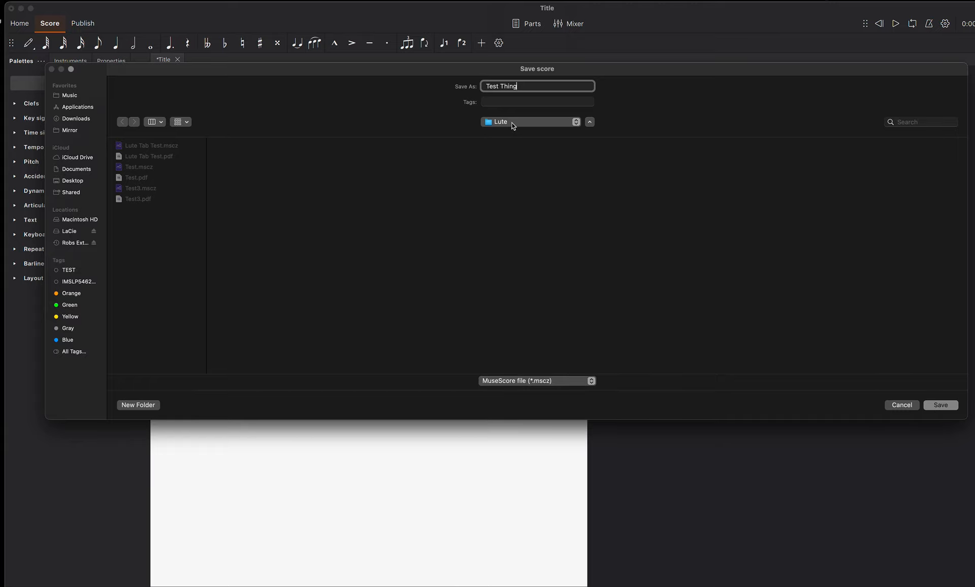
{"action": "mouse_move", "coordinate": [940, 405]}
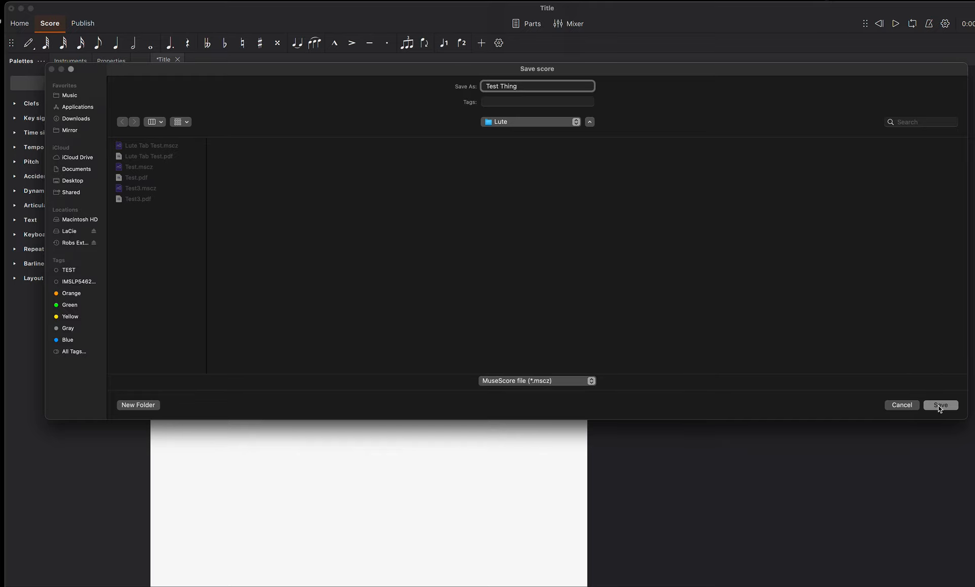
{"action": "left_click", "coordinate": [940, 405]}
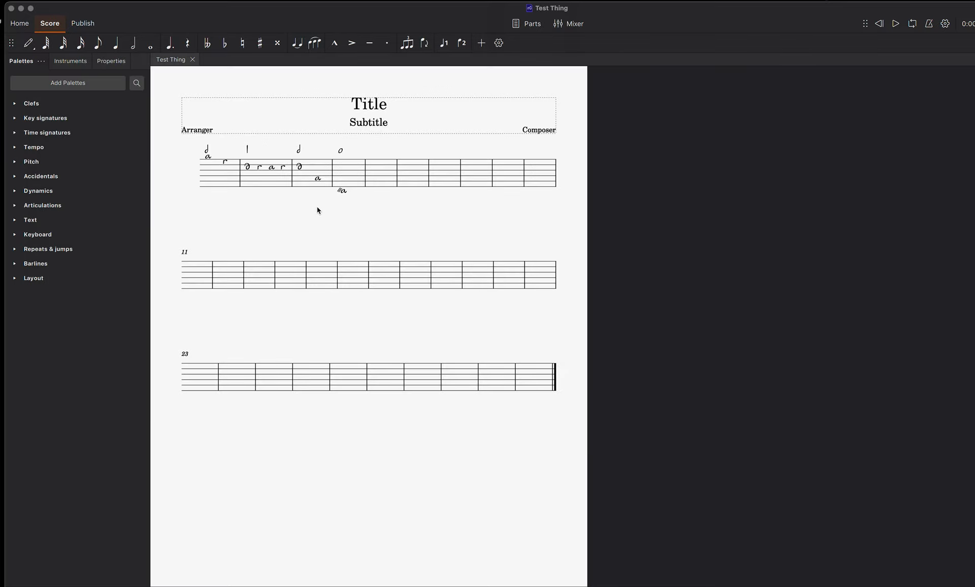
{"action": "mouse_move", "coordinate": [311, 213]}
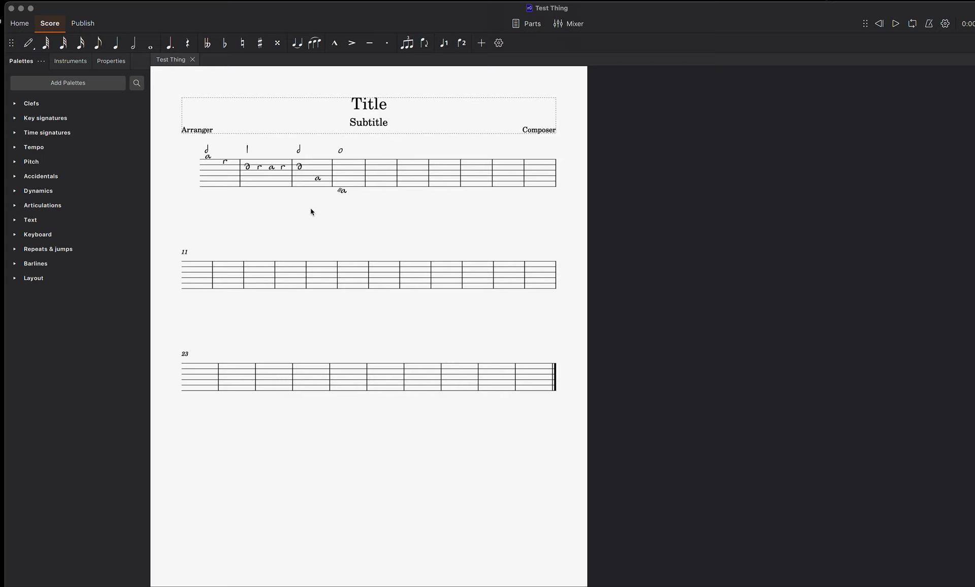
{"action": "mouse_move", "coordinate": [115, 43]}
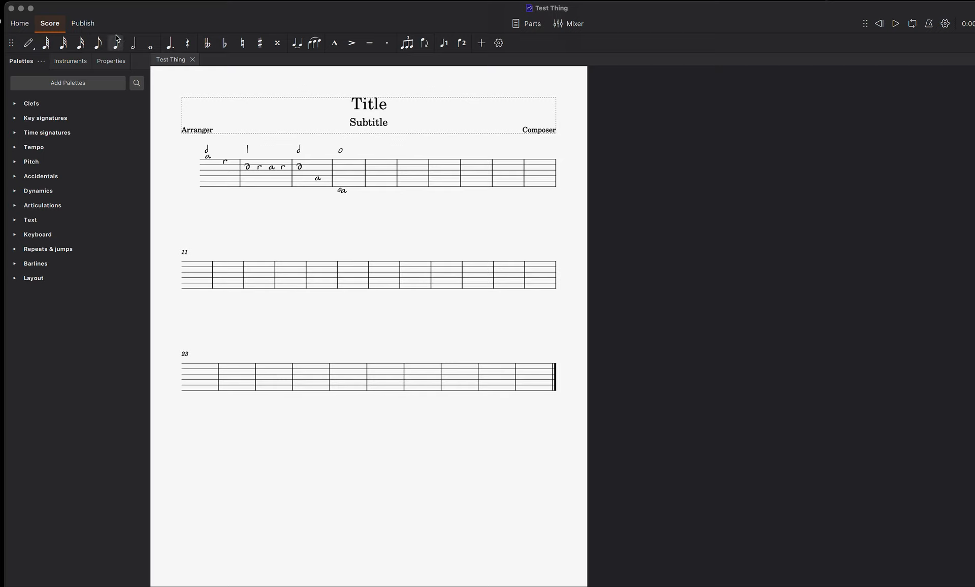
{"action": "mouse_move", "coordinate": [82, 23]}
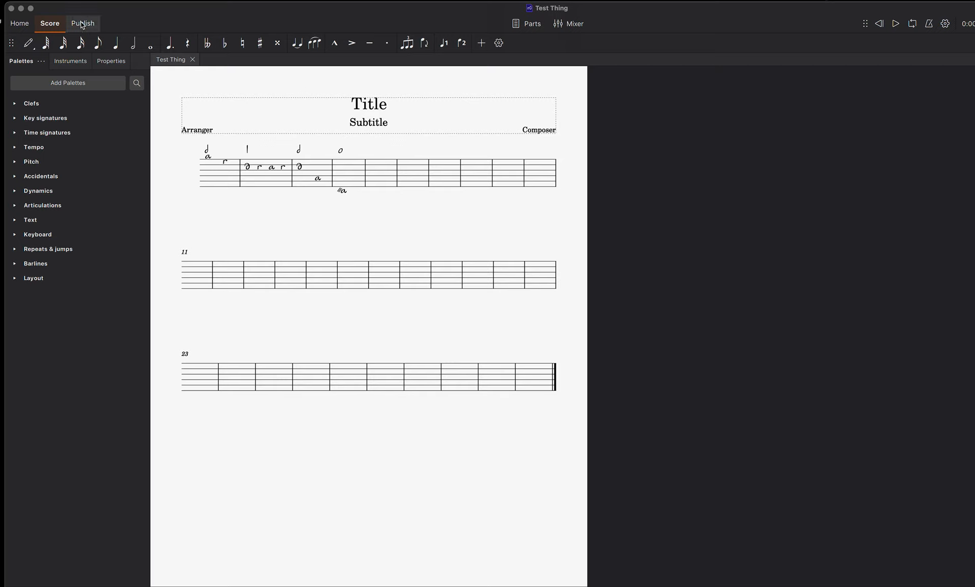
Switch to the Publish tab
{"action": "left_click", "coordinate": [83, 23]}
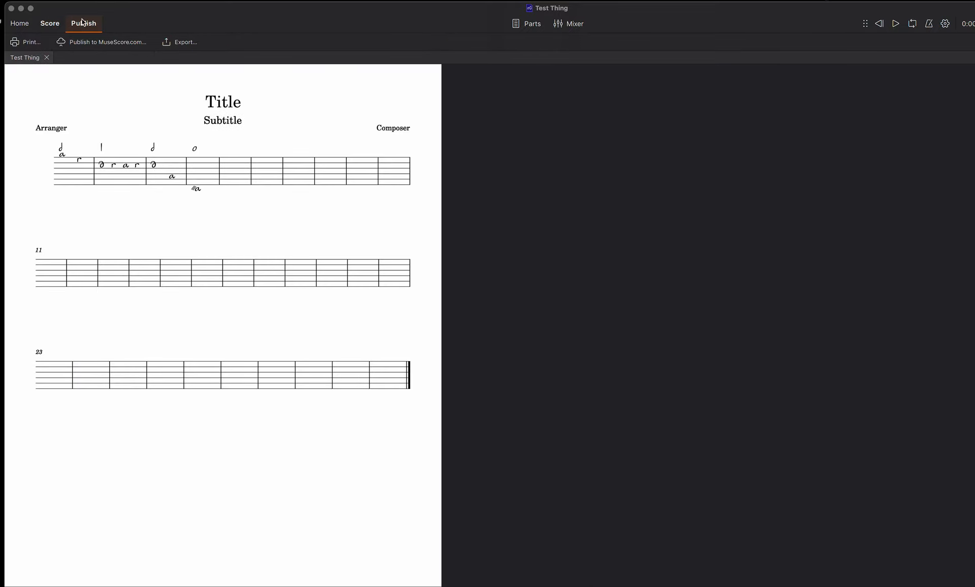
{"action": "mouse_move", "coordinate": [106, 41]}
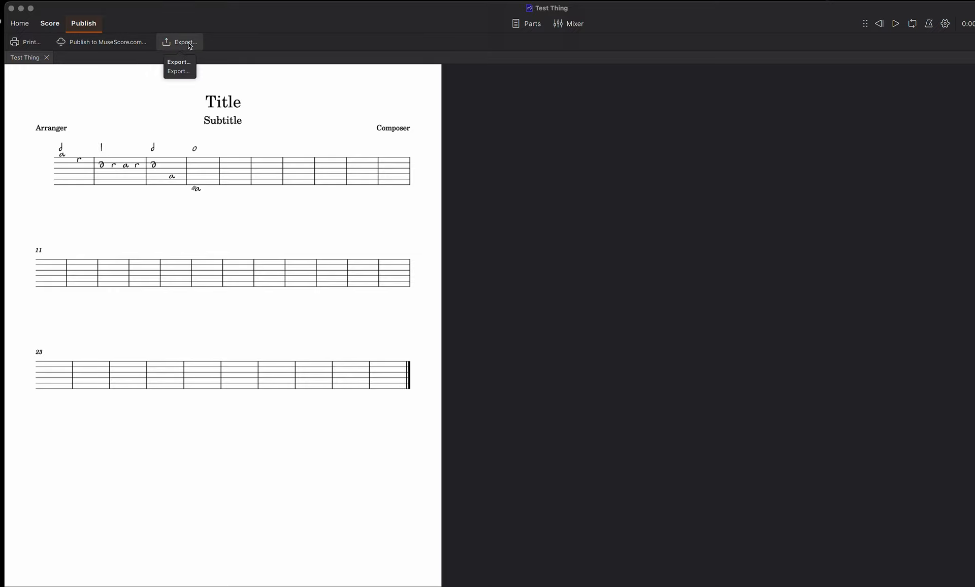
Open the Export dialog and keep PDF file as the format
{"action": "left_click", "coordinate": [179, 62]}
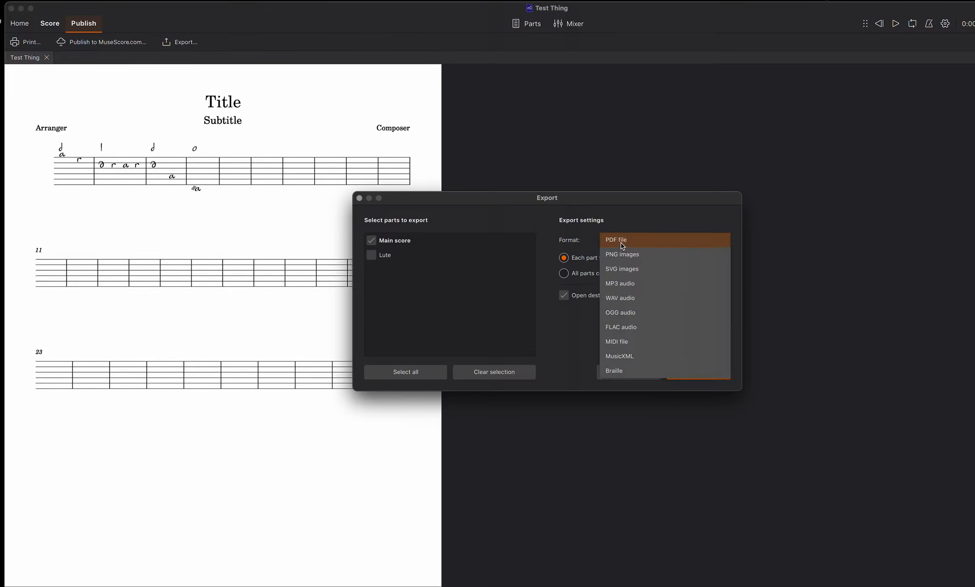
{"action": "mouse_move", "coordinate": [625, 287]}
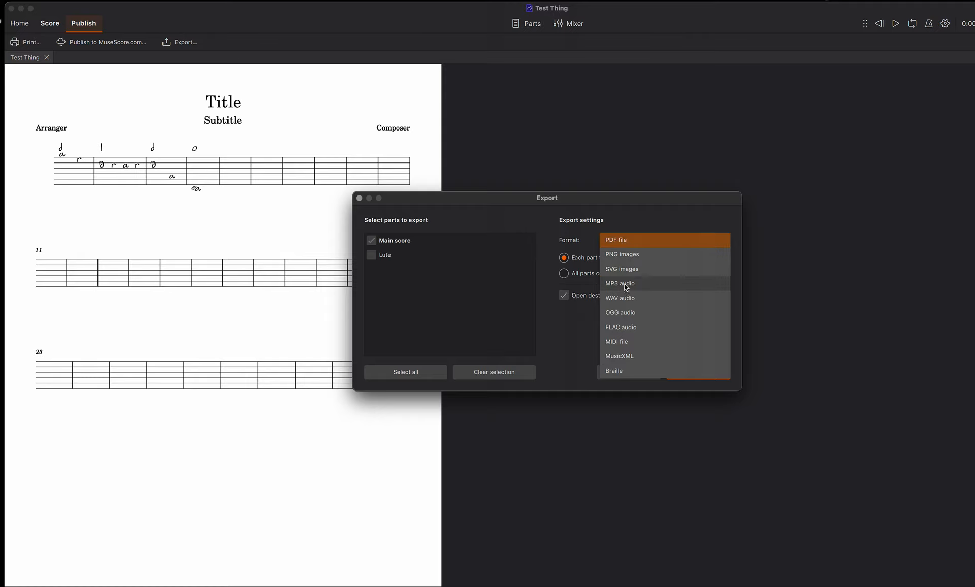
{"action": "mouse_move", "coordinate": [638, 241]}
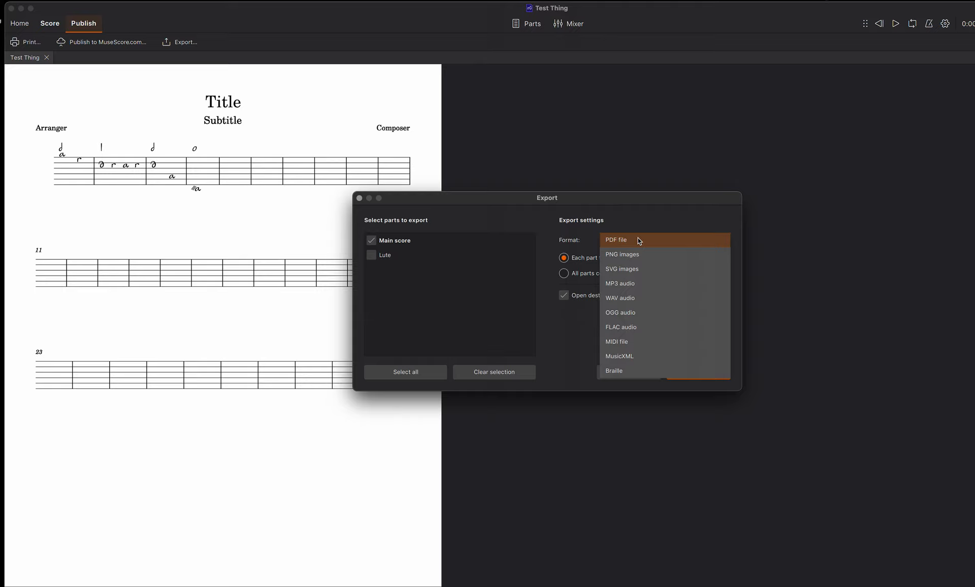
{"action": "left_click", "coordinate": [615, 239]}
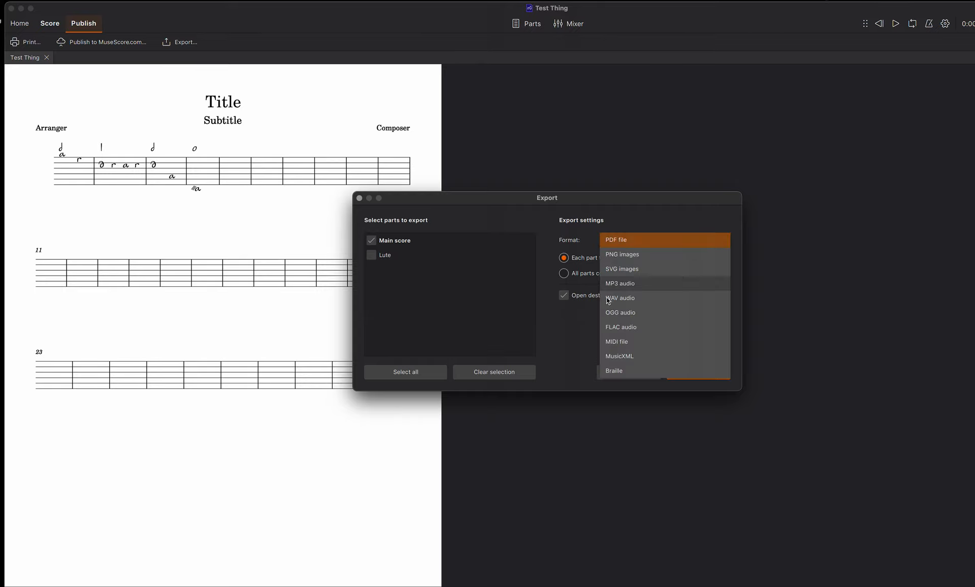
{"action": "mouse_move", "coordinate": [633, 371]}
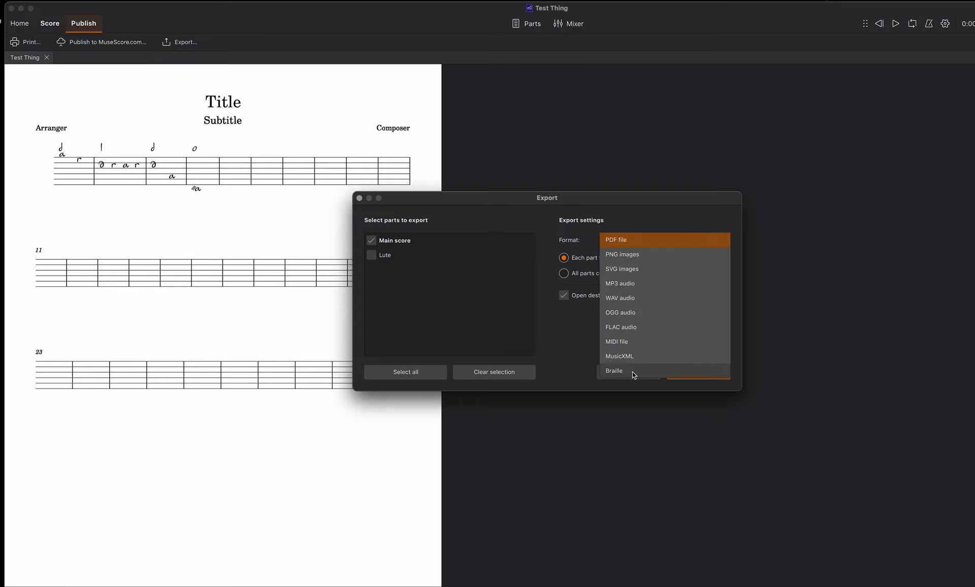
{"action": "left_click", "coordinate": [615, 240]}
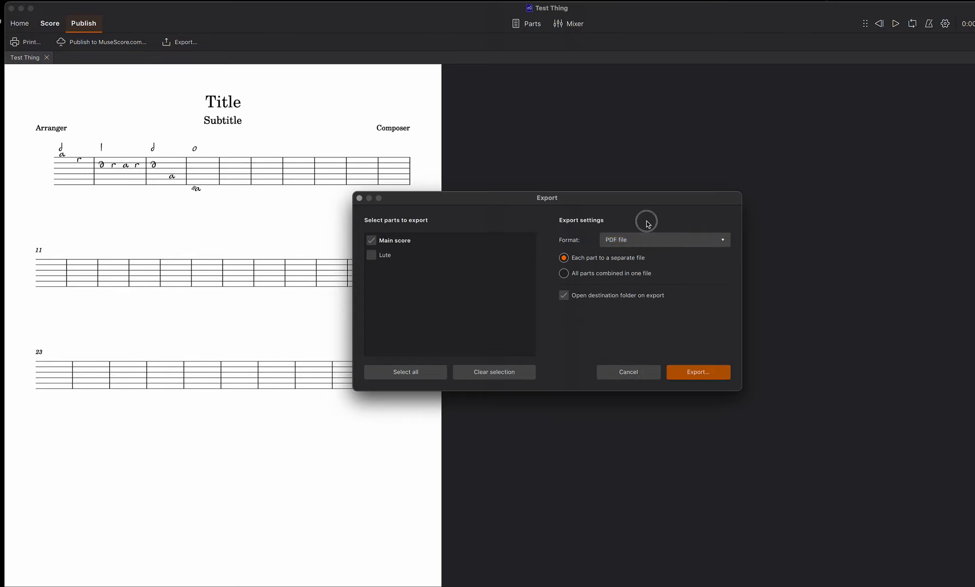
{"action": "mouse_move", "coordinate": [657, 301]}
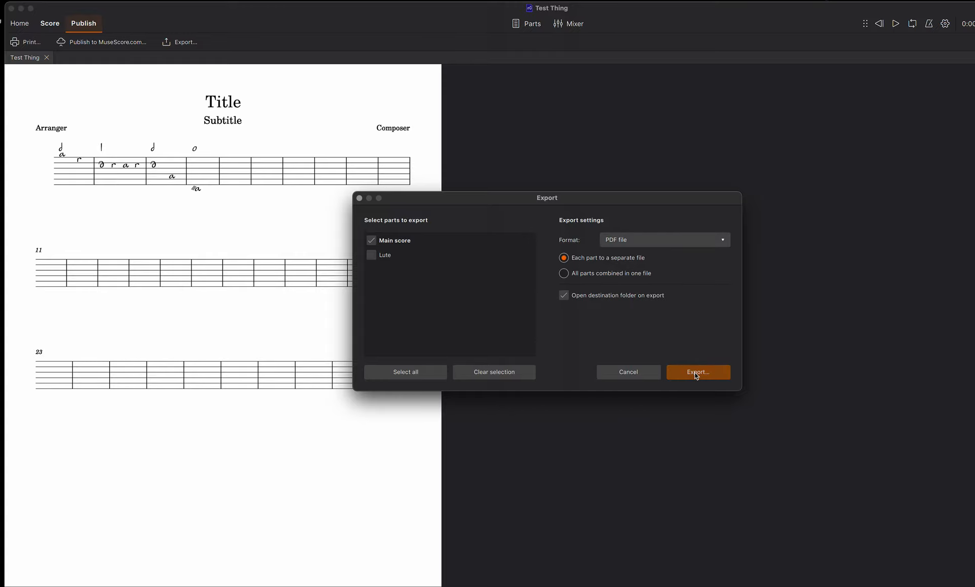
Export Test Thing.pdf into the Lute folder and close the Finder window
{"action": "left_click", "coordinate": [696, 372]}
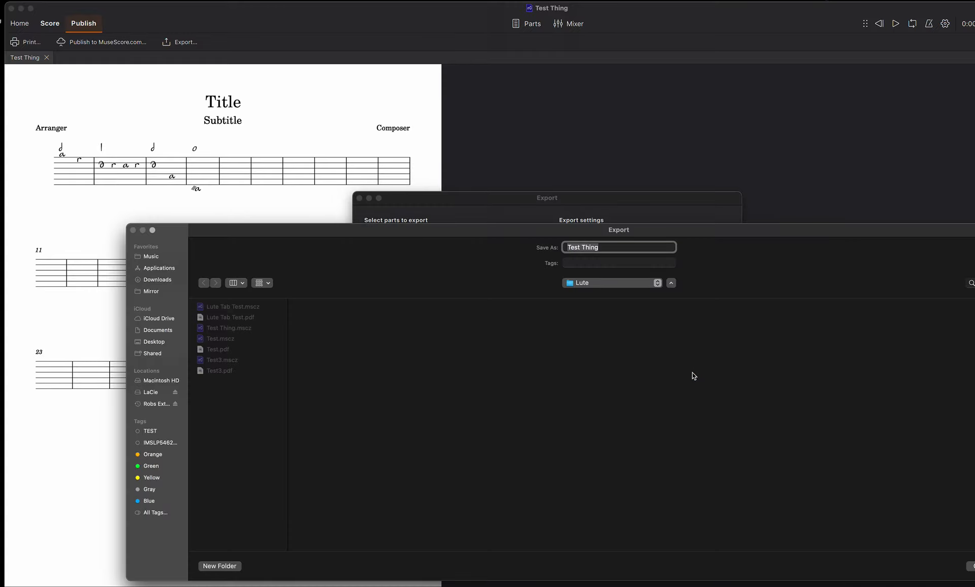
{"action": "mouse_move", "coordinate": [575, 310]}
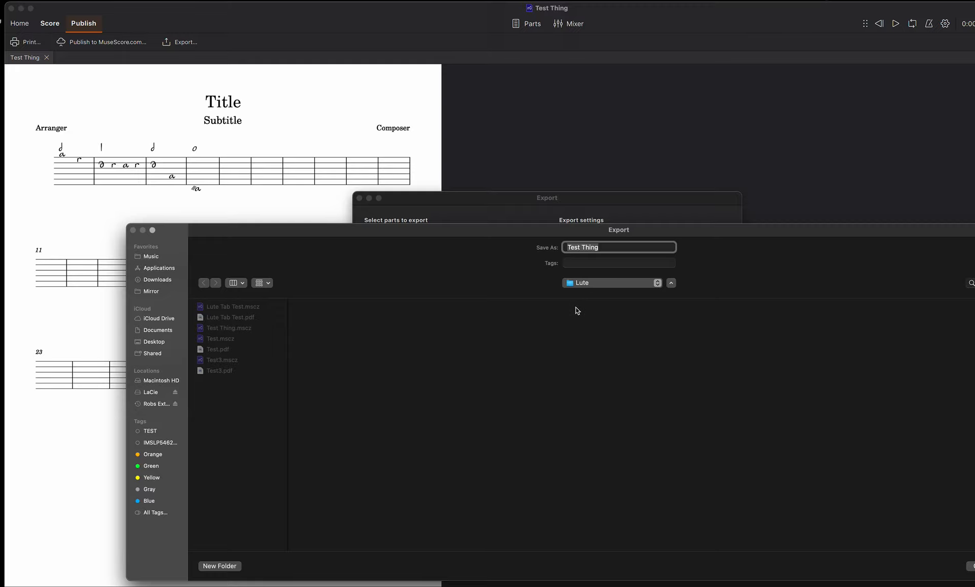
{"action": "mouse_move", "coordinate": [791, 449]}
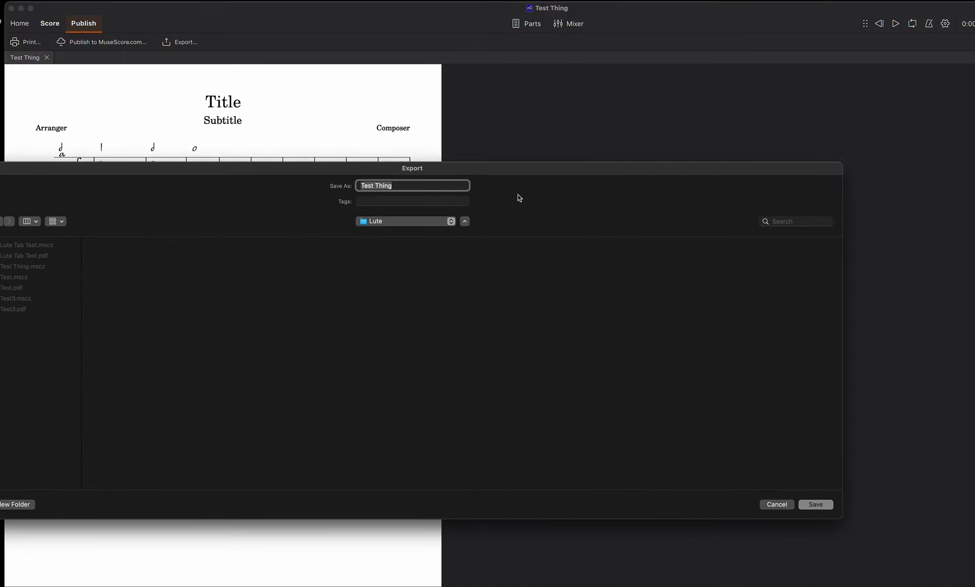
{"action": "left_click", "coordinate": [815, 505]}
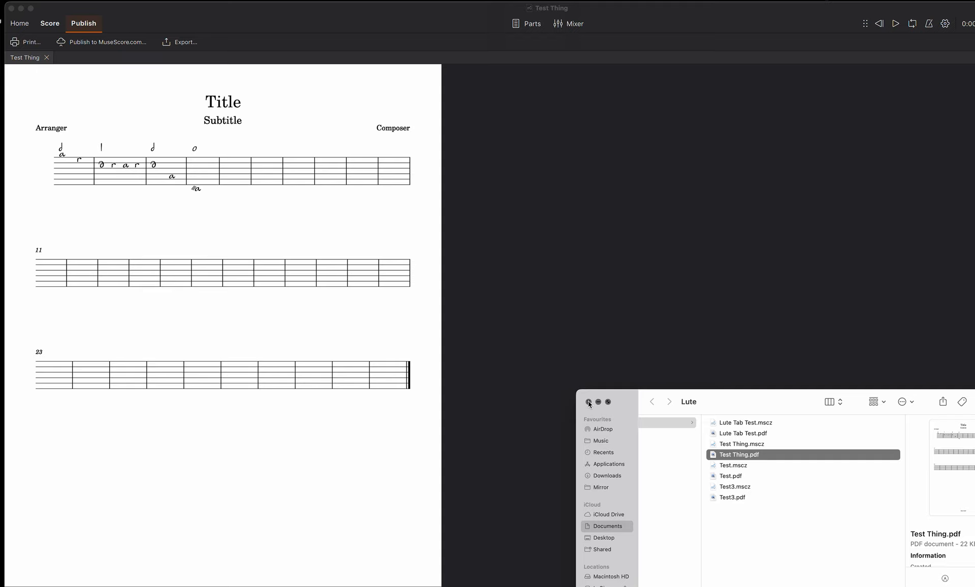
{"action": "left_click", "coordinate": [588, 401]}
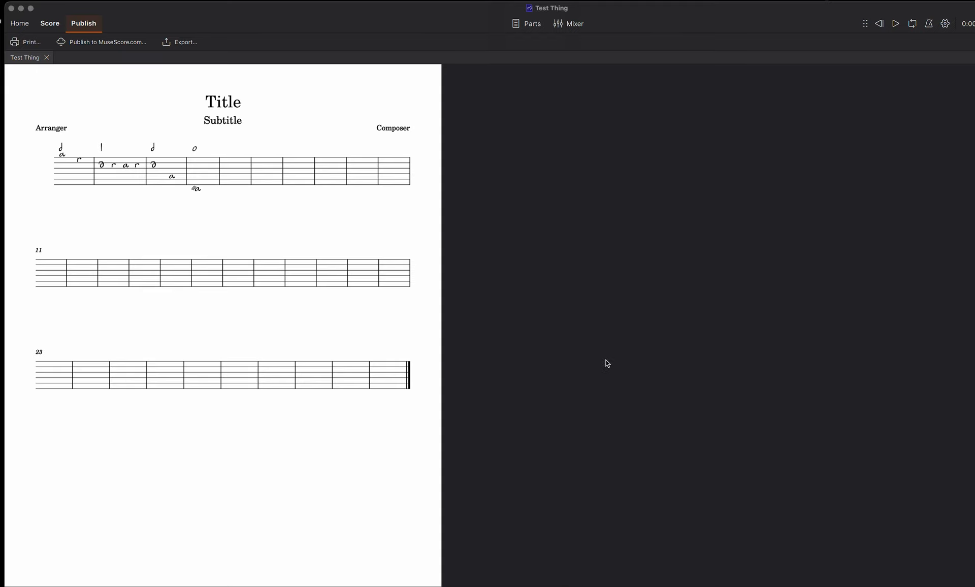
{"action": "mouse_move", "coordinate": [626, 357]}
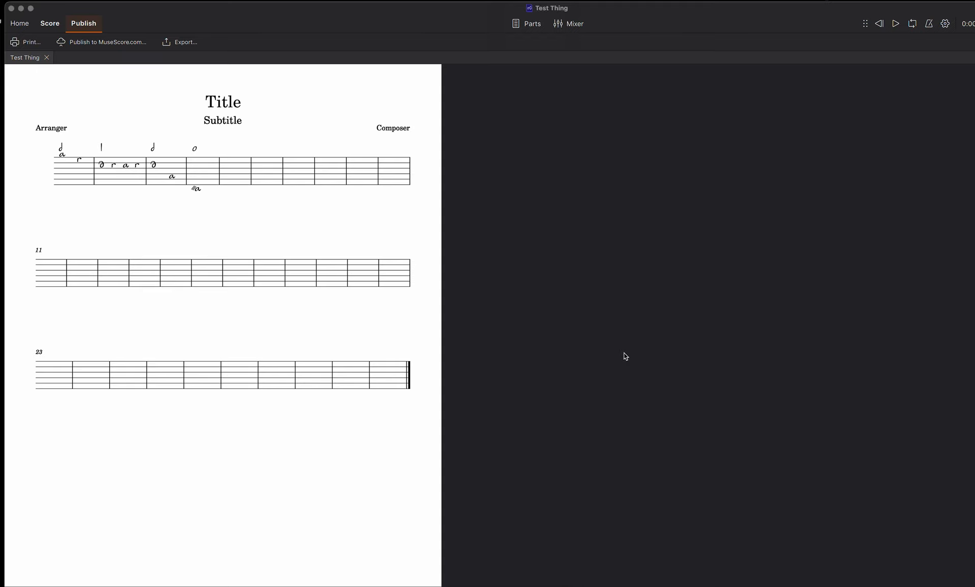